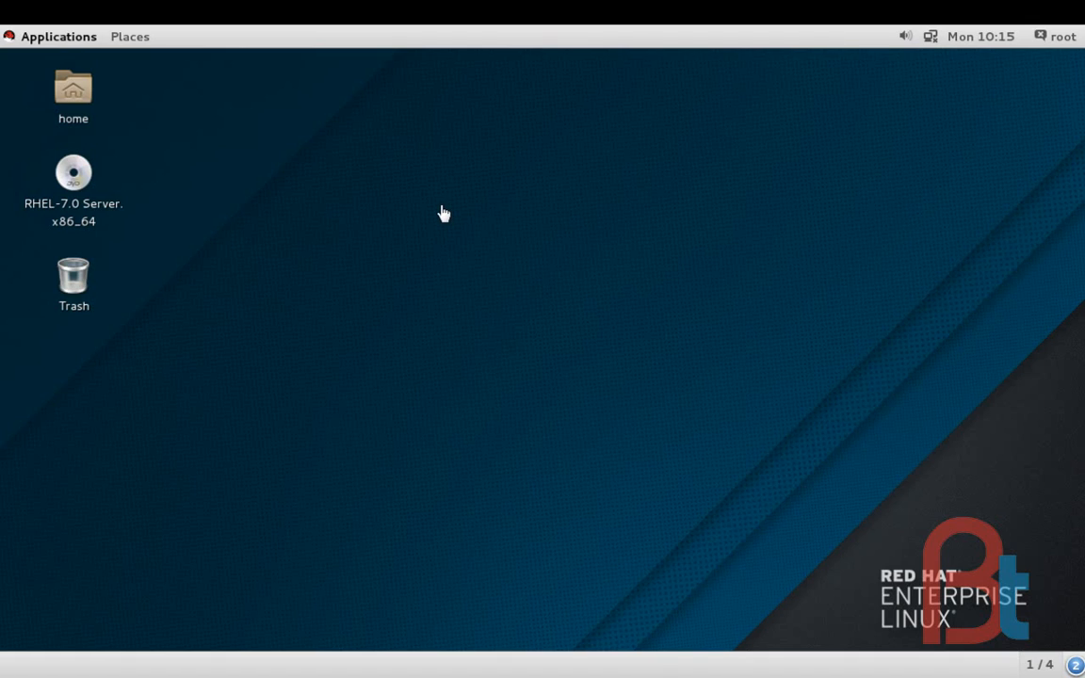
pyautogui.moveTo(444, 199)
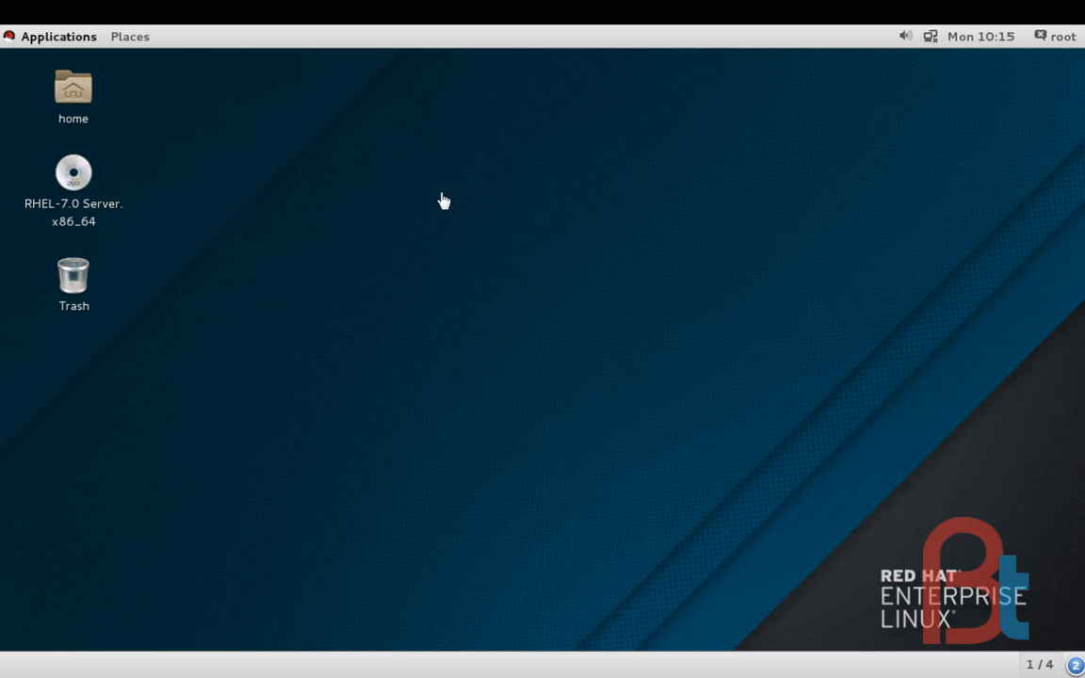
pyautogui.moveTo(404, 186)
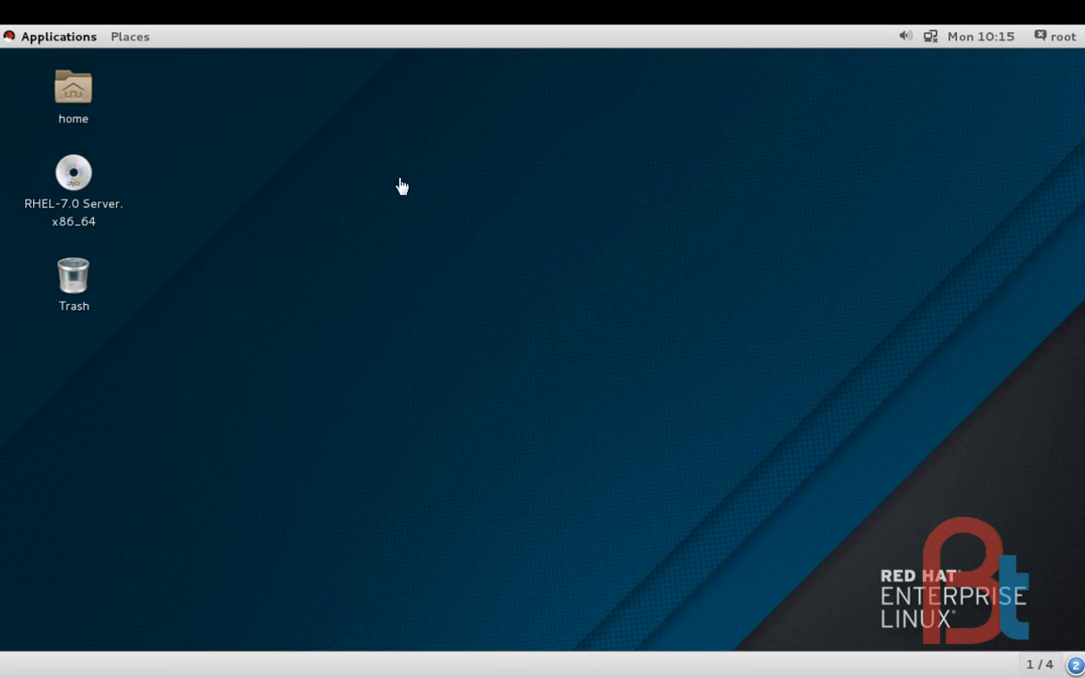
pyautogui.moveTo(58, 55)
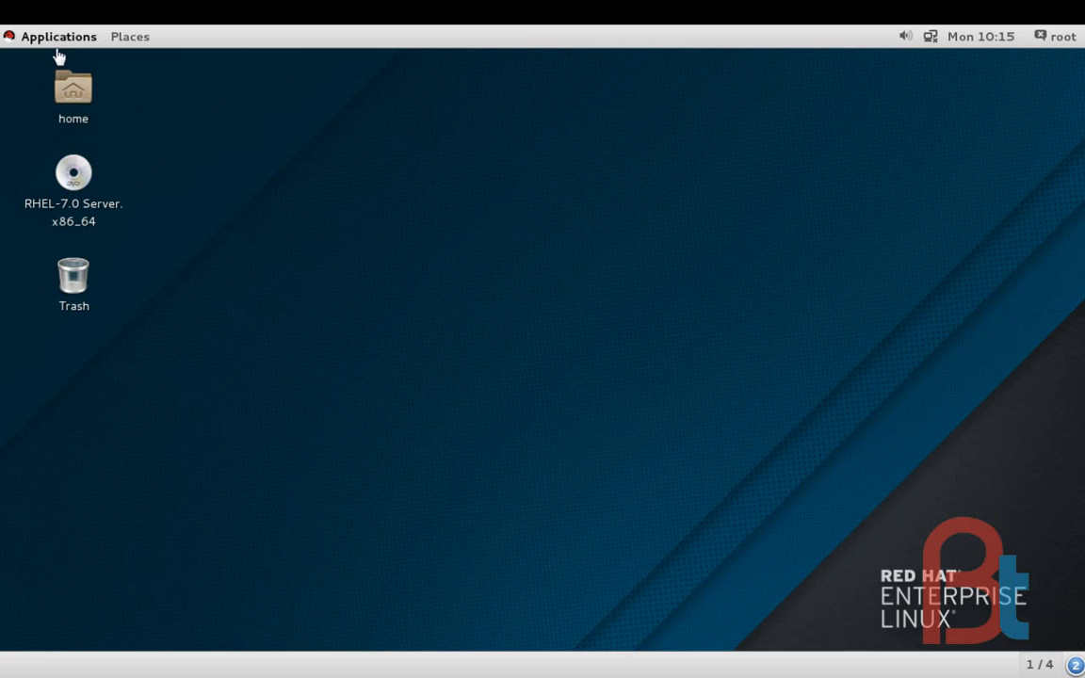
# Launch Terminal from the Applications menu and maximize it to a root shell
pyautogui.click(57, 36)
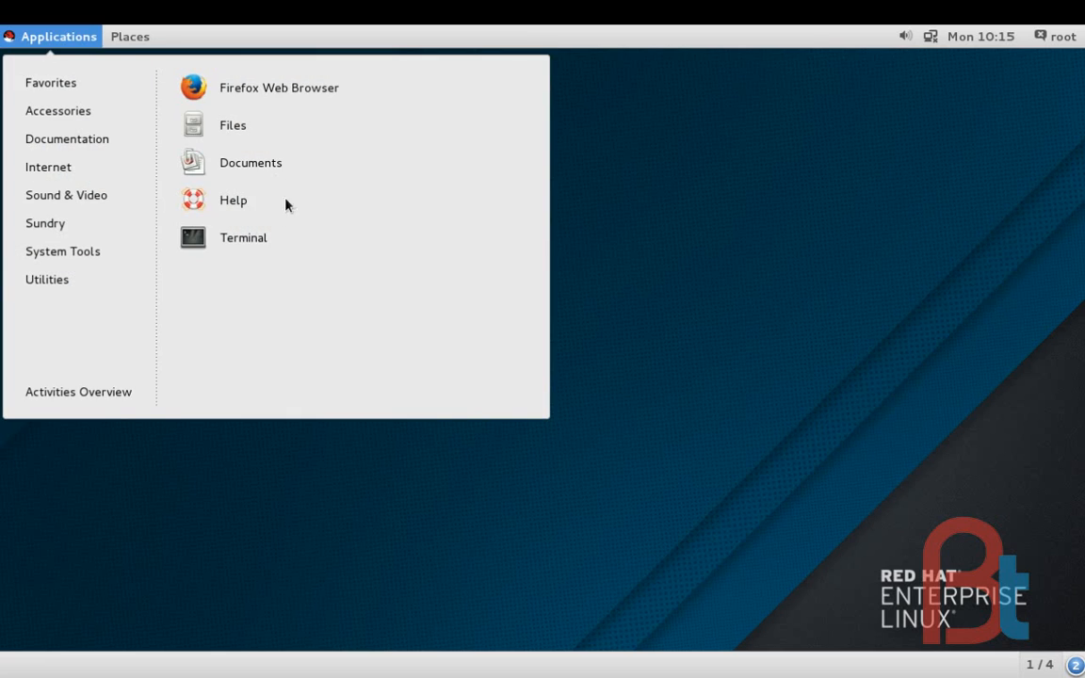
pyautogui.click(243, 238)
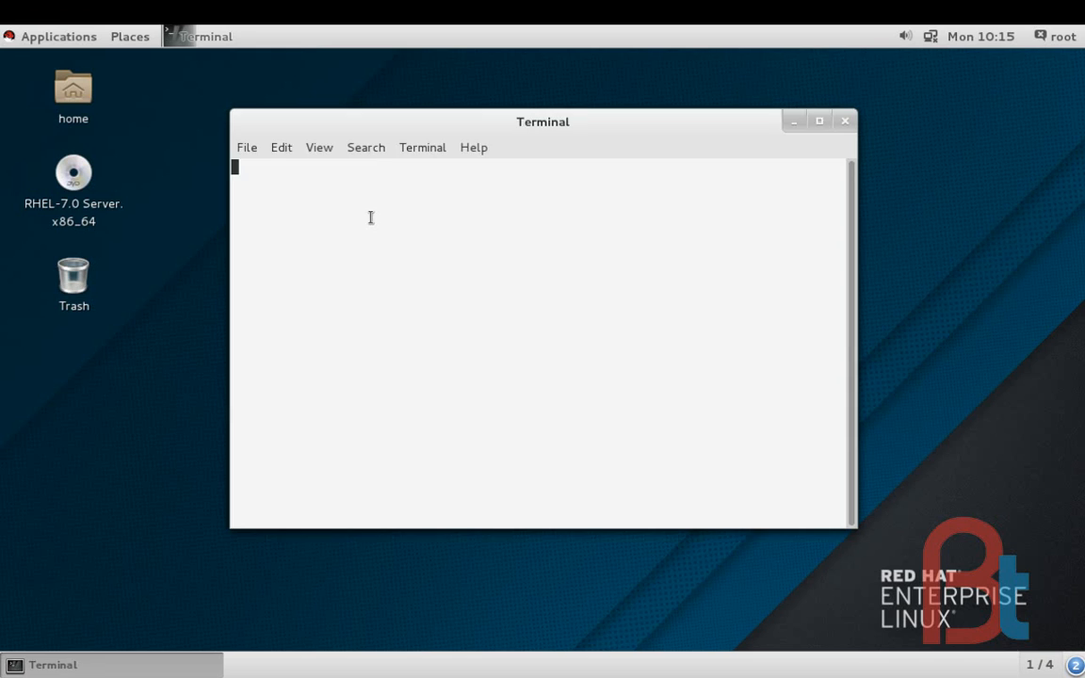
pyautogui.click(818, 121)
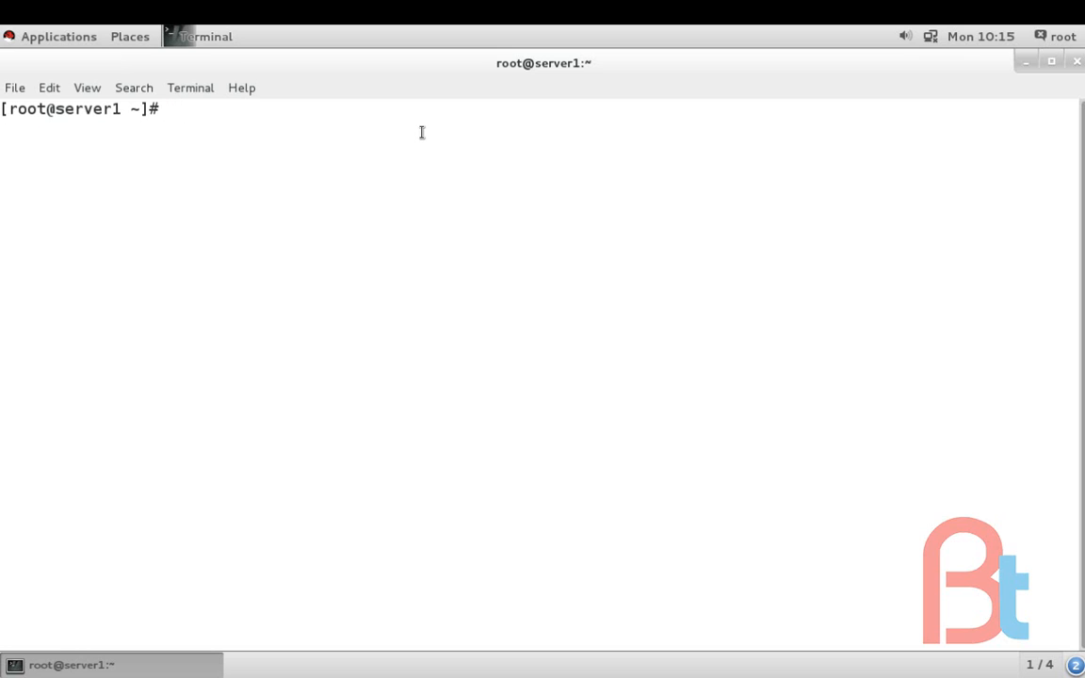
# Run fdisk -l and highlight the /dev/sda device name in the disk listing
pyautogui.write('fdisk')
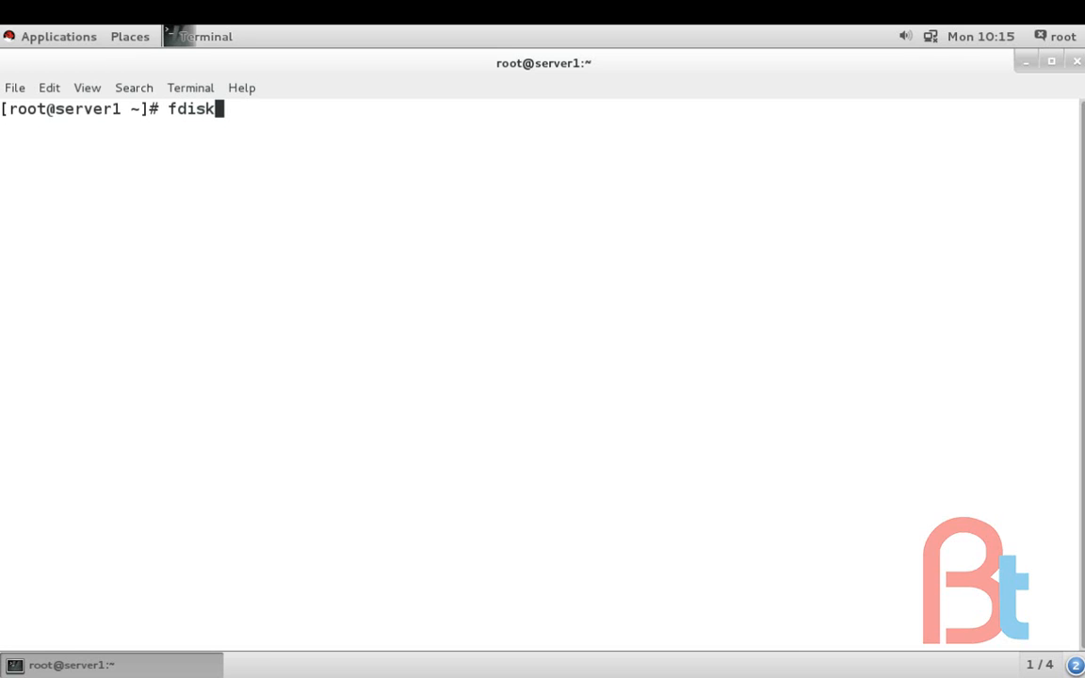
pyautogui.write('-l')
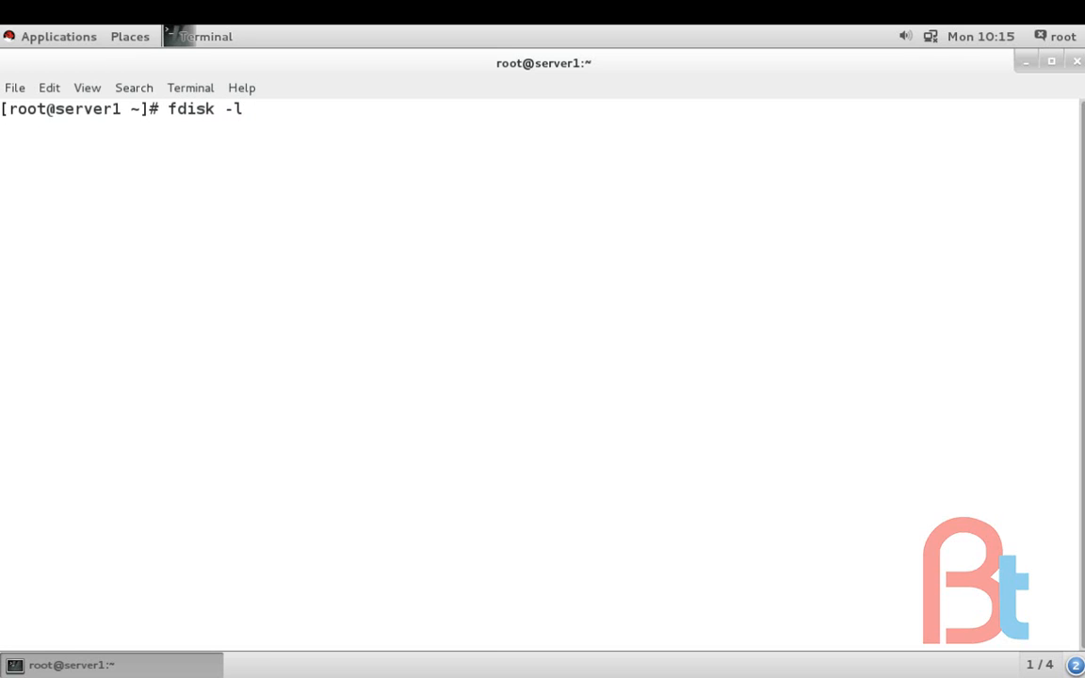
pyautogui.press('Return')
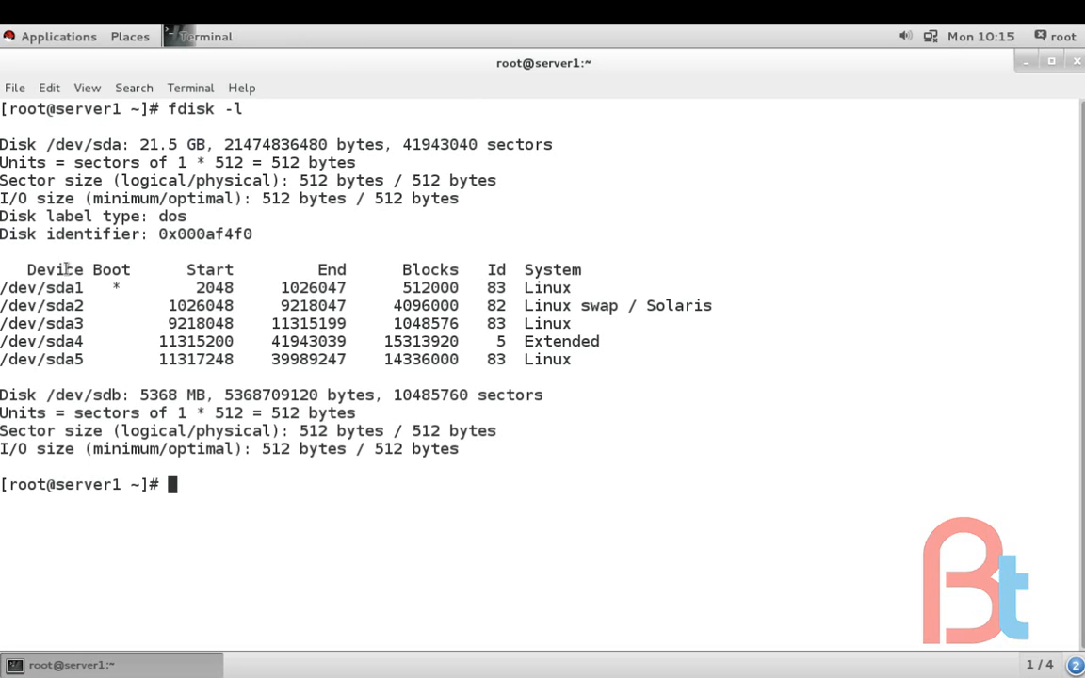
pyautogui.doubleClick(68, 143)
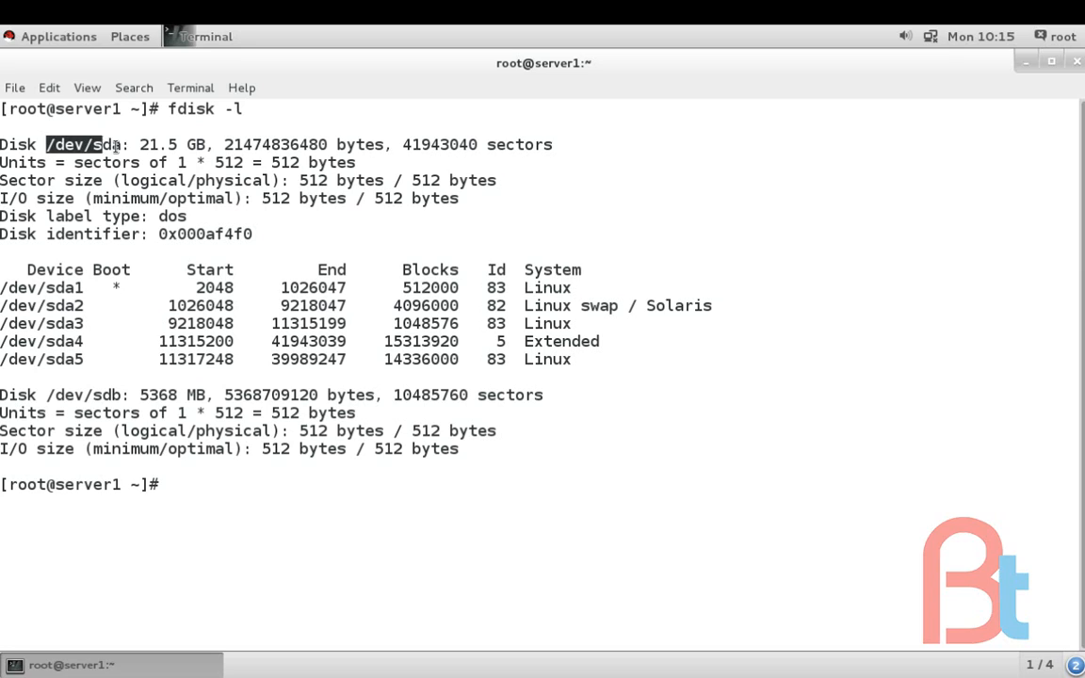
pyautogui.moveTo(52, 396)
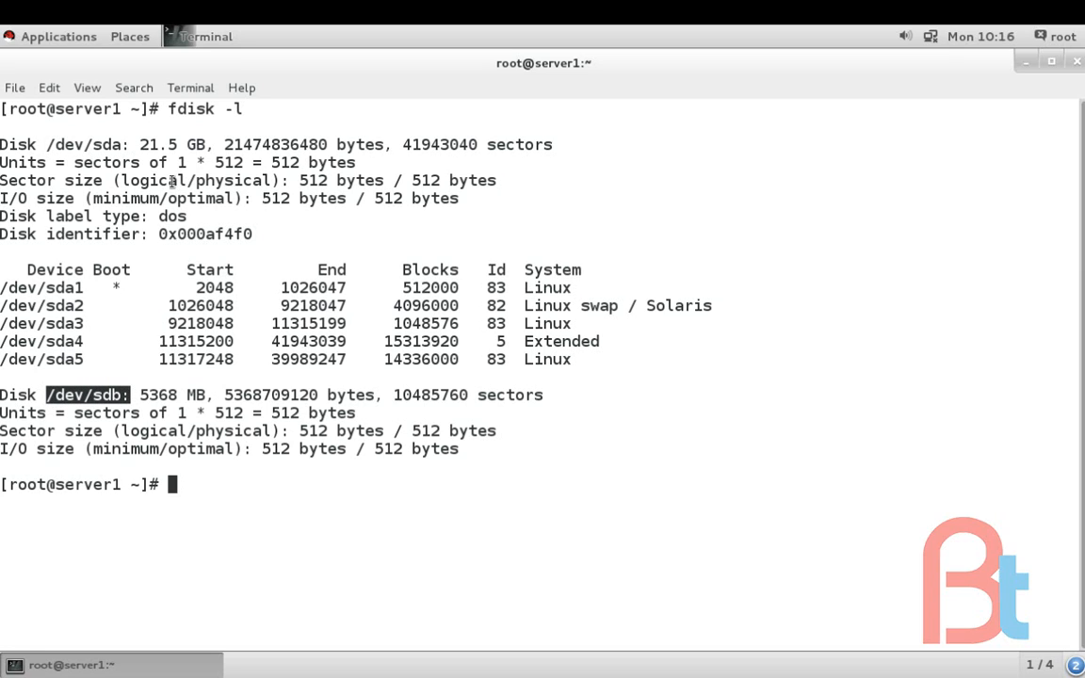
pyautogui.moveTo(71, 285)
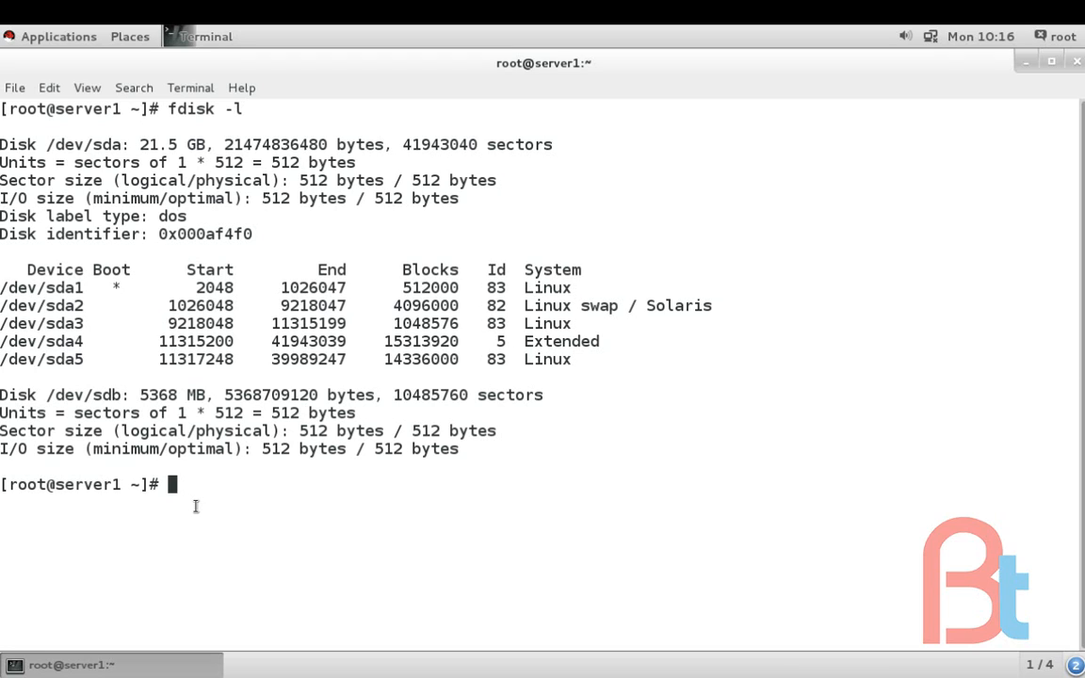
# Run cat /proc/partitions and highlight the sdb entry showing no partitions
pyautogui.write('ca')
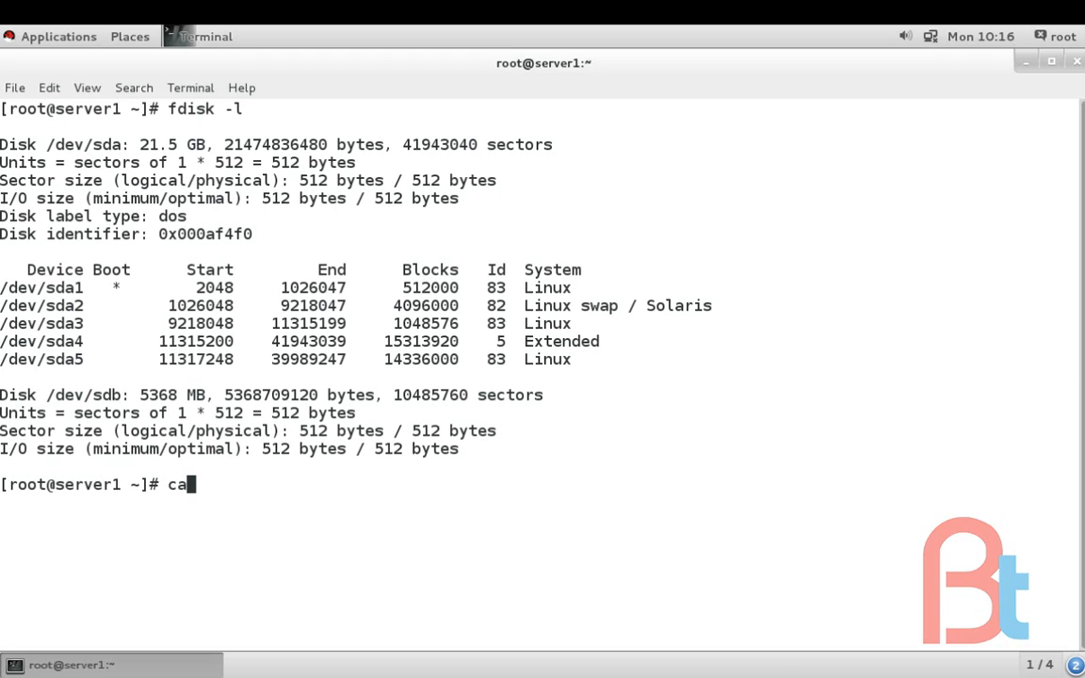
pyautogui.write('t /p')
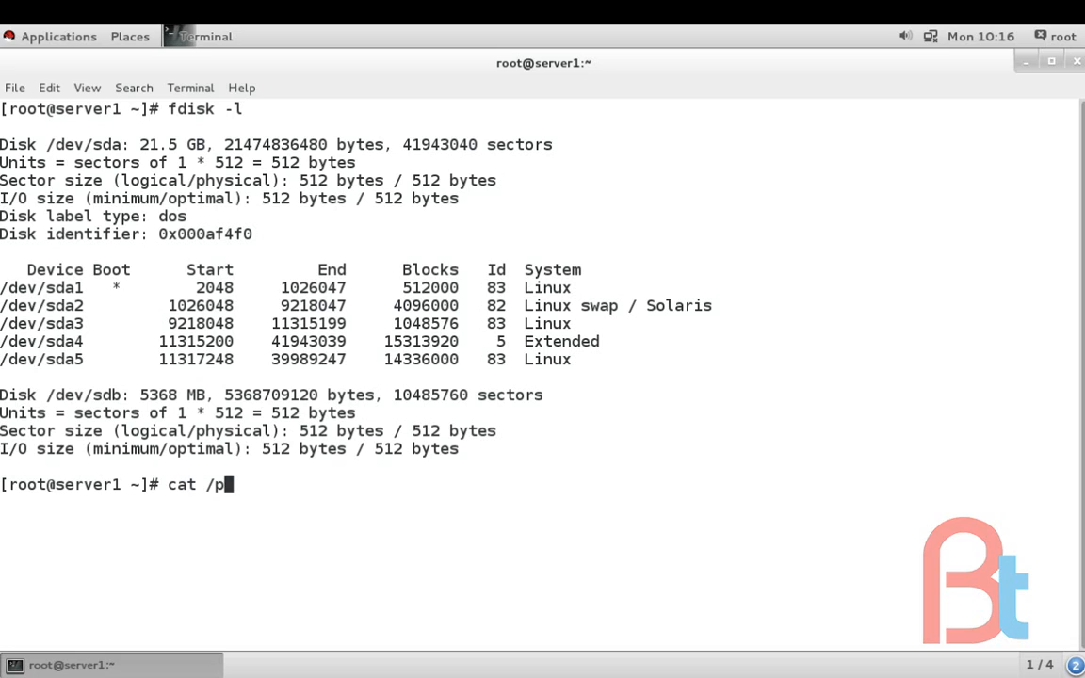
pyautogui.write('roc/')
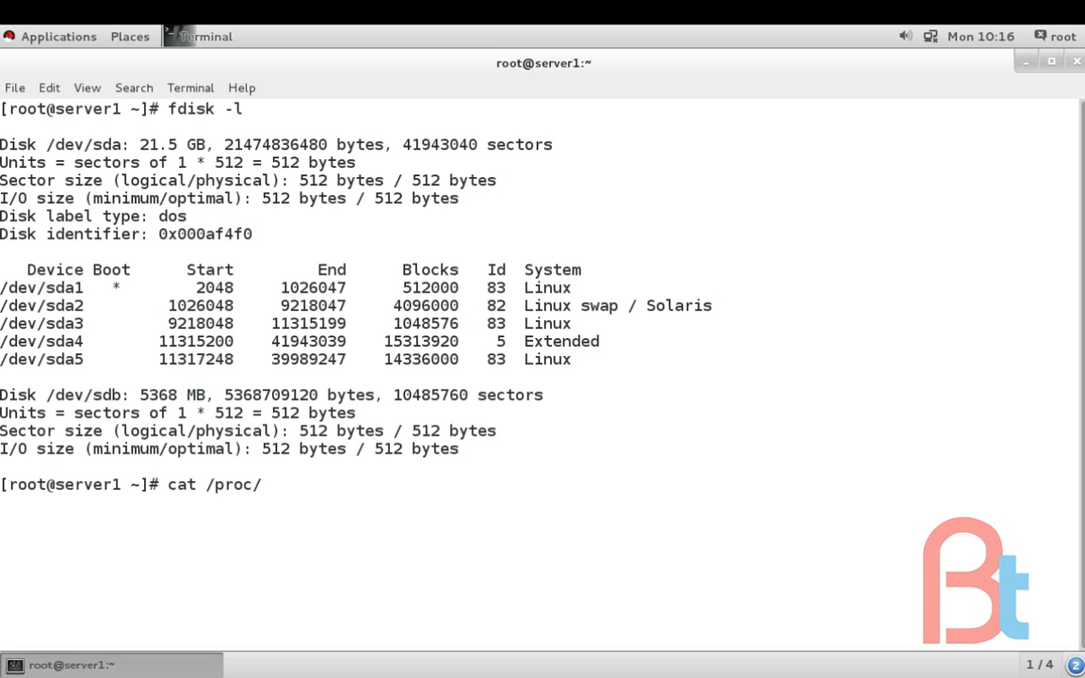
pyautogui.write('partitions')
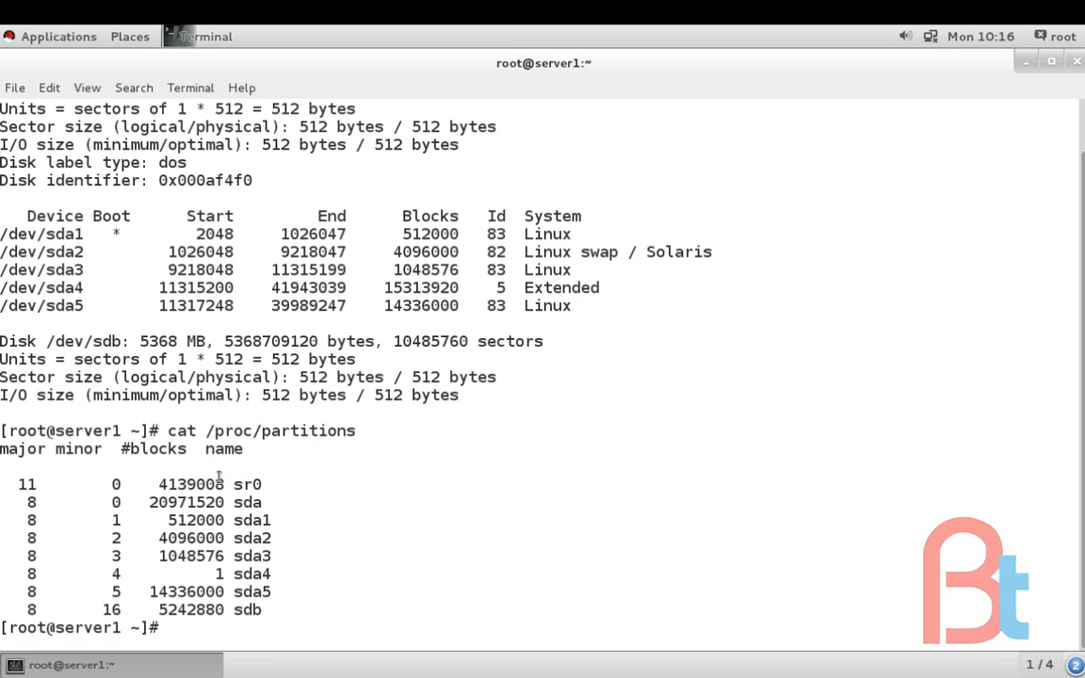
pyautogui.doubleClick(249, 501)
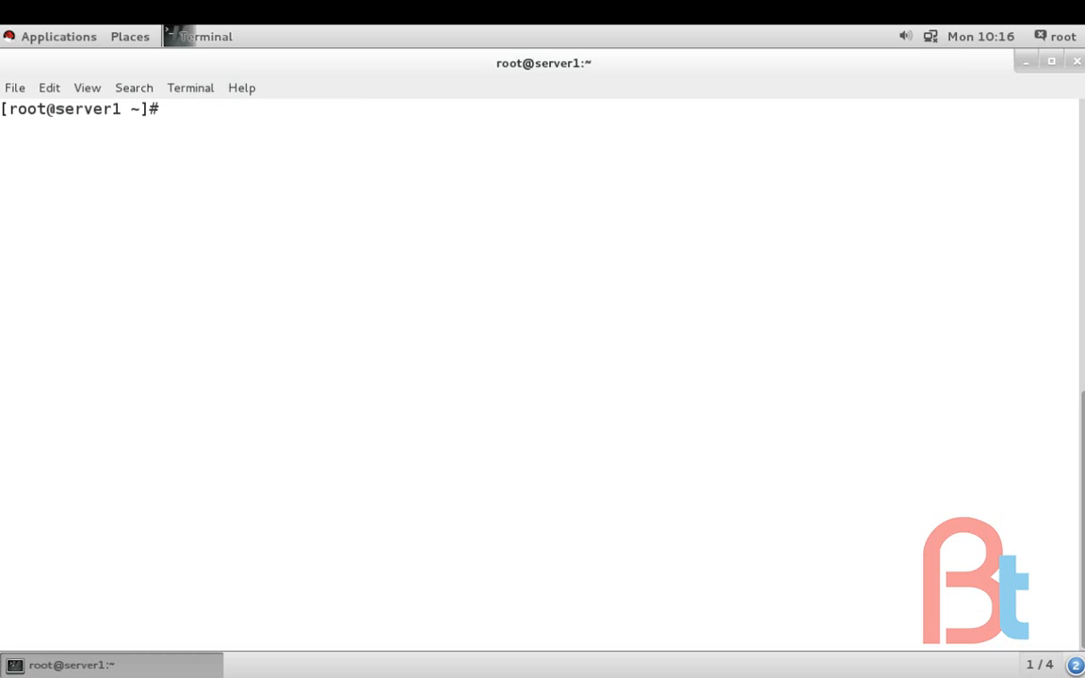
# Run fdisk /dev/sdb to start an interactive partitioning session on the second disk
pyautogui.write('fdisk')
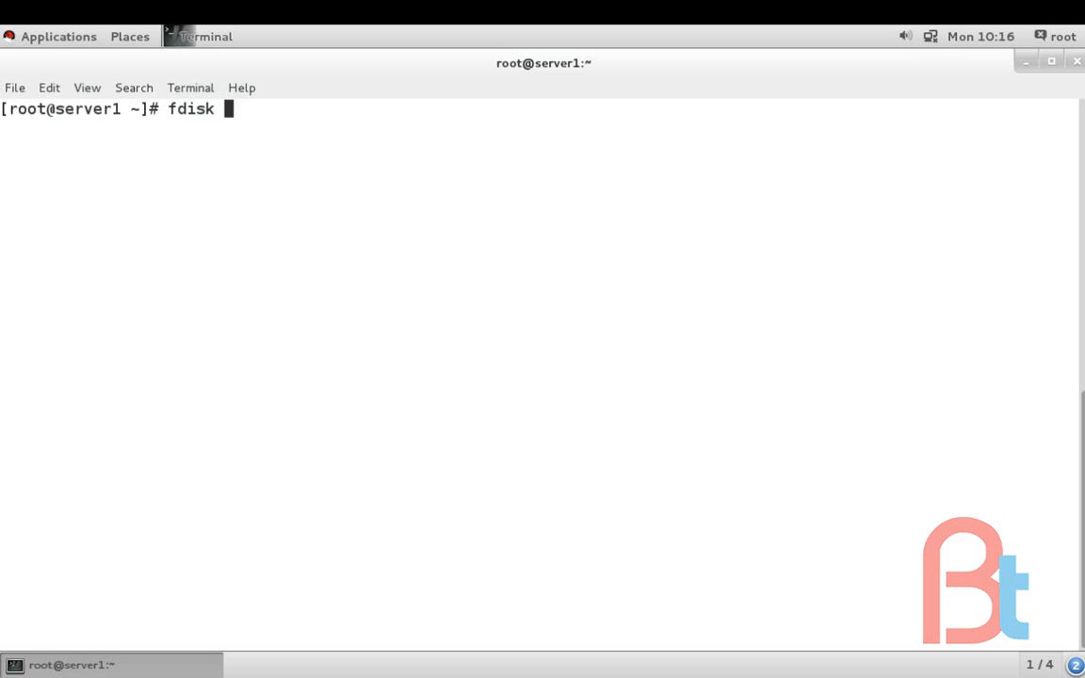
pyautogui.write('/dev')
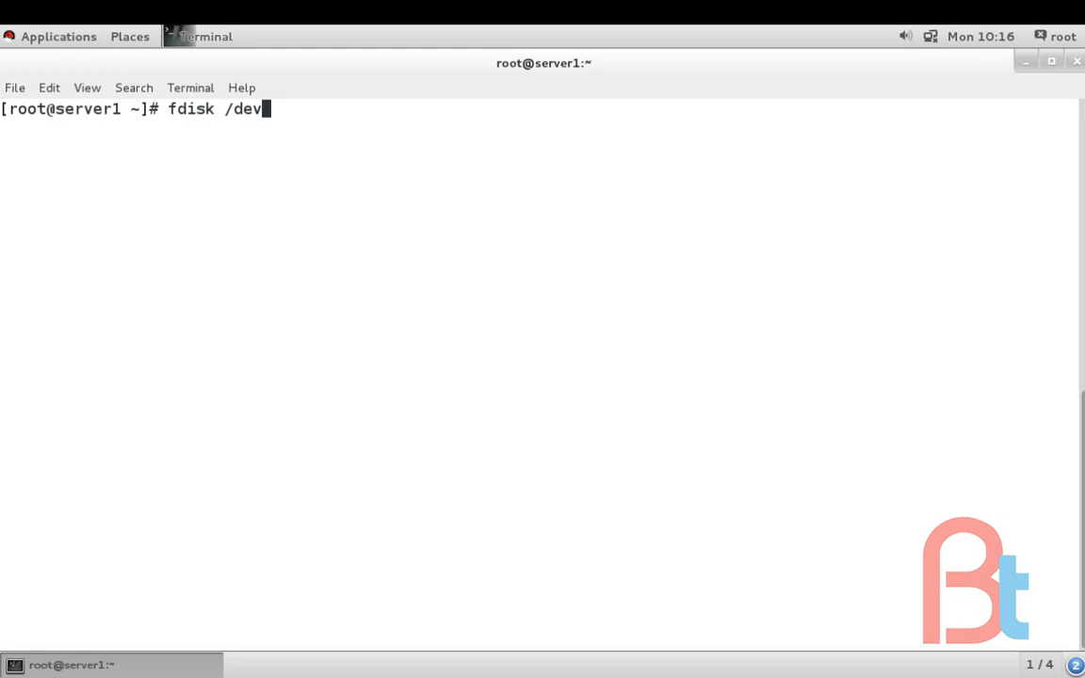
pyautogui.write('/sd')
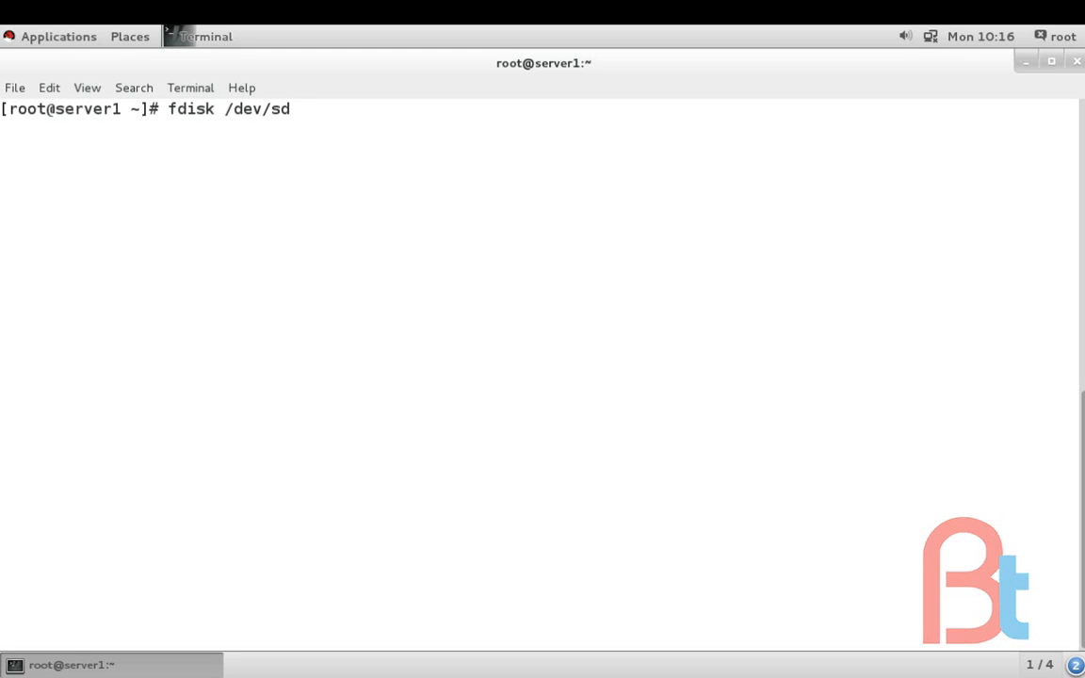
pyautogui.write('b')
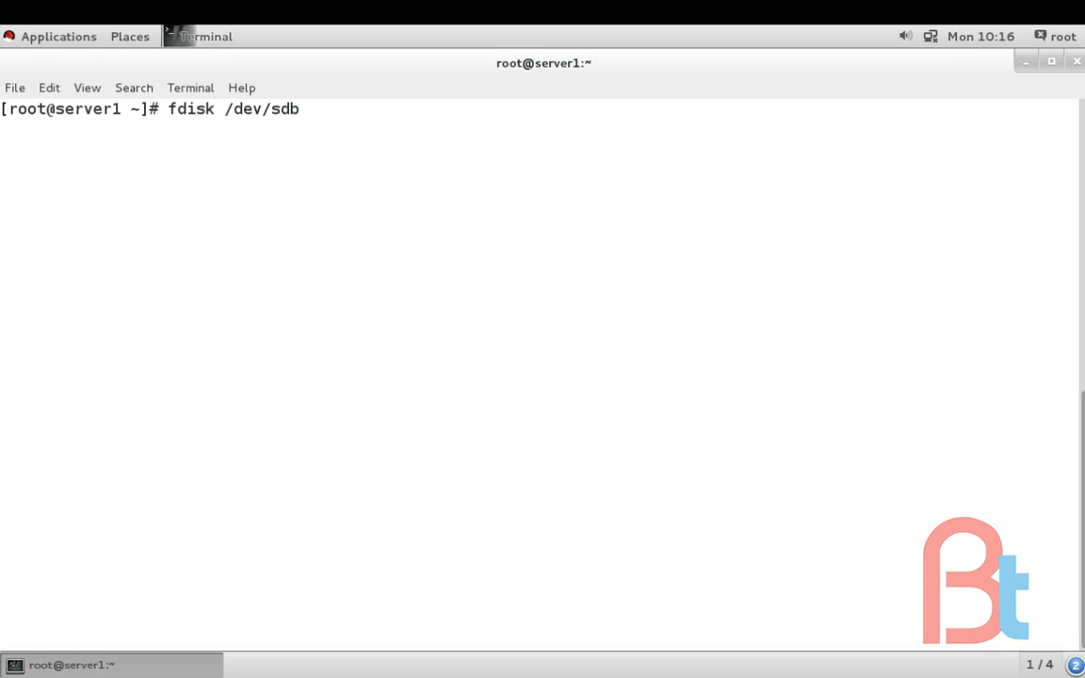
pyautogui.press('Return')
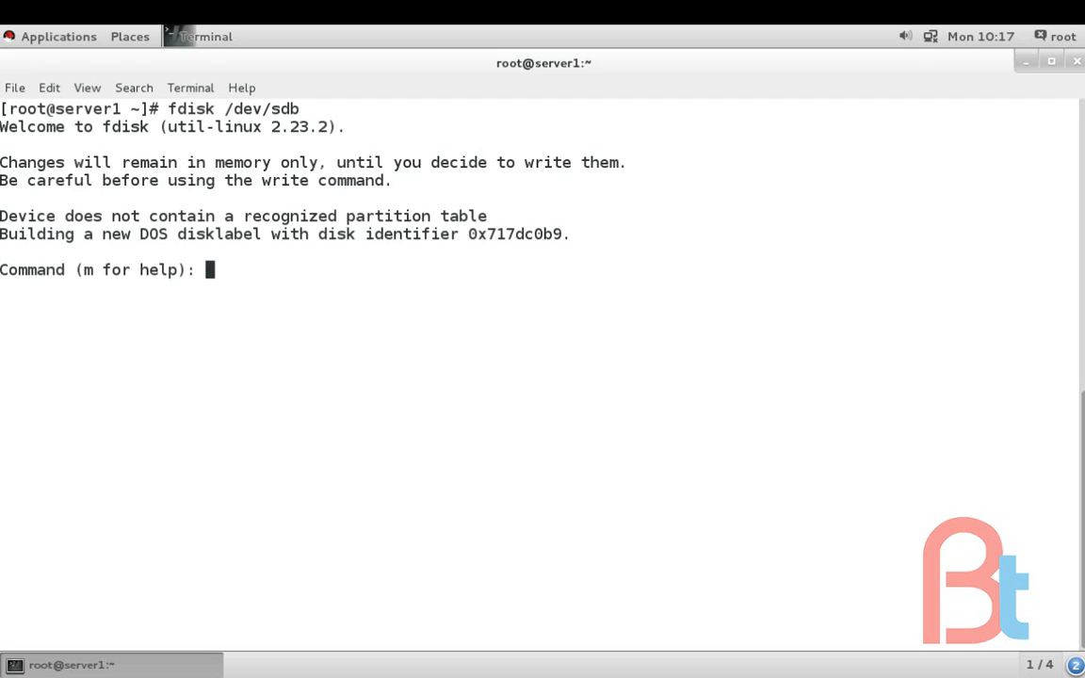
# Enter m at the fdisk prompt to print the help menu of command actions
pyautogui.write('m')
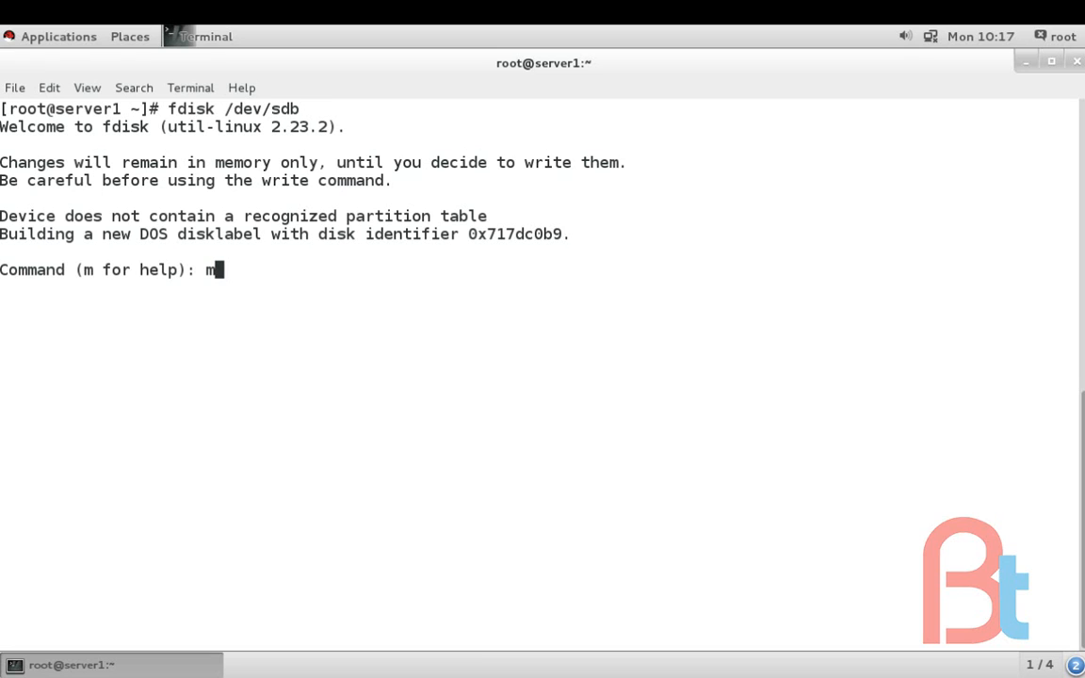
pyautogui.press('Return')
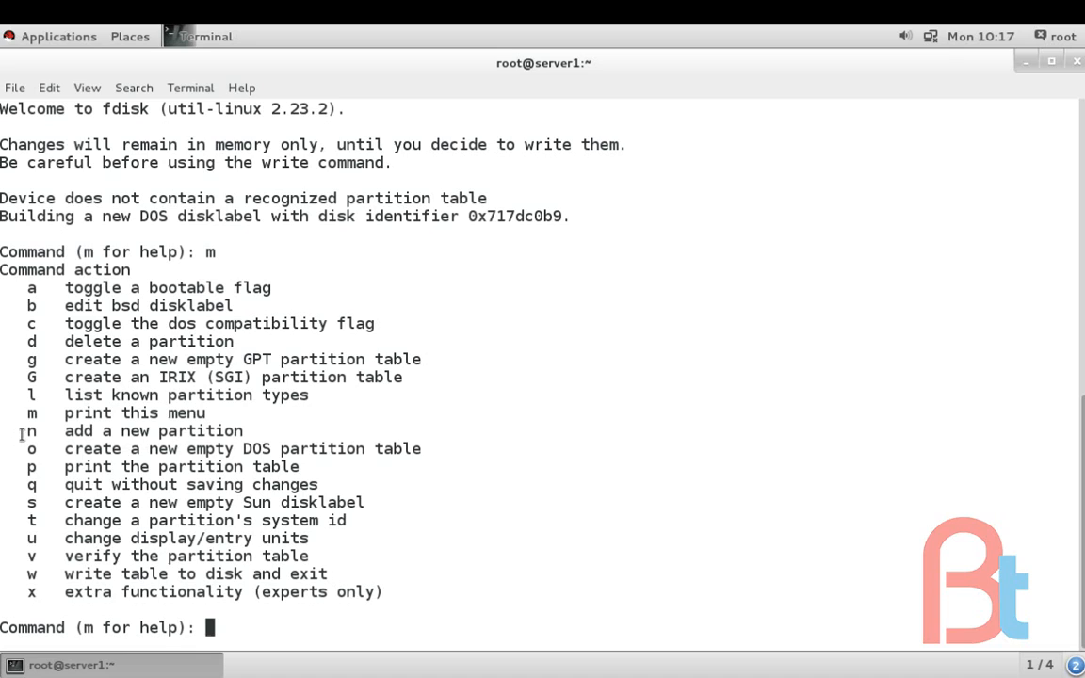
pyautogui.write('n')
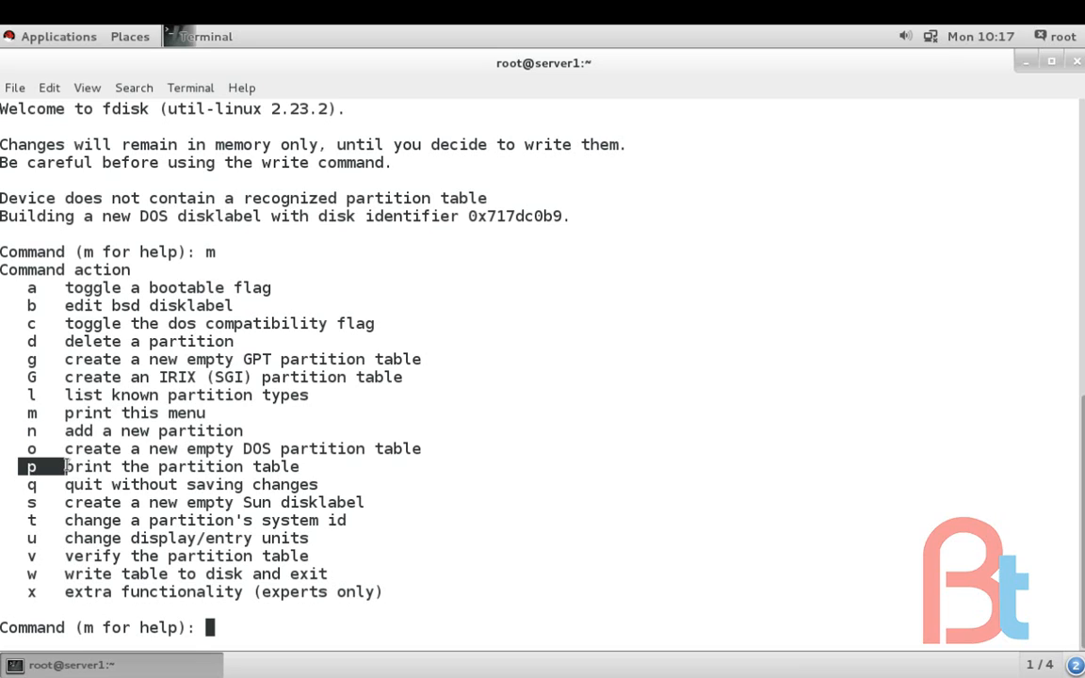
pyautogui.moveTo(15, 539)
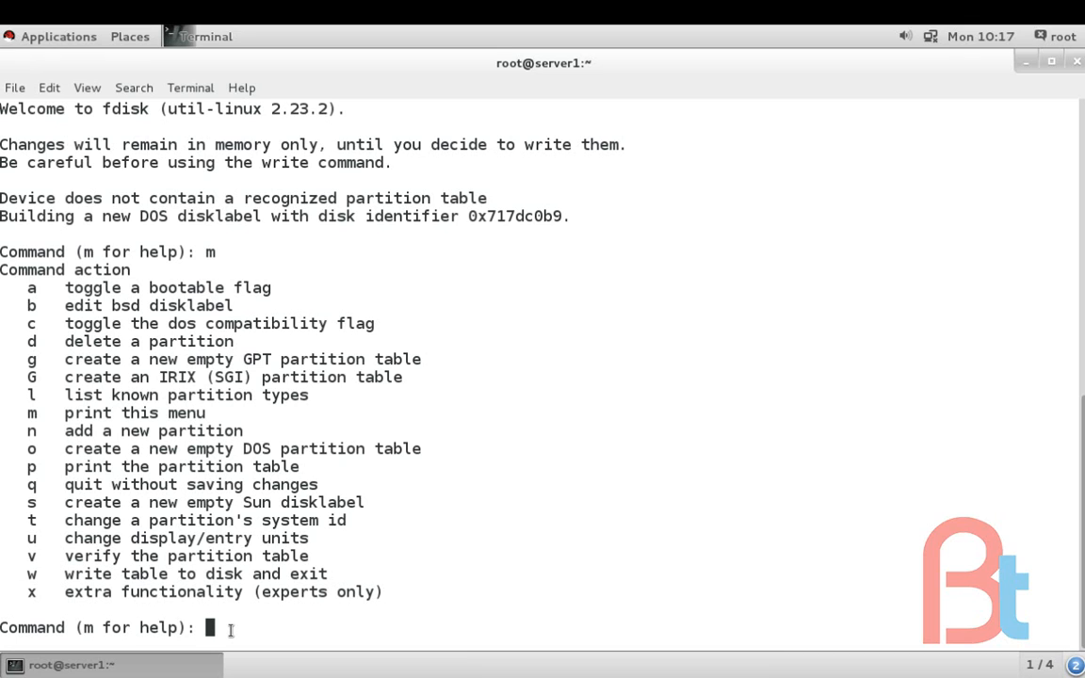
# Print /dev/sdb's empty partition table with p and highlight its 5368 MB size
pyautogui.write('p')
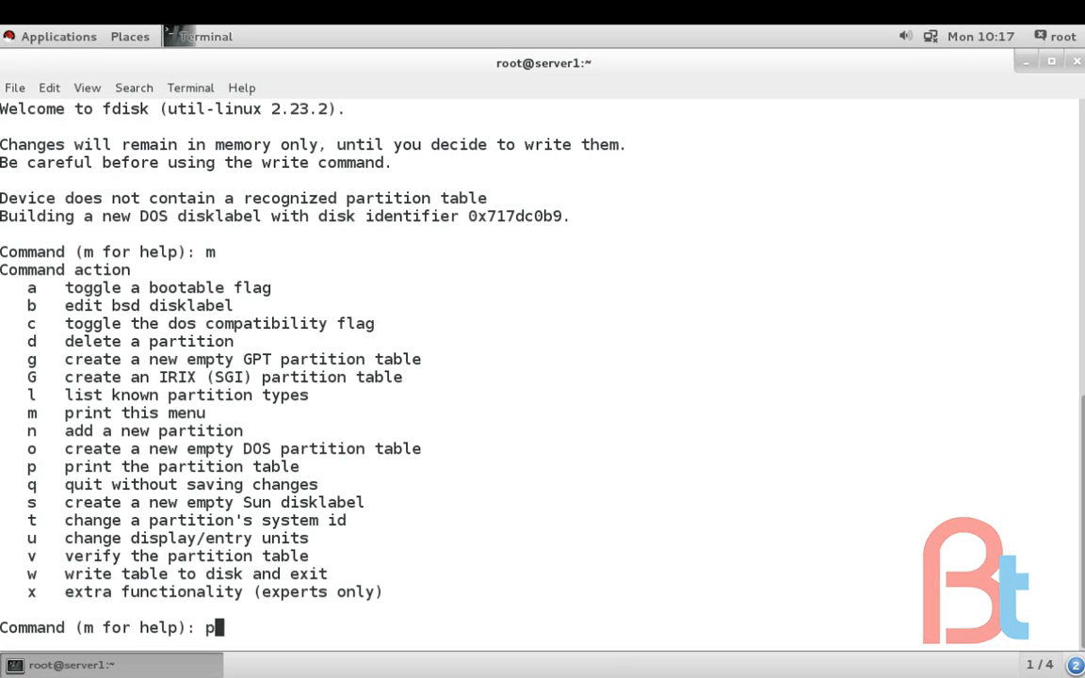
pyautogui.press('Return')
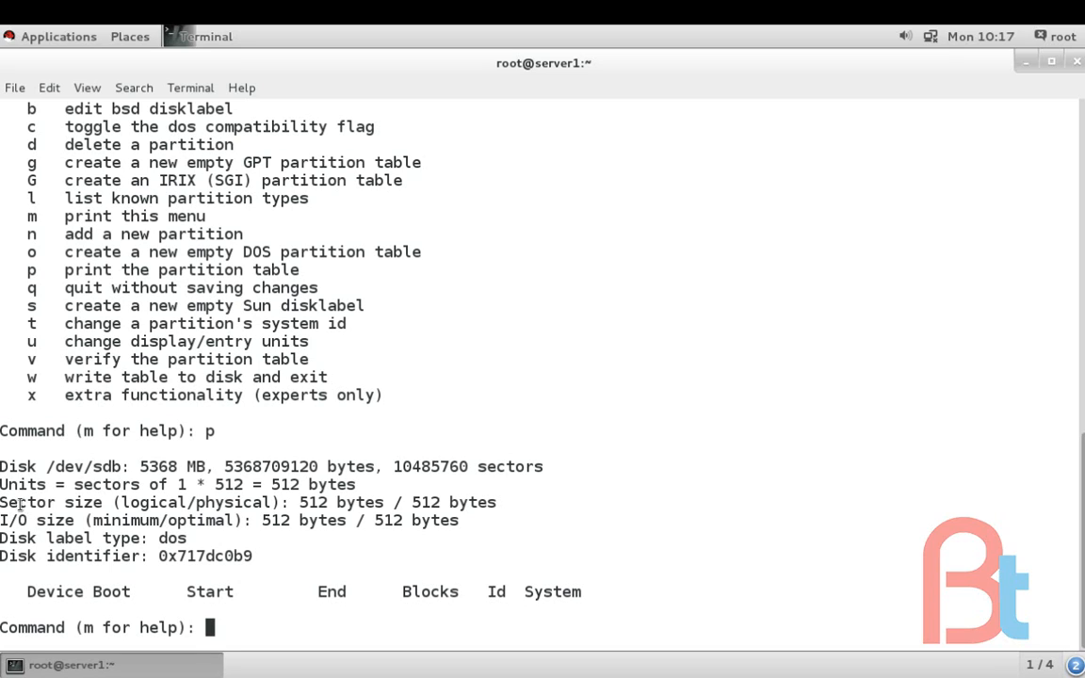
pyautogui.doubleClick(82, 467)
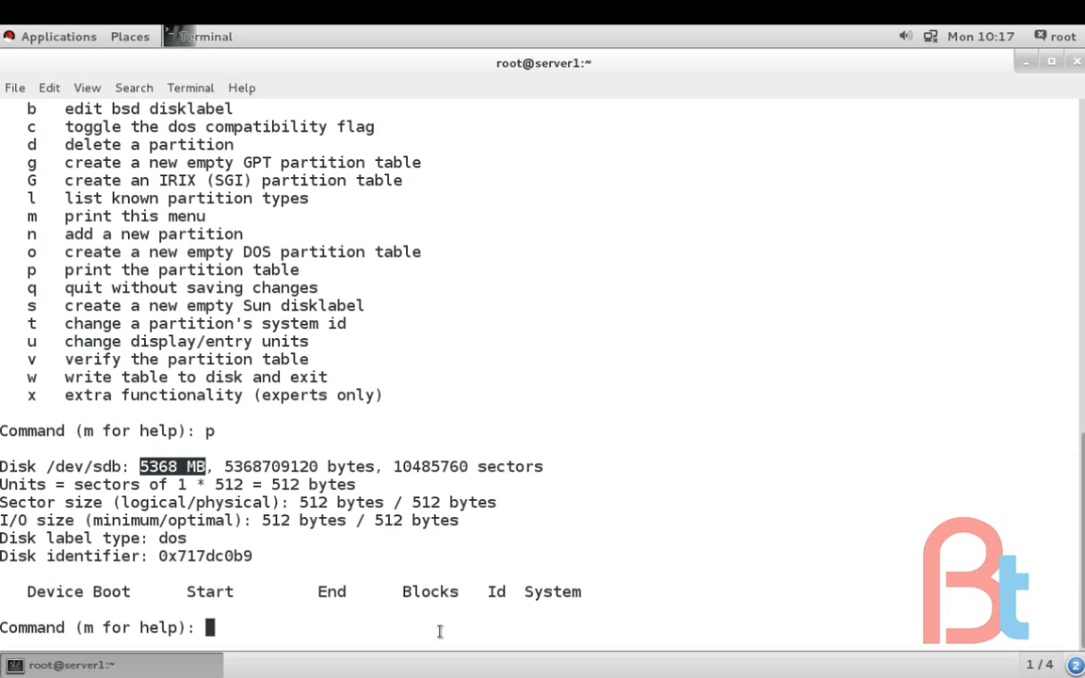
# Start a new partition with n, accepting the default primary type and partition number 1
pyautogui.write('n')
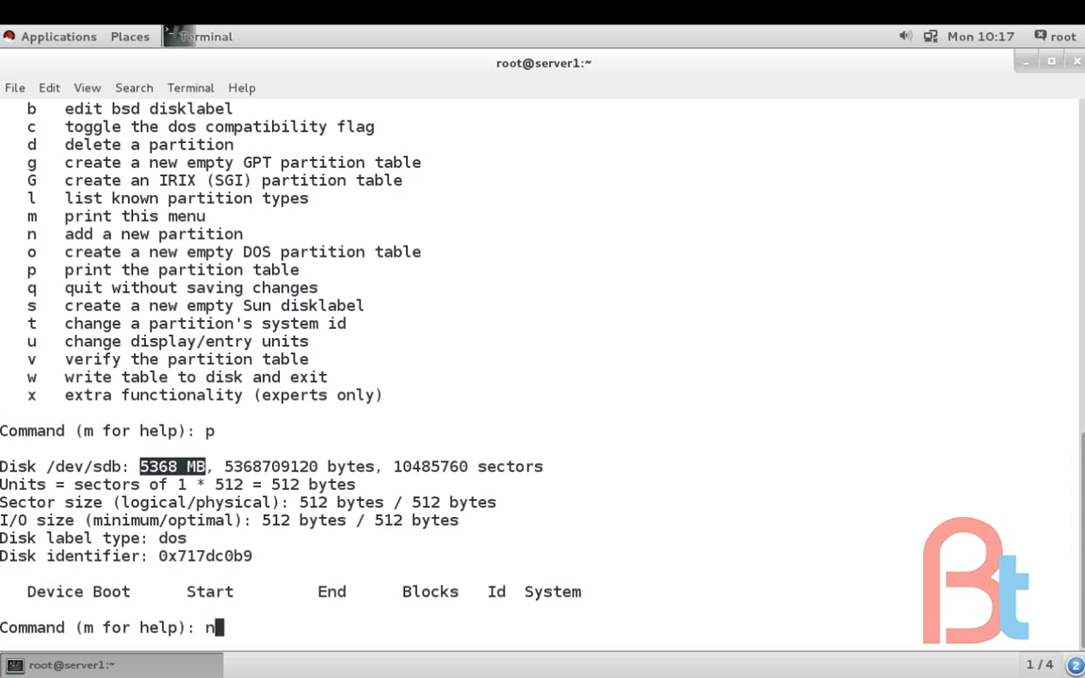
pyautogui.press('Return')
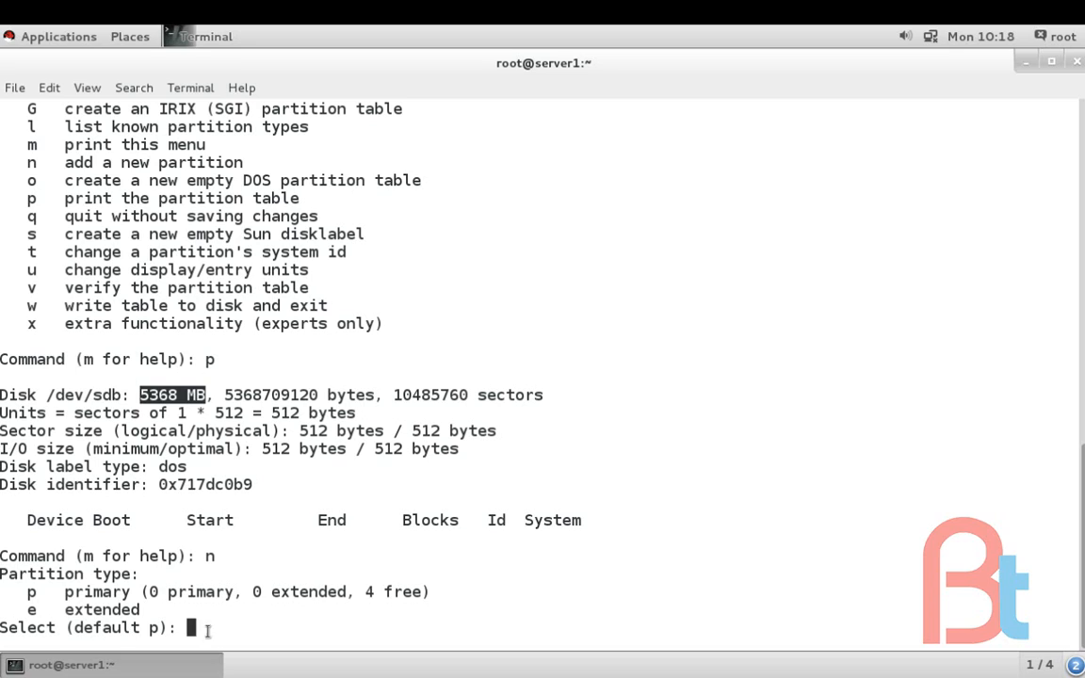
pyautogui.moveTo(309, 631)
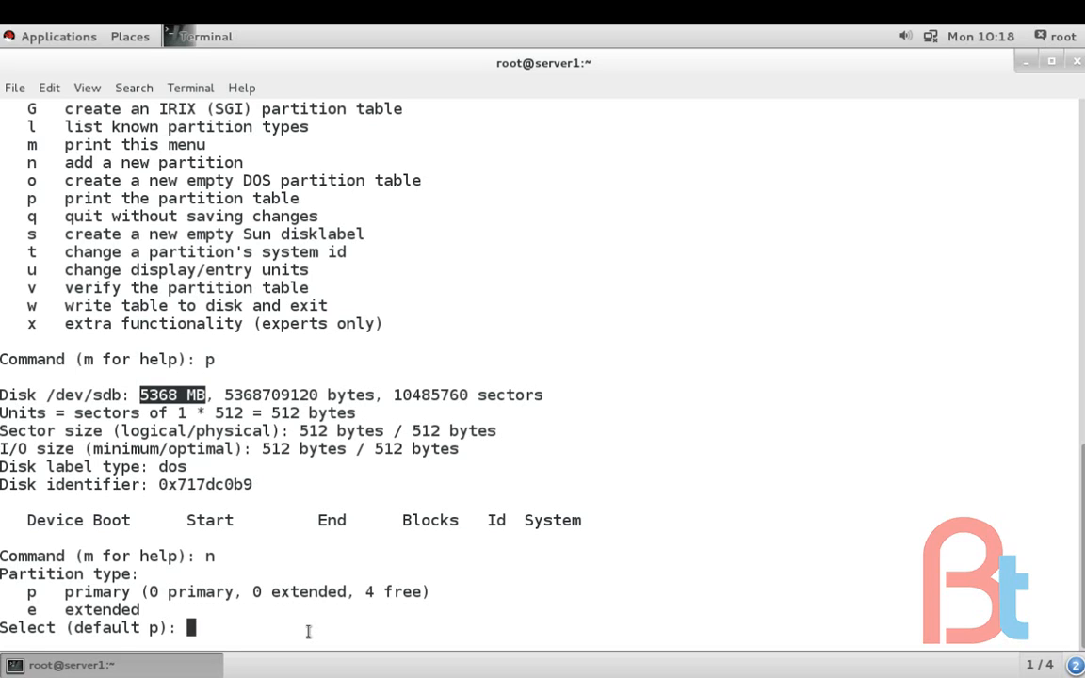
pyautogui.press('Return')
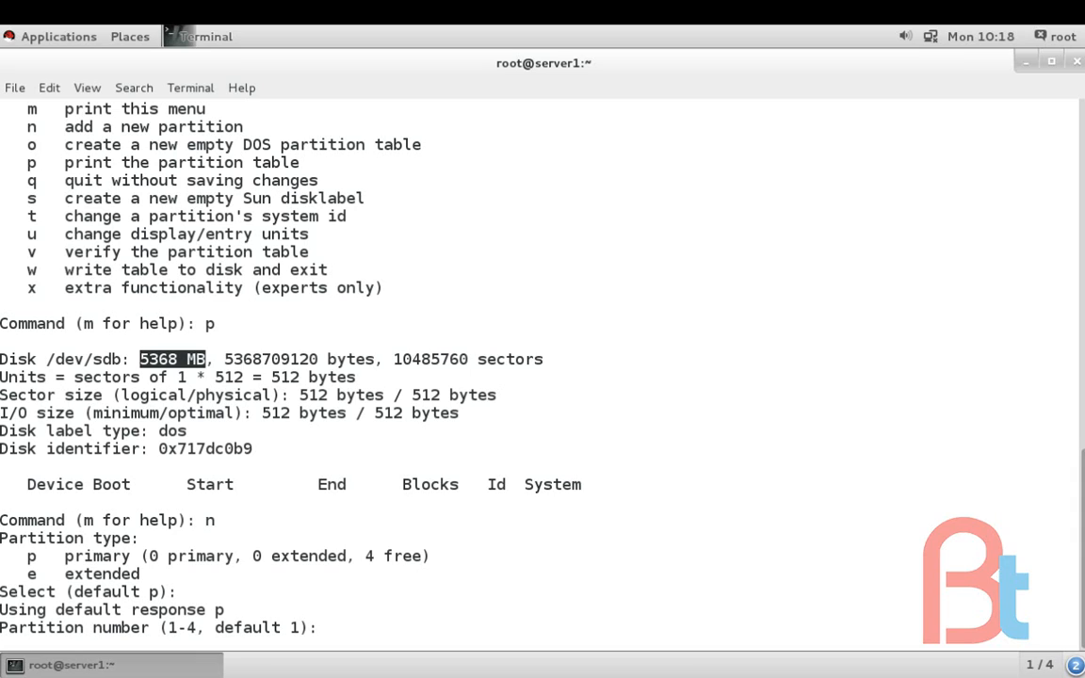
pyautogui.press('Return')
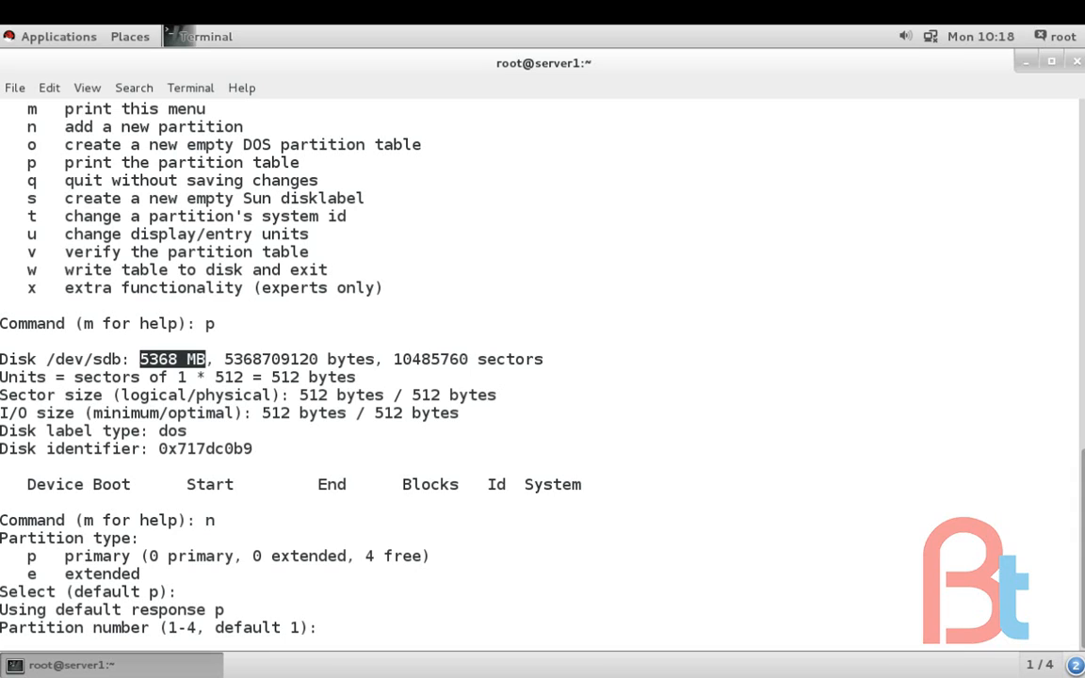
pyautogui.press('Return')
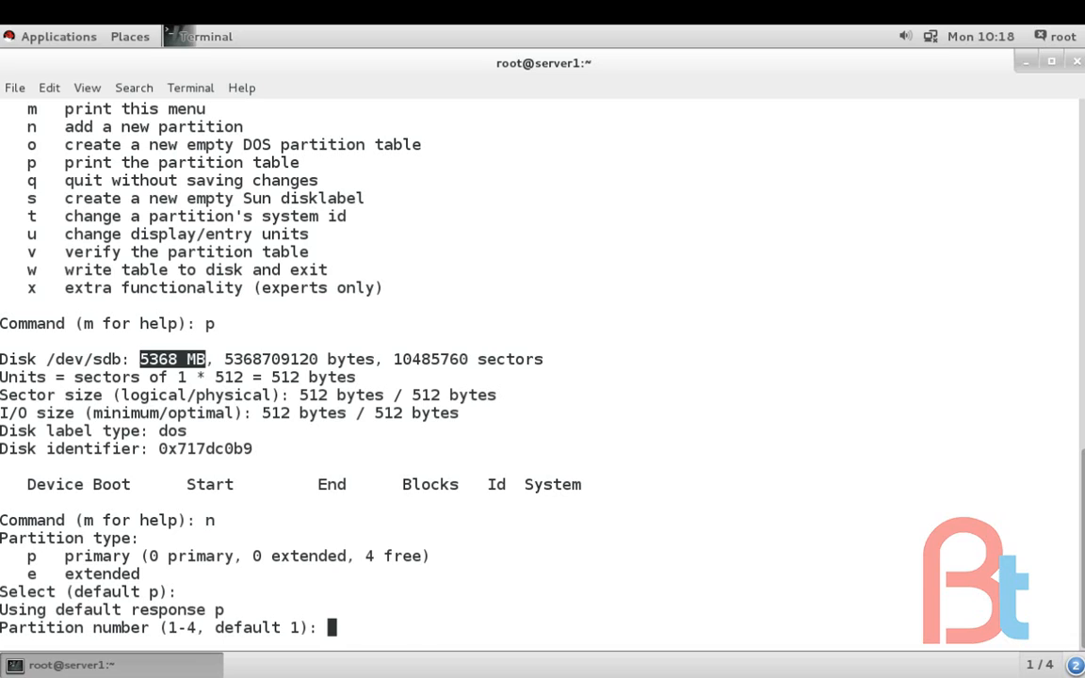
pyautogui.press('Return')
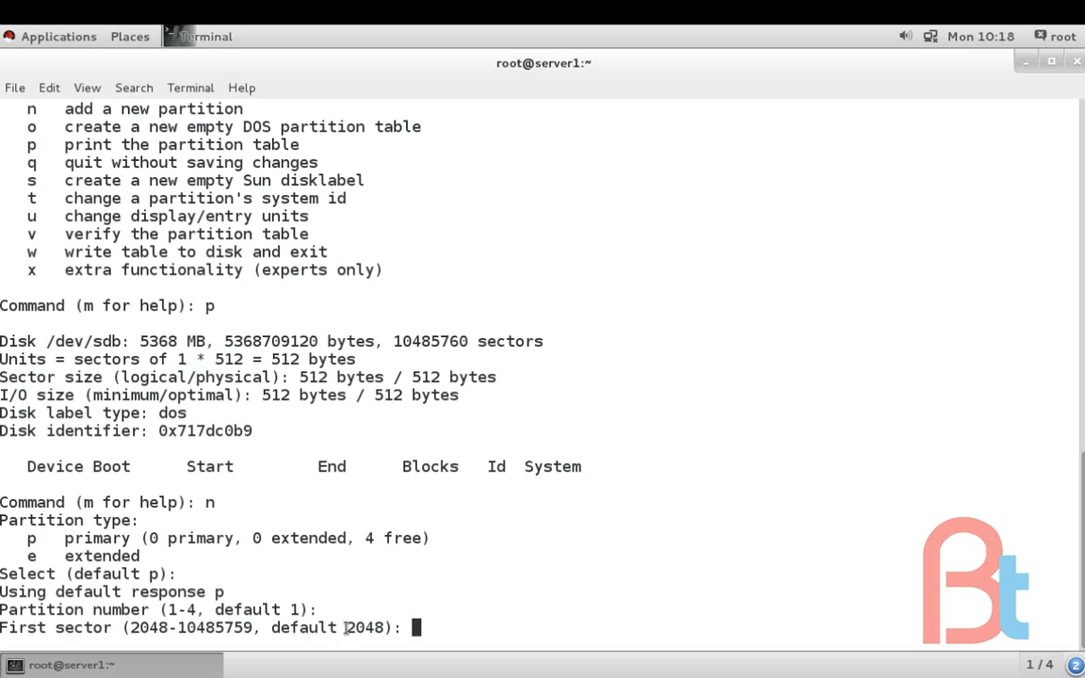
# Accept default first sector 2048 and set the last sector to +1G for a 1 GiB partition
pyautogui.write('204')
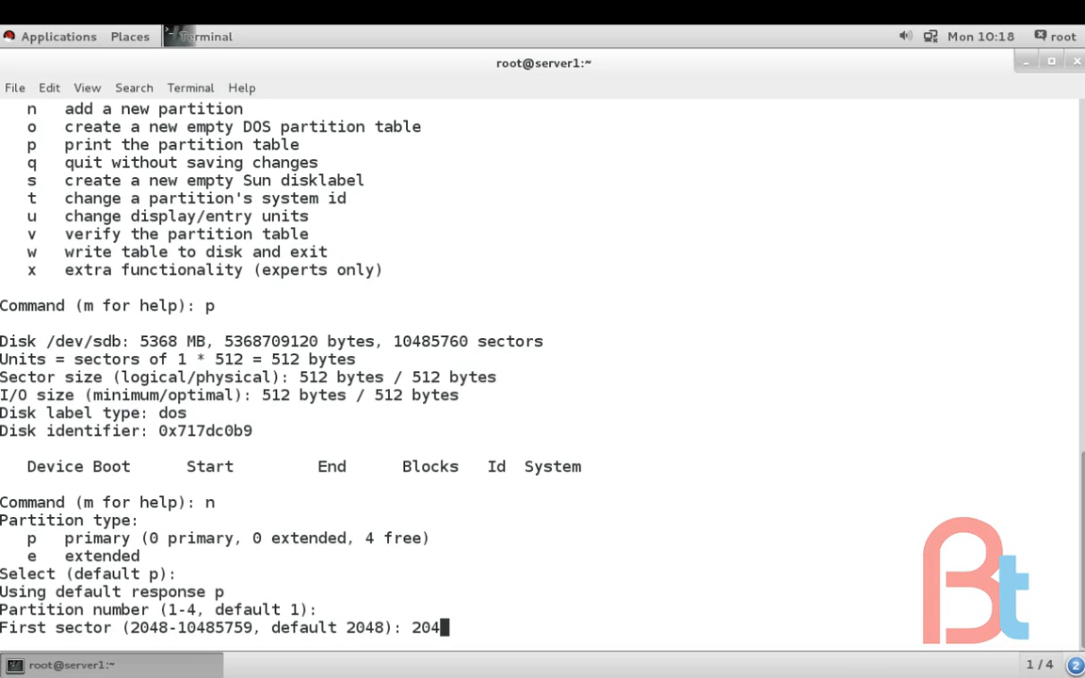
pyautogui.press('BackSpace')
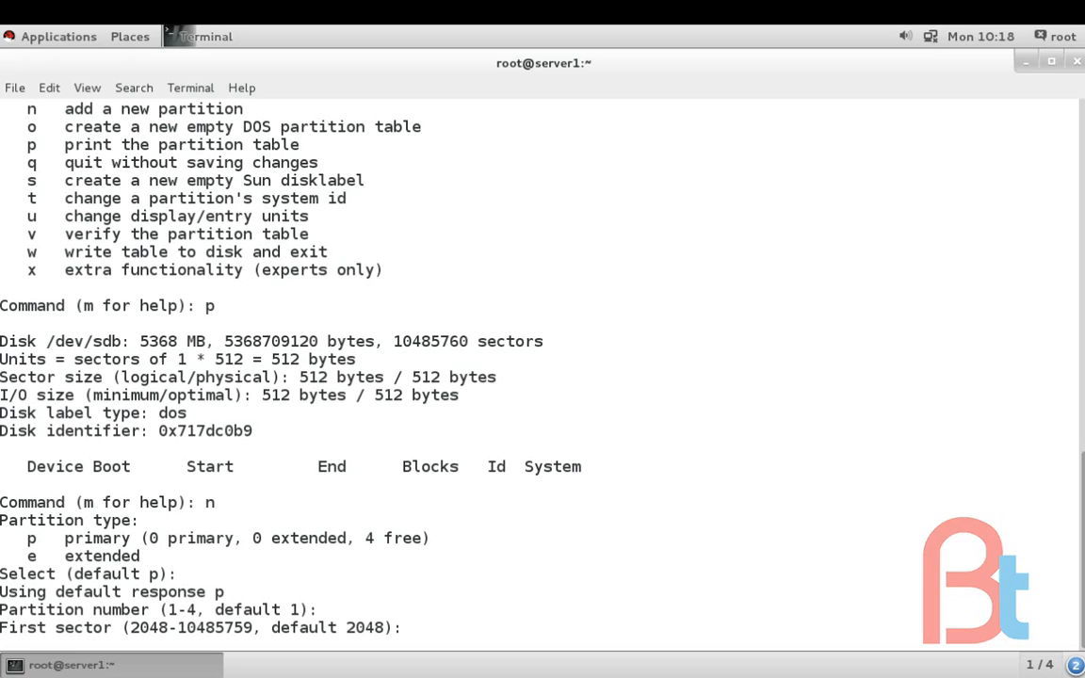
pyautogui.press('Return')
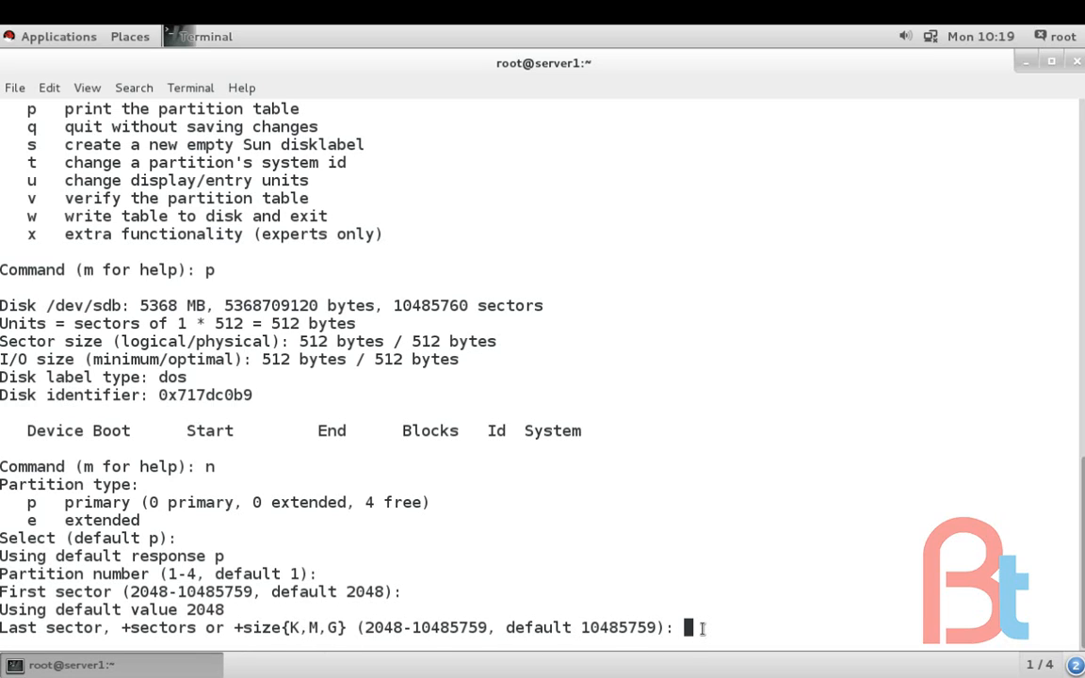
pyautogui.write('+')
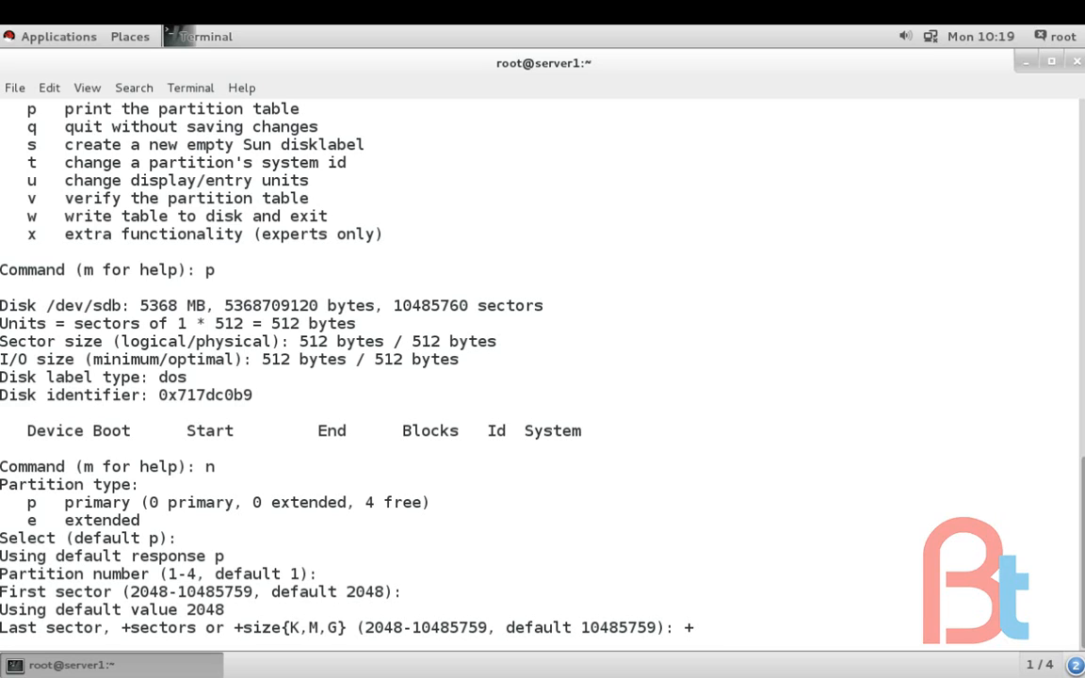
pyautogui.write('1')
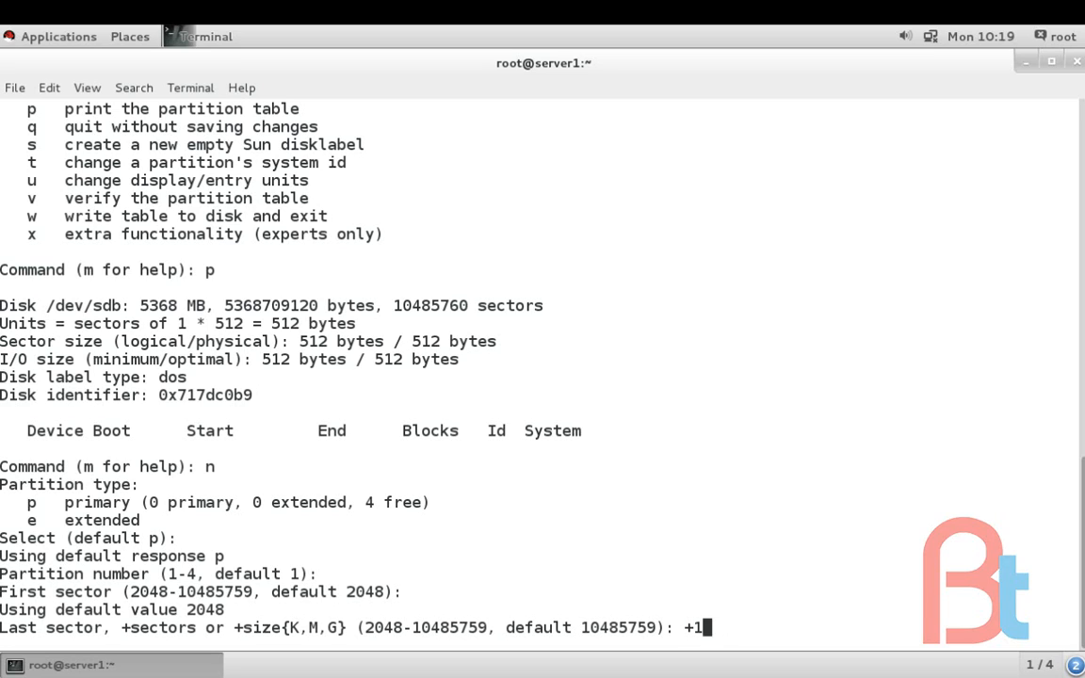
pyautogui.write('G')
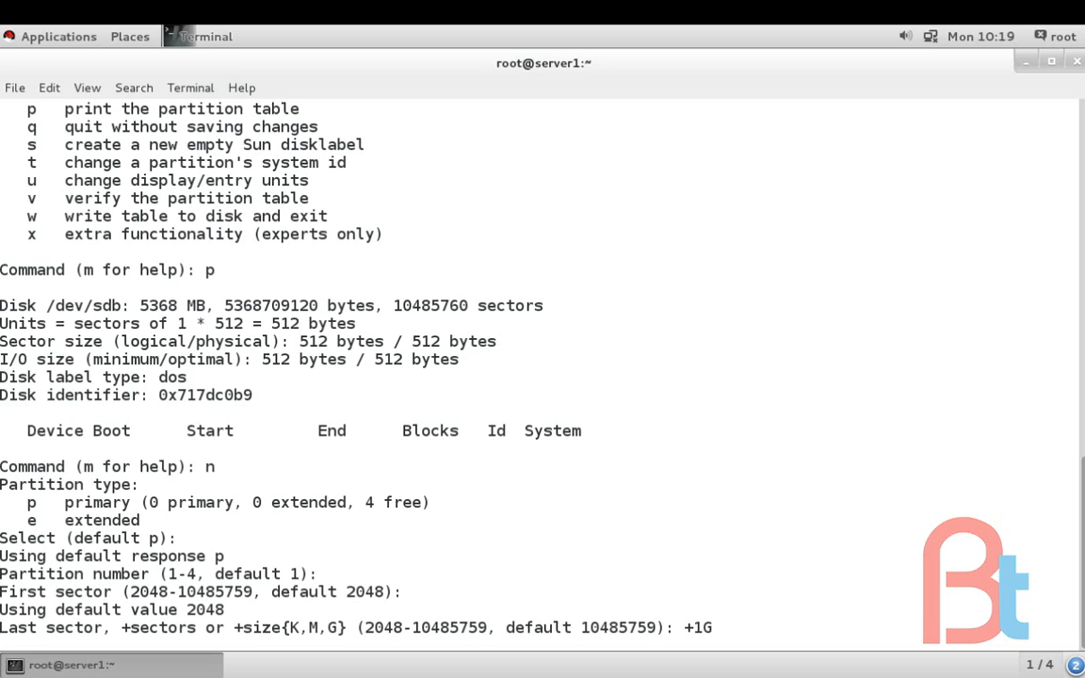
pyautogui.moveTo(716, 627)
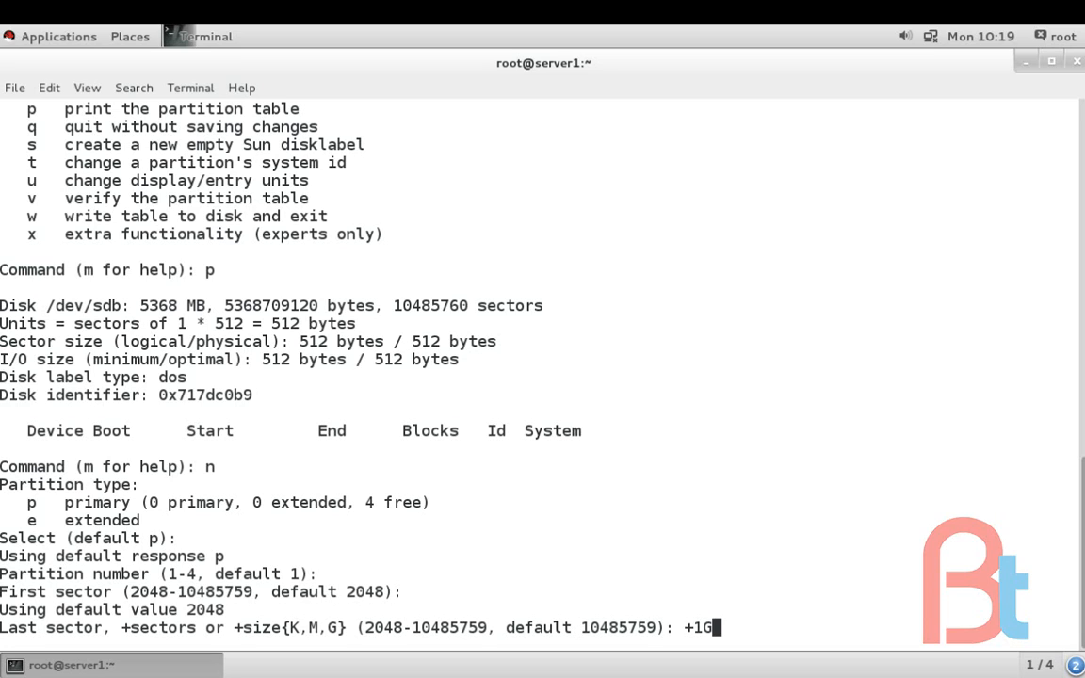
pyautogui.press('Return')
pyautogui.write('p')
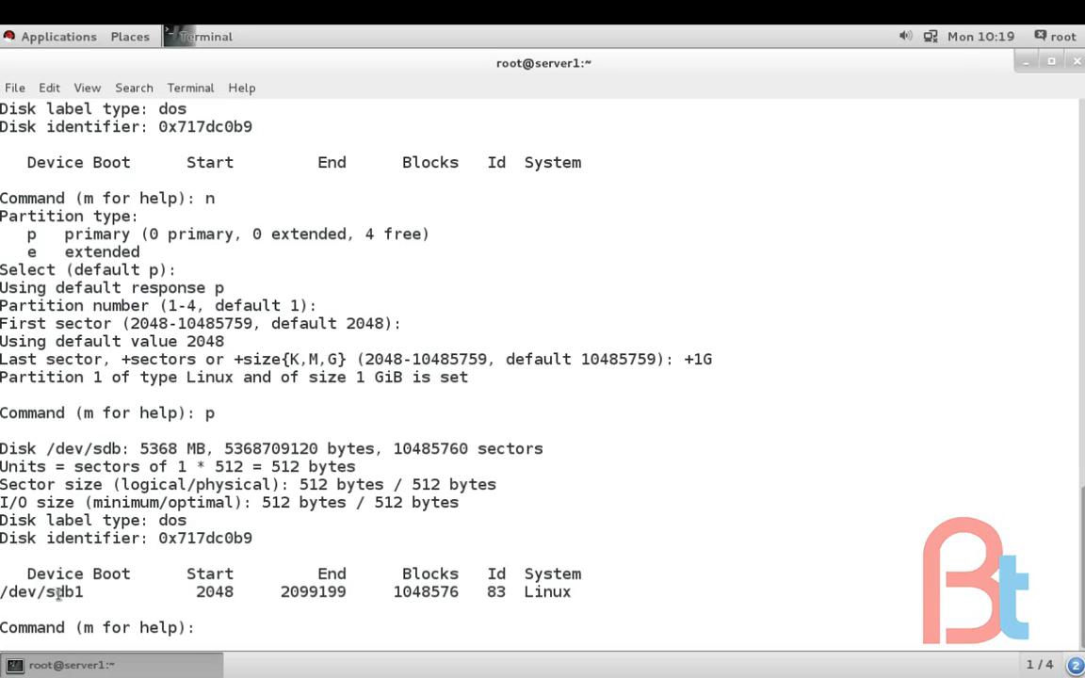
# Highlight the new /dev/sdb1 entry and write the partition table with w
pyautogui.doubleClick(60, 592)
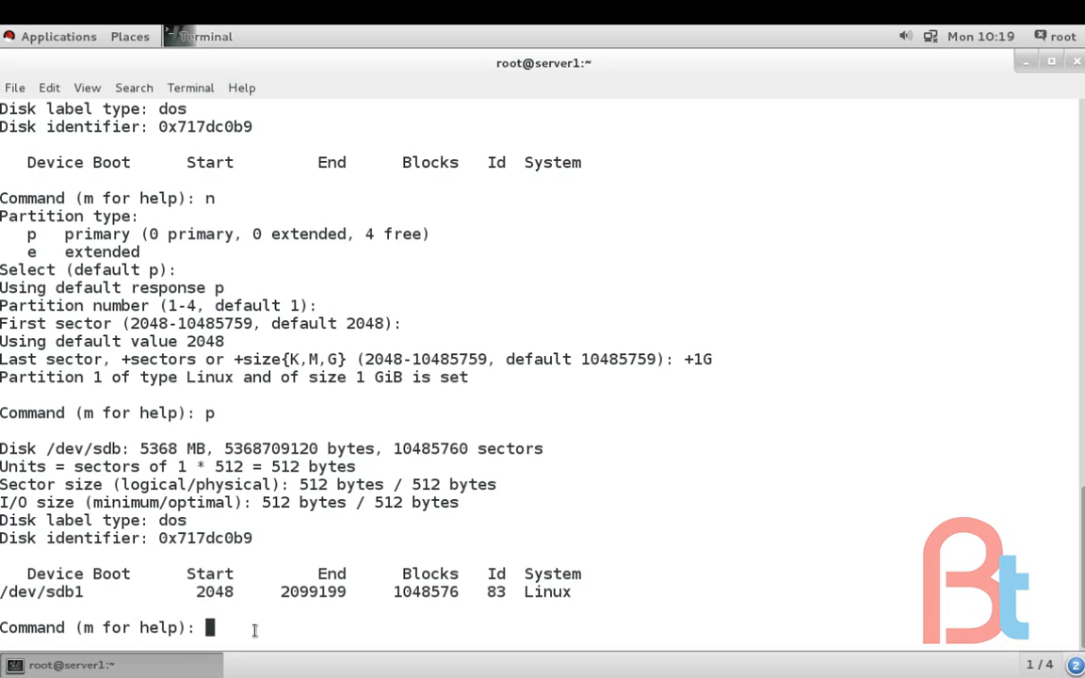
pyautogui.write('w')
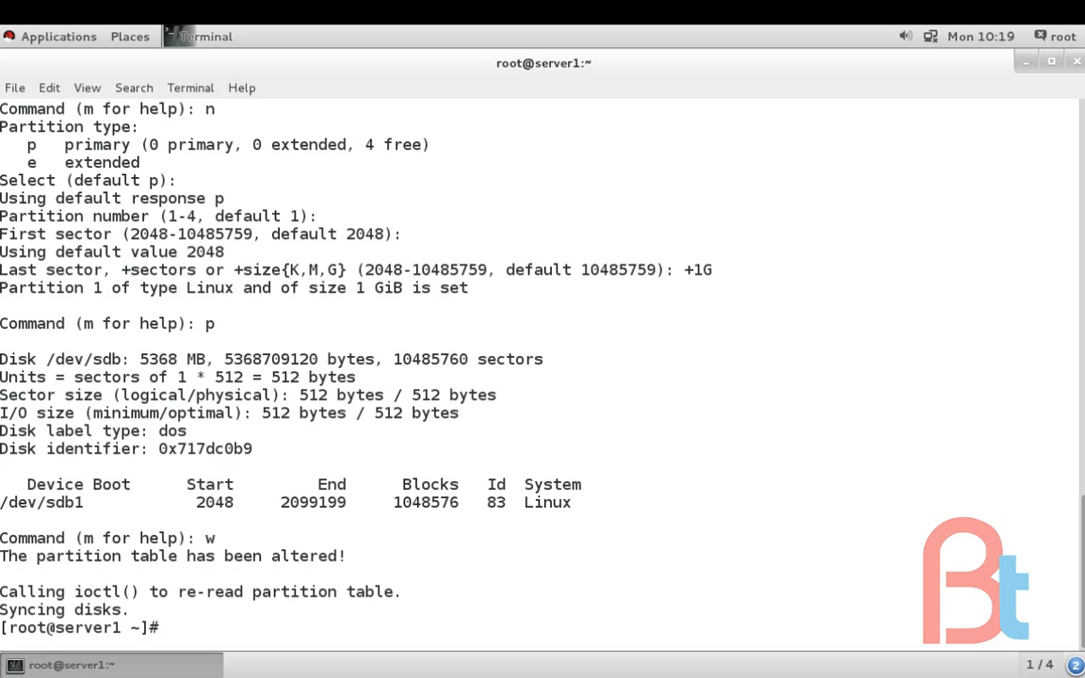
# Run partprobe /dev/sdb so the kernel re-reads the partition table, then begin fdisk
pyautogui.write('p')
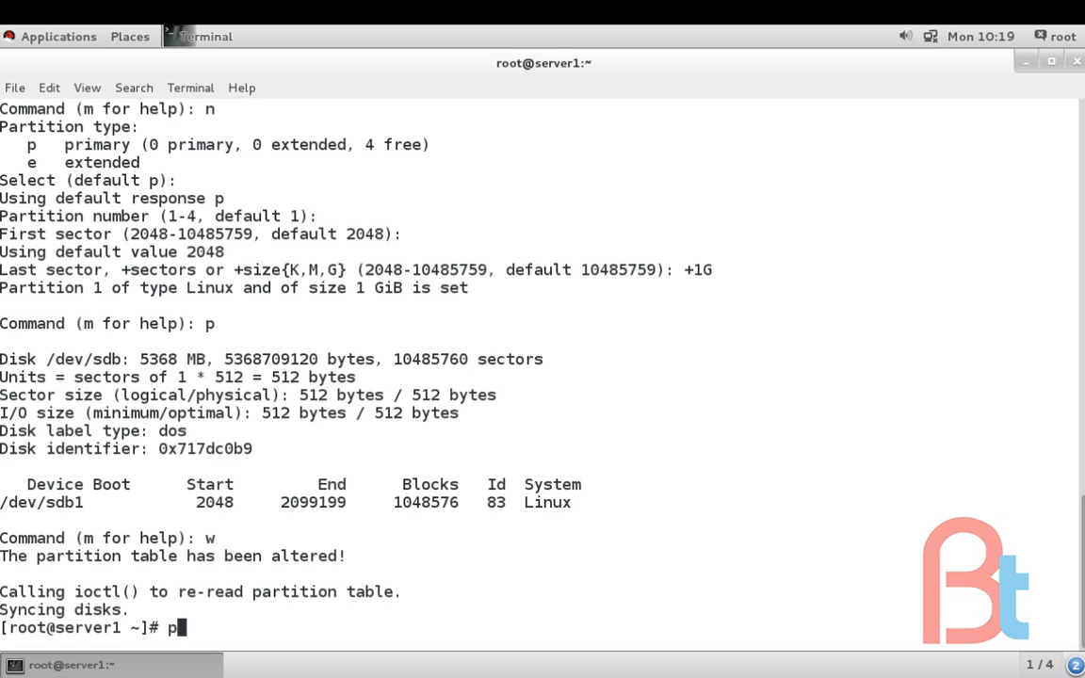
pyautogui.write('artprobe')
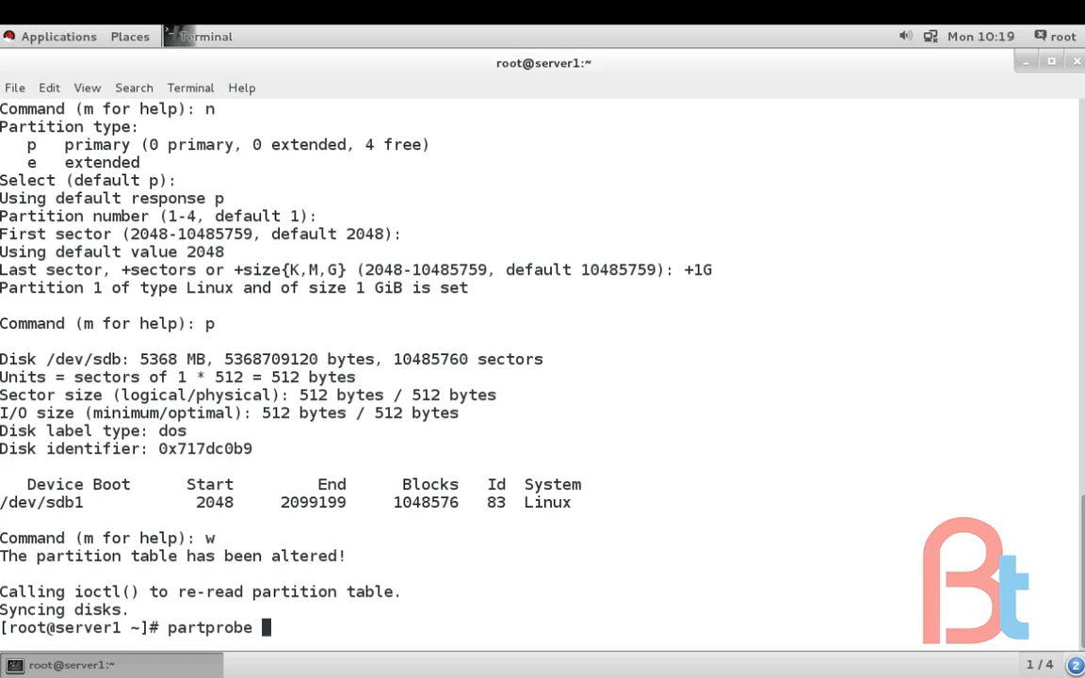
pyautogui.write('/')
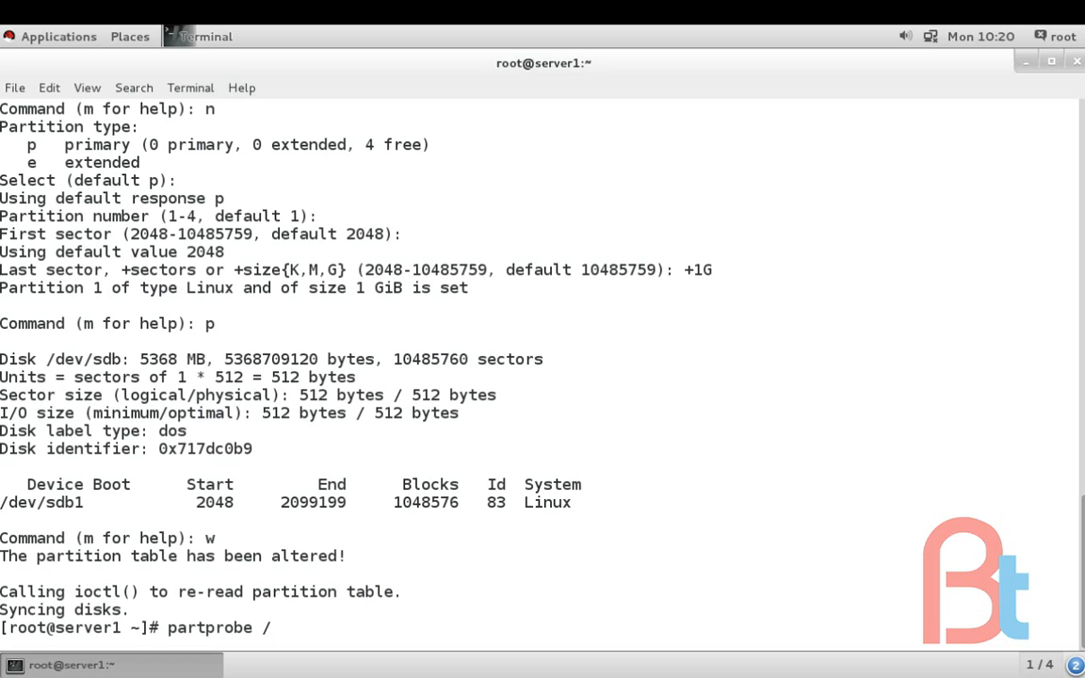
pyautogui.write('dev/s')
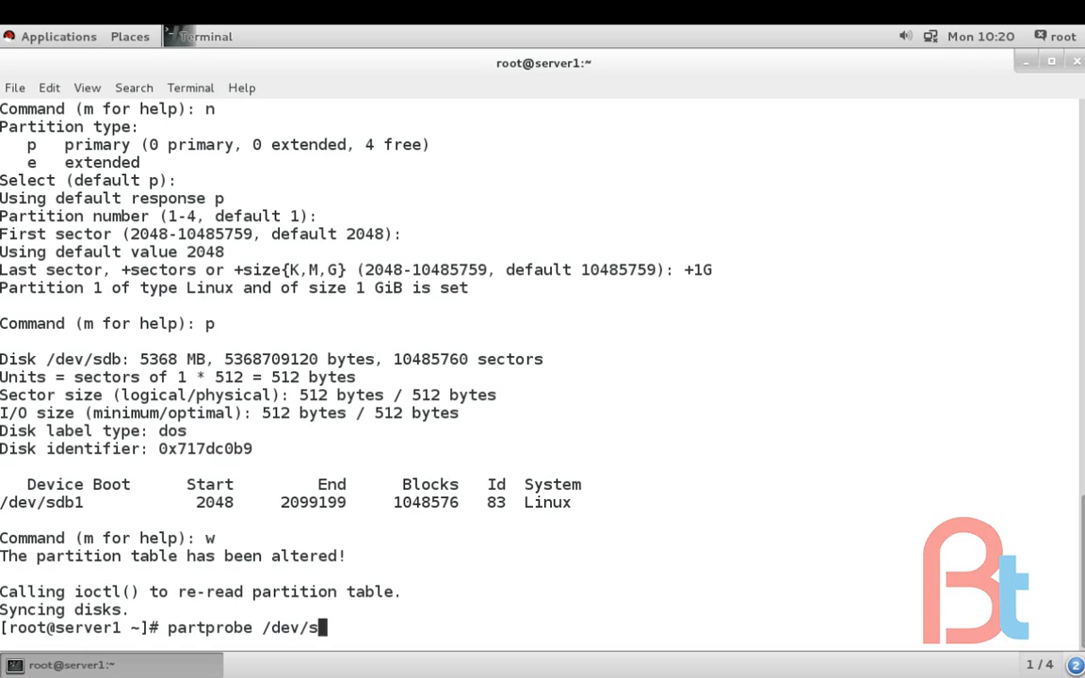
pyautogui.press('Return')
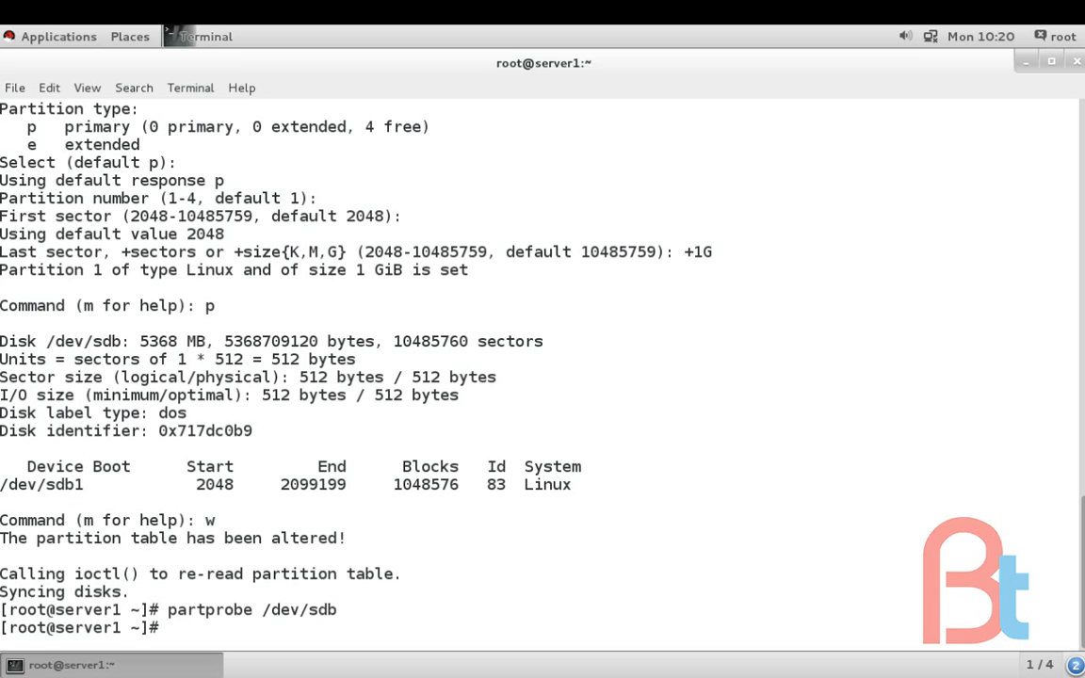
pyautogui.write('fdisk -l')
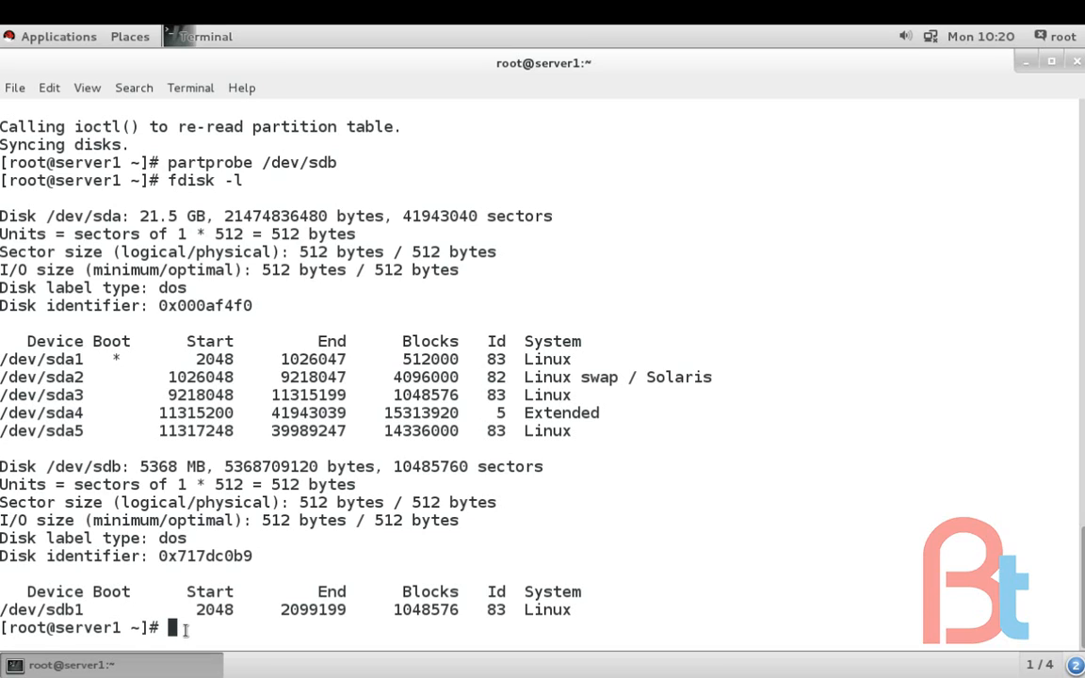
pyautogui.moveTo(966, 203)
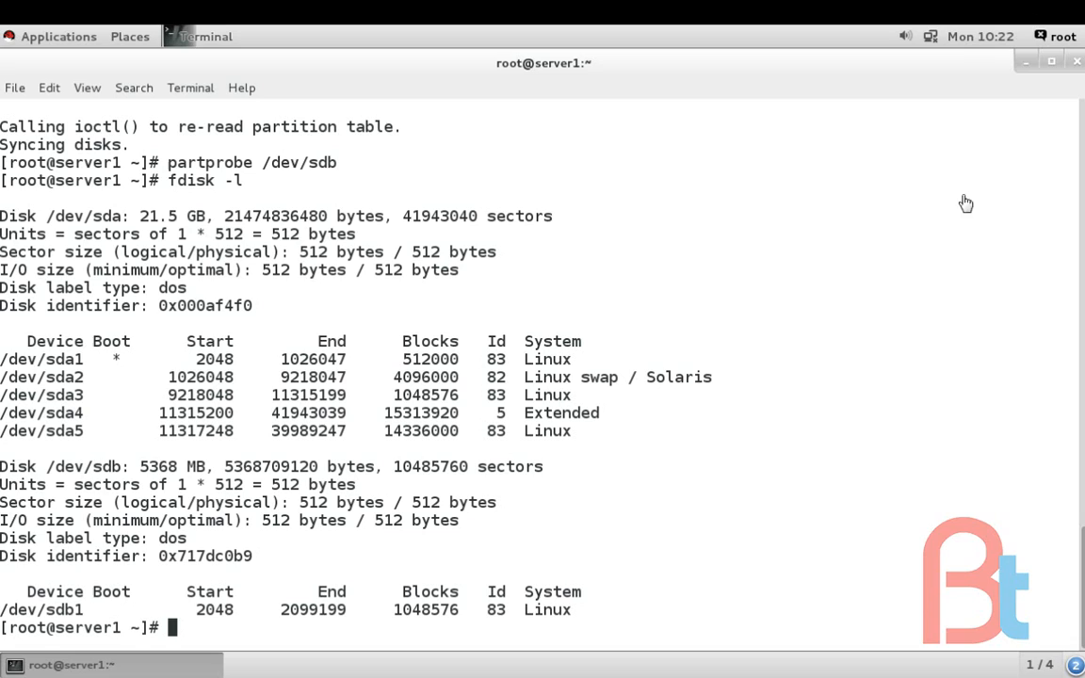
pyautogui.moveTo(904, 286)
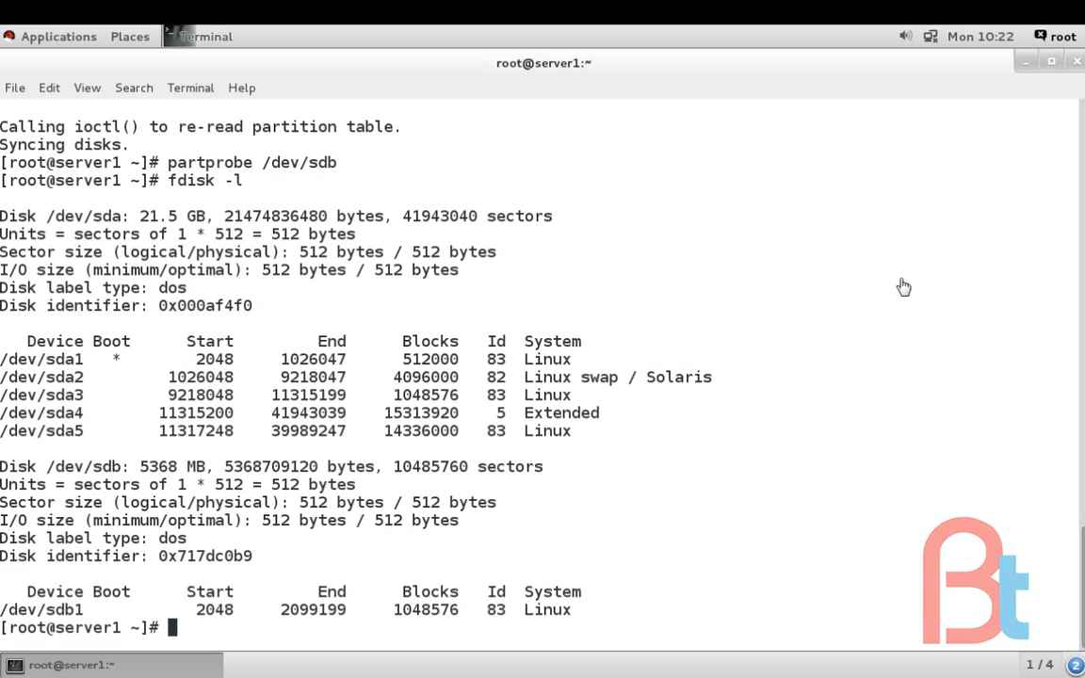
pyautogui.moveTo(1017, 3)
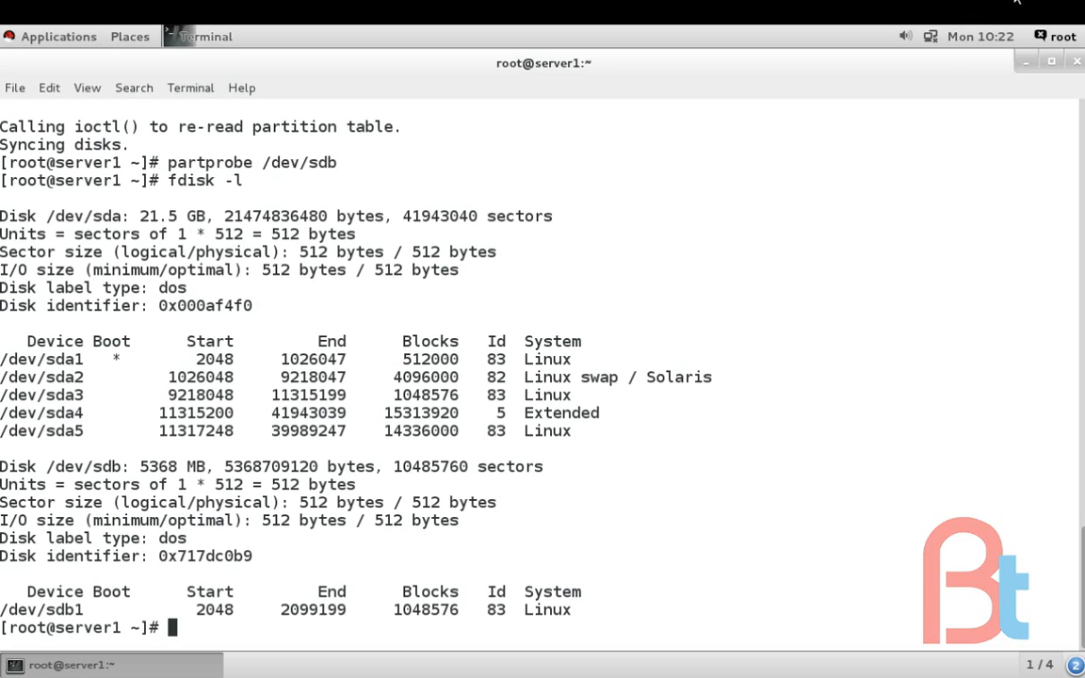
# Create an ext4 filesystem on /dev/sdb1 with mkfs.ext4
pyautogui.write('mkfs')
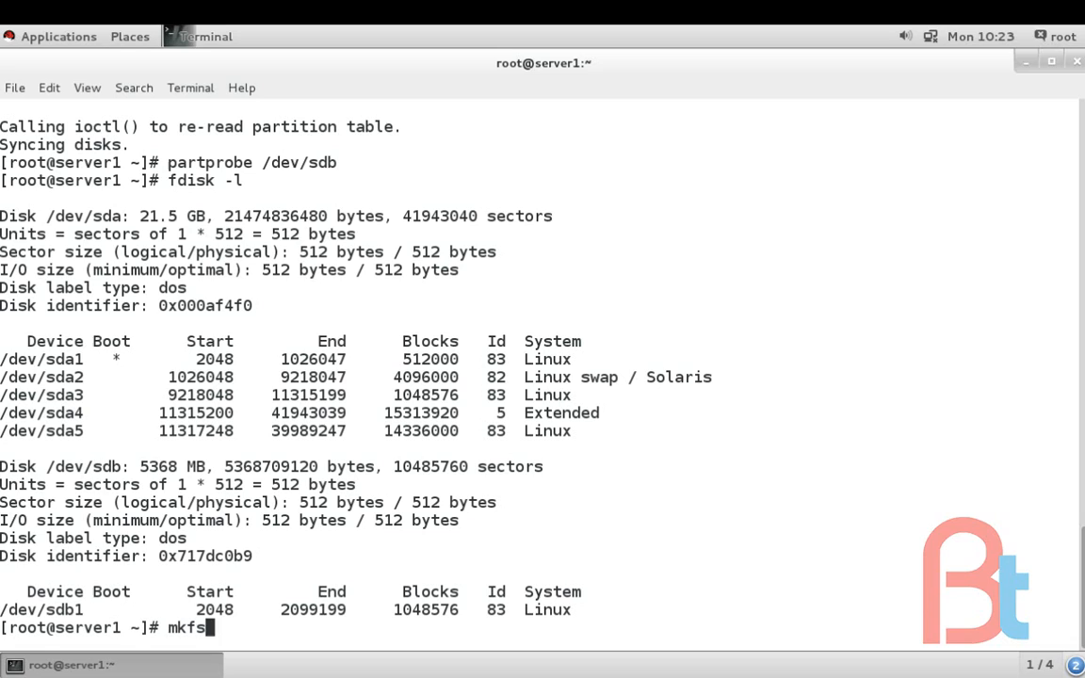
pyautogui.write('.')
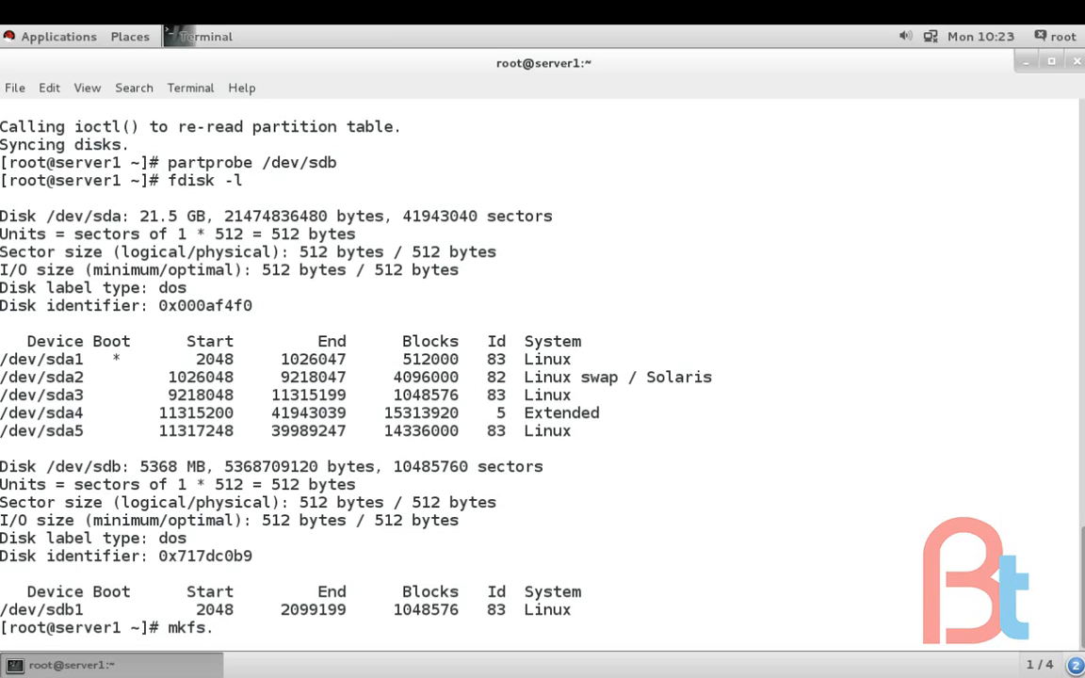
pyautogui.write('ext4')
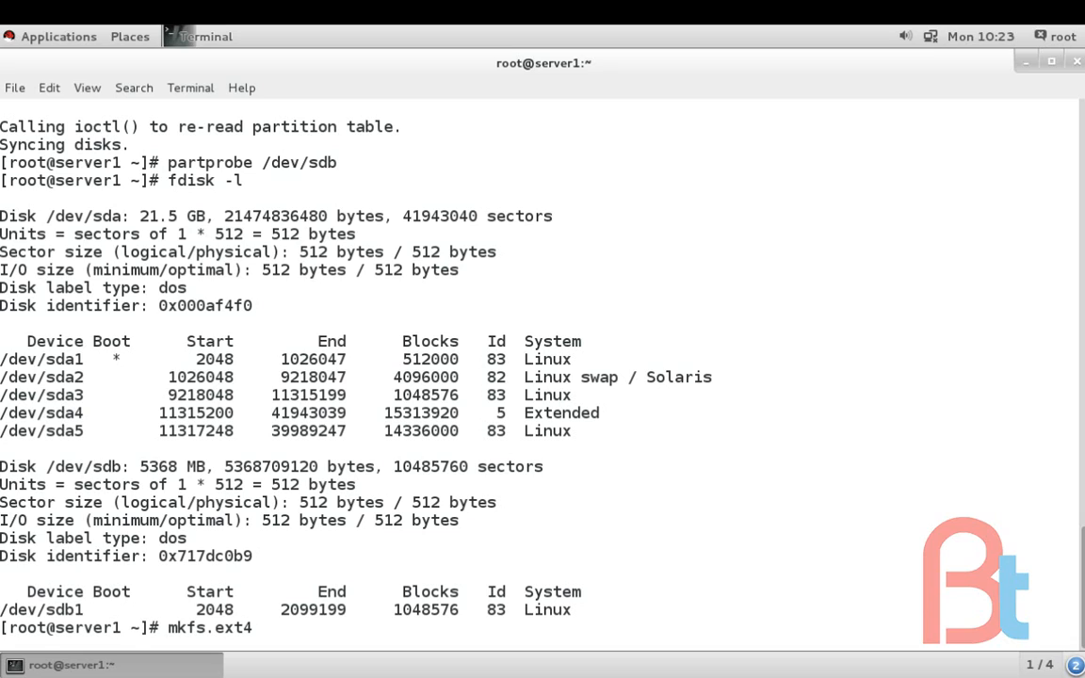
pyautogui.write('/dev/')
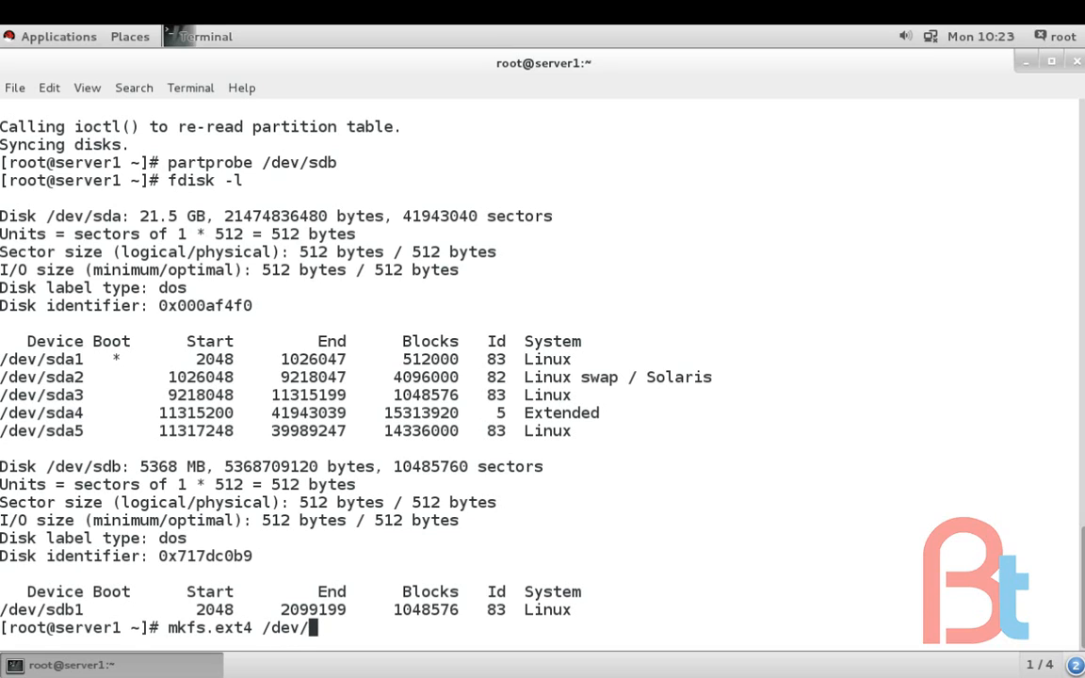
pyautogui.write('sdb')
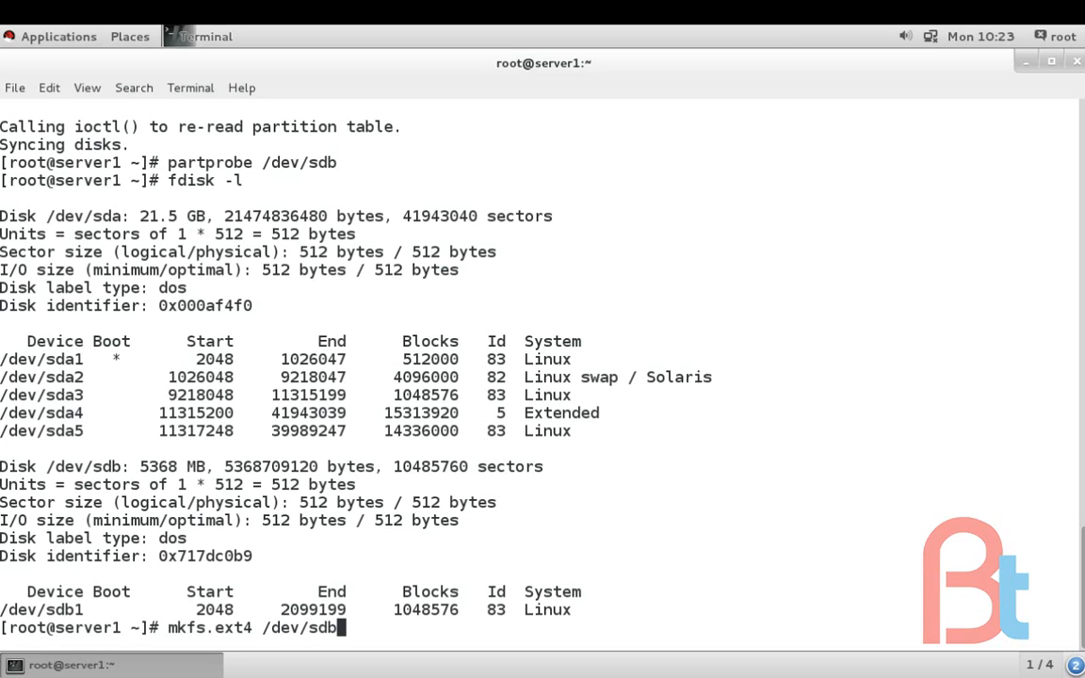
pyautogui.write('1')
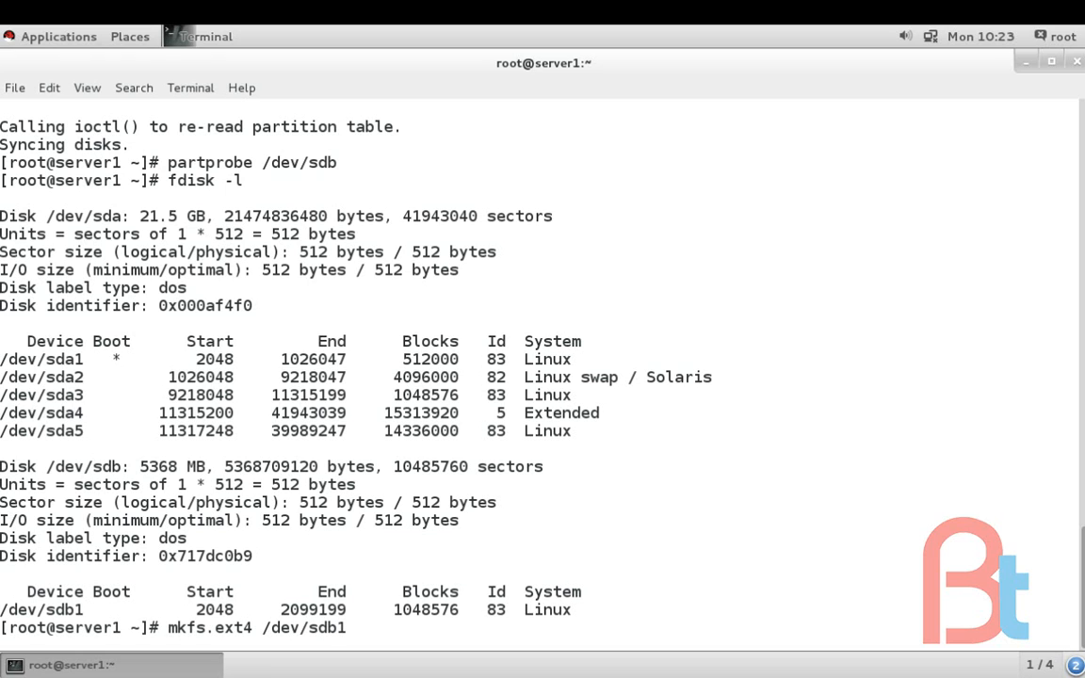
pyautogui.press('Return')
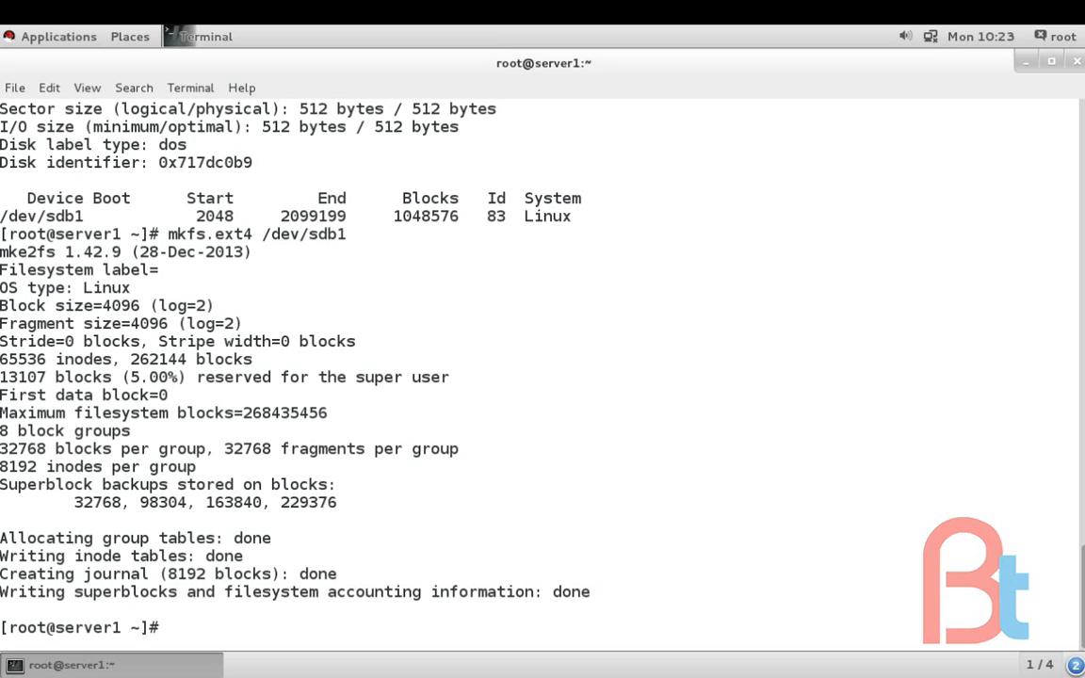
# Create the /part1 directory with mkdir as the mount point
pyautogui.write('mkdir')
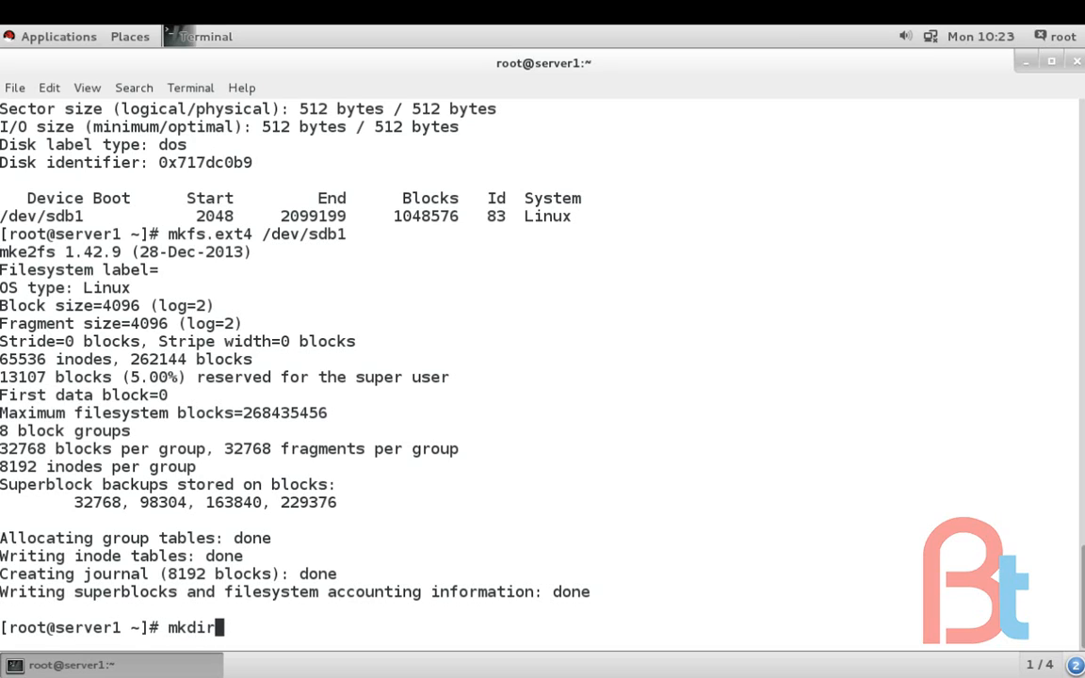
pyautogui.write('/p')
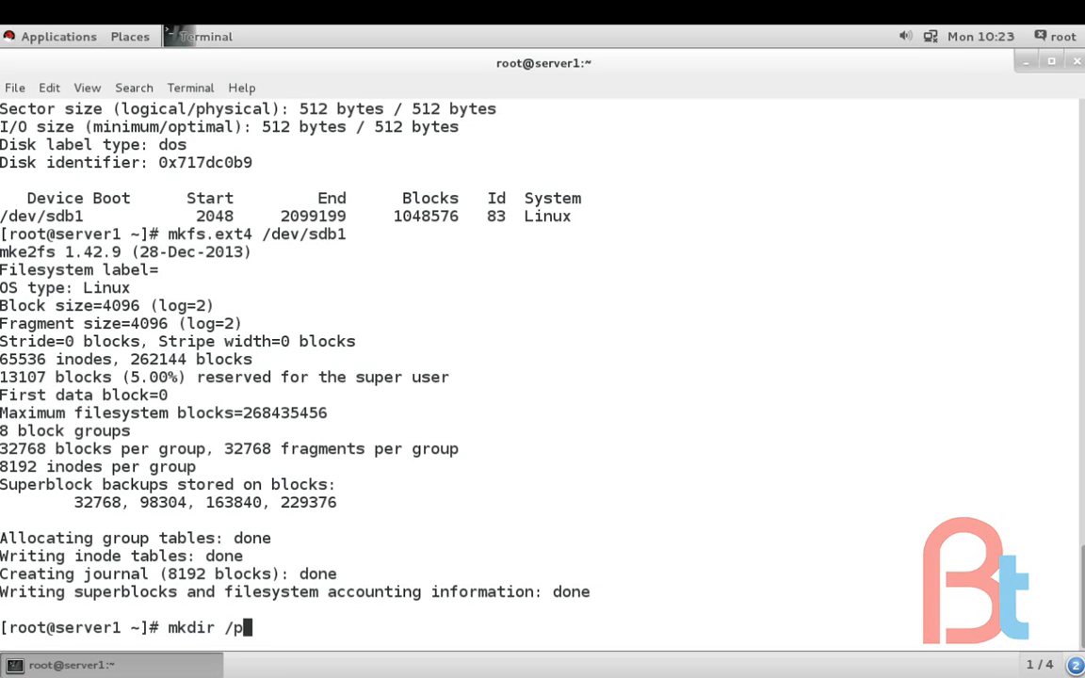
pyautogui.write('art')
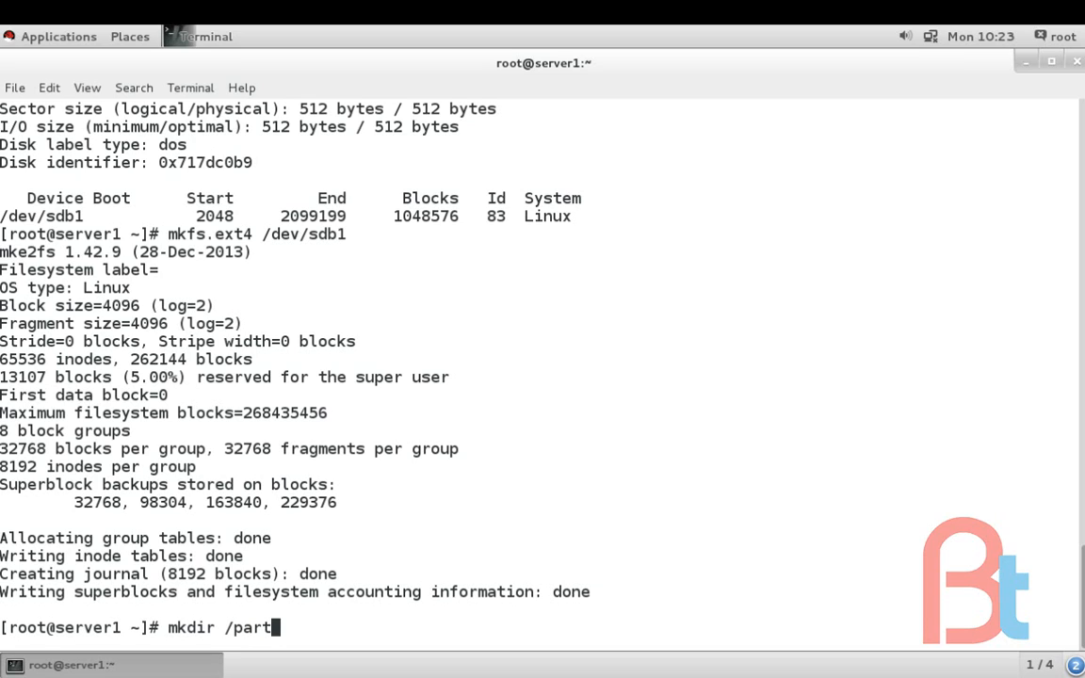
pyautogui.write('1')
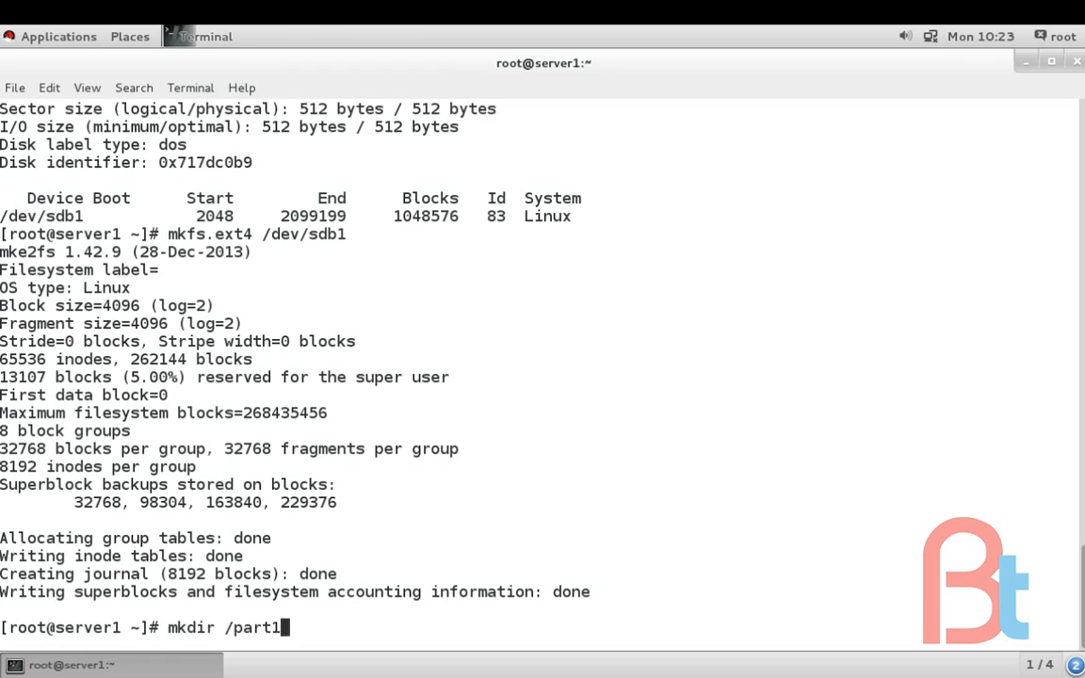
pyautogui.press('Return')
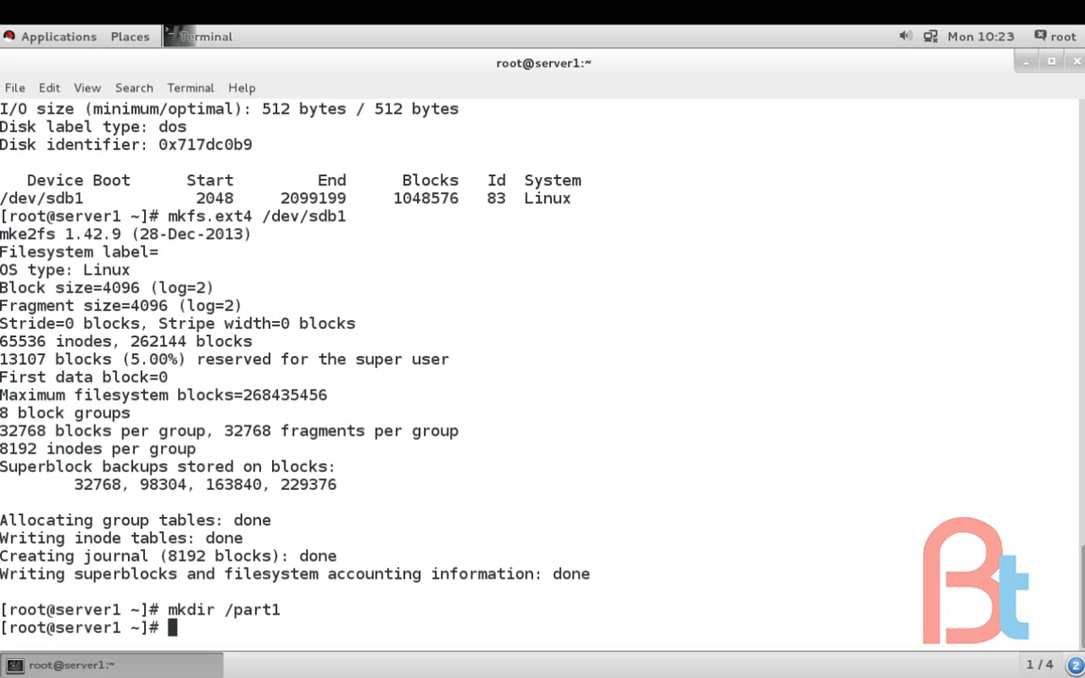
# Mount /dev/sdb1 on the /part1 directory
pyautogui.write('moun')
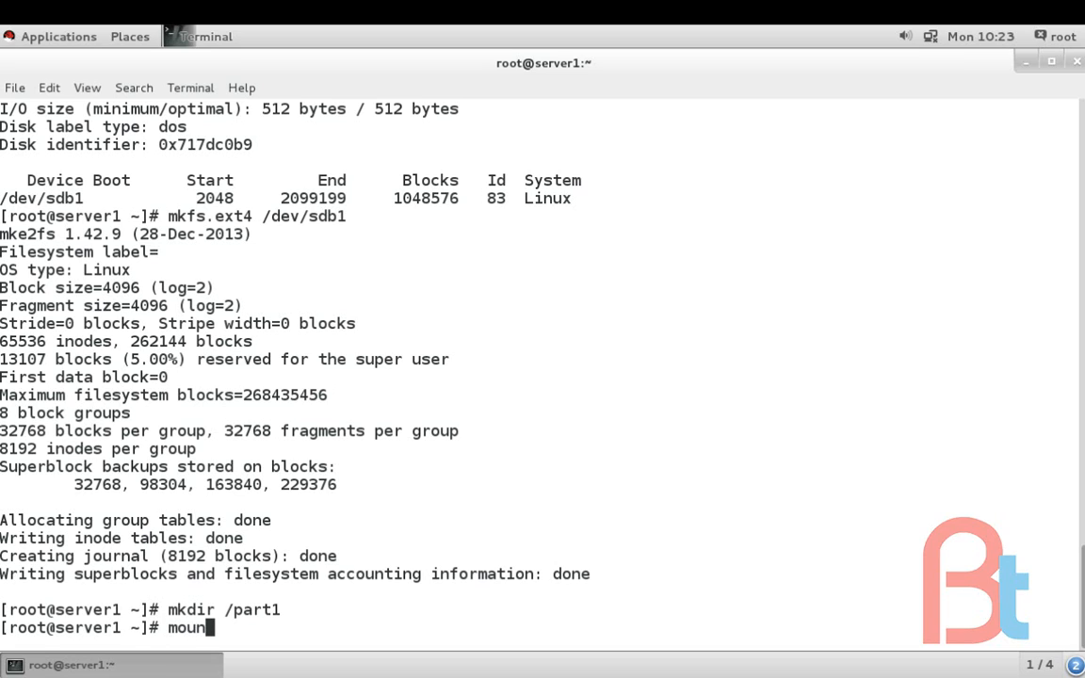
pyautogui.write('t')
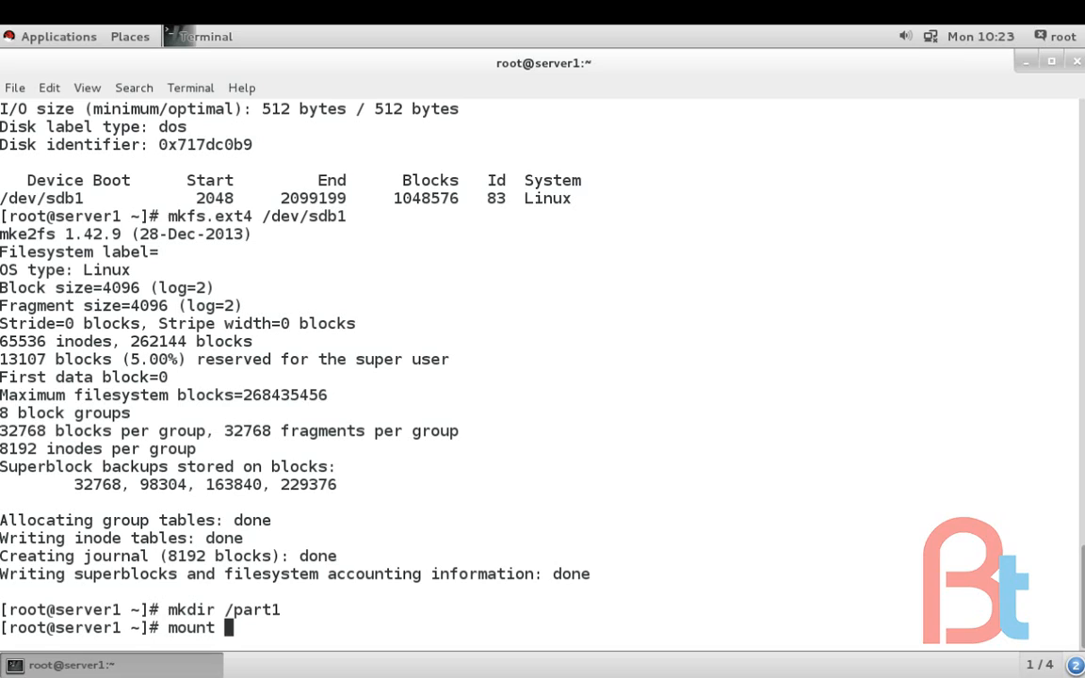
pyautogui.write('/dev/')
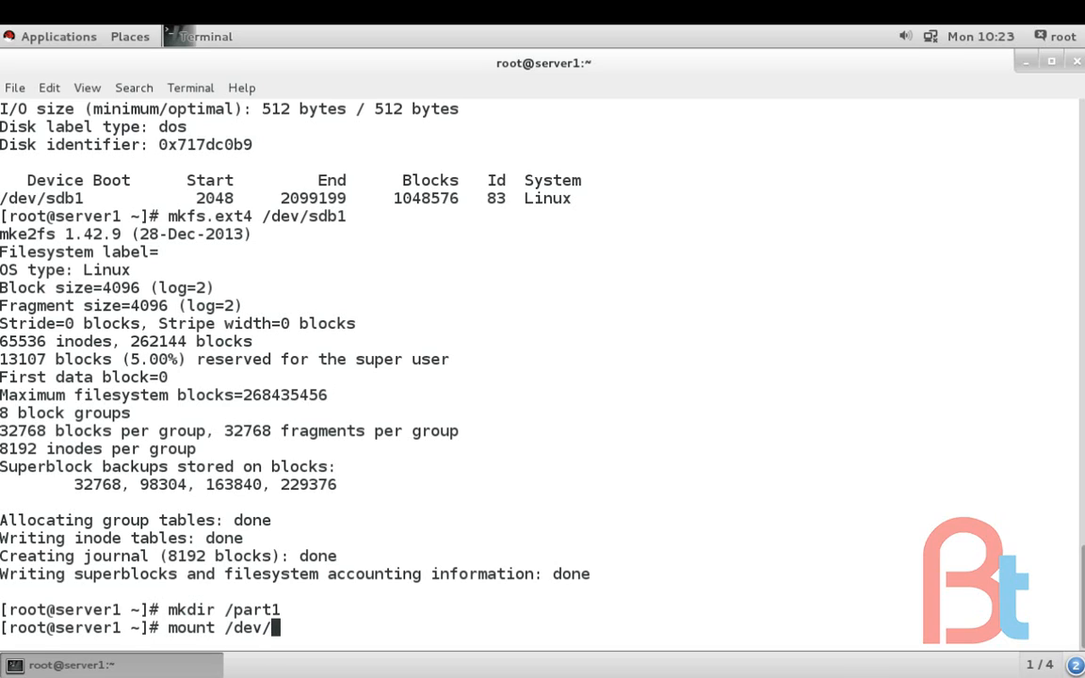
pyautogui.write('sdb')
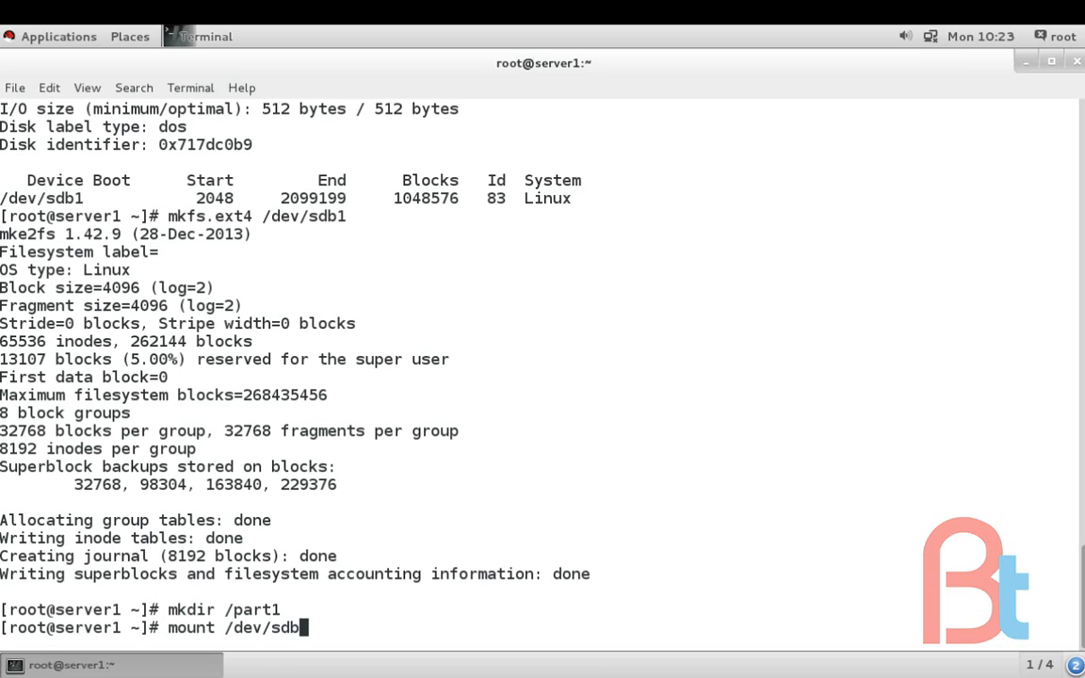
pyautogui.write('1')
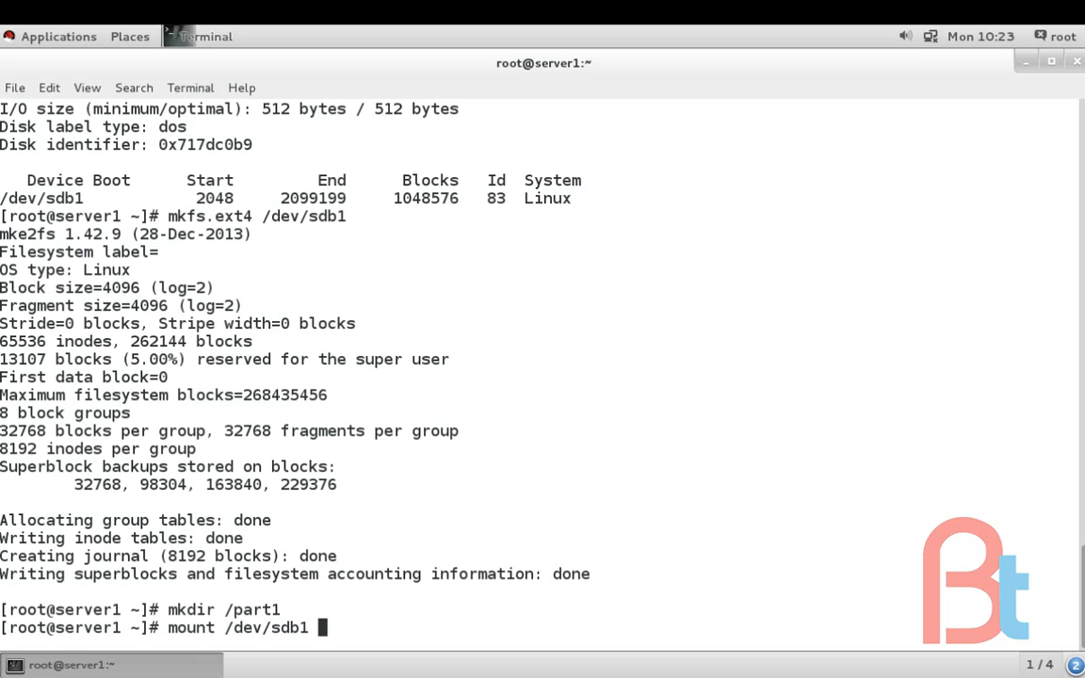
pyautogui.write('/')
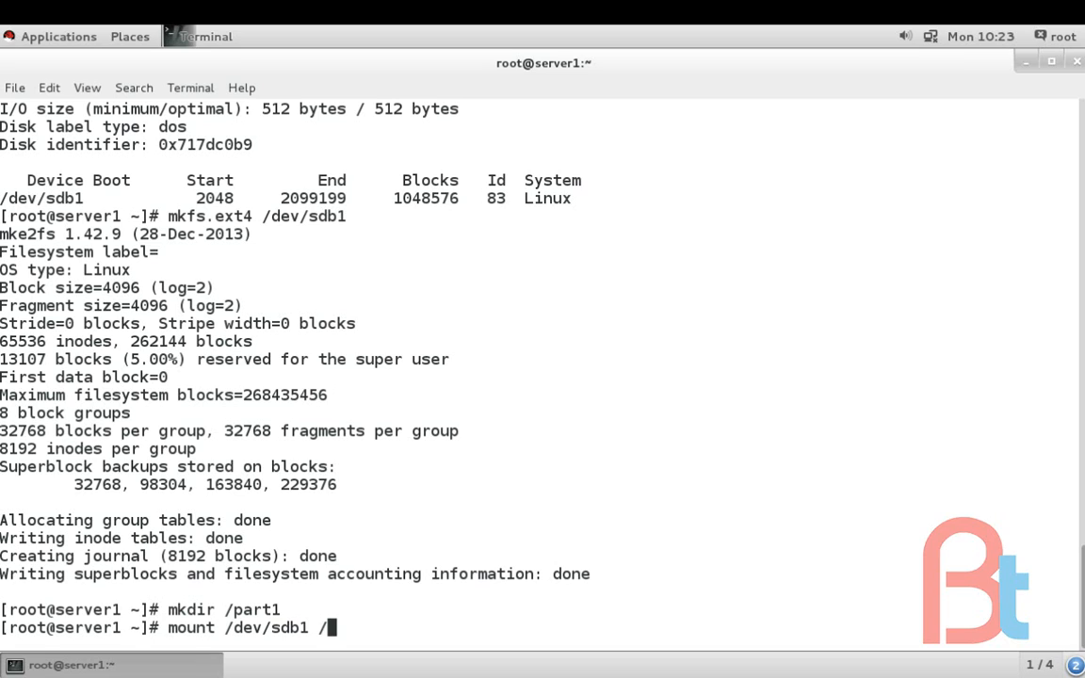
pyautogui.write('part')
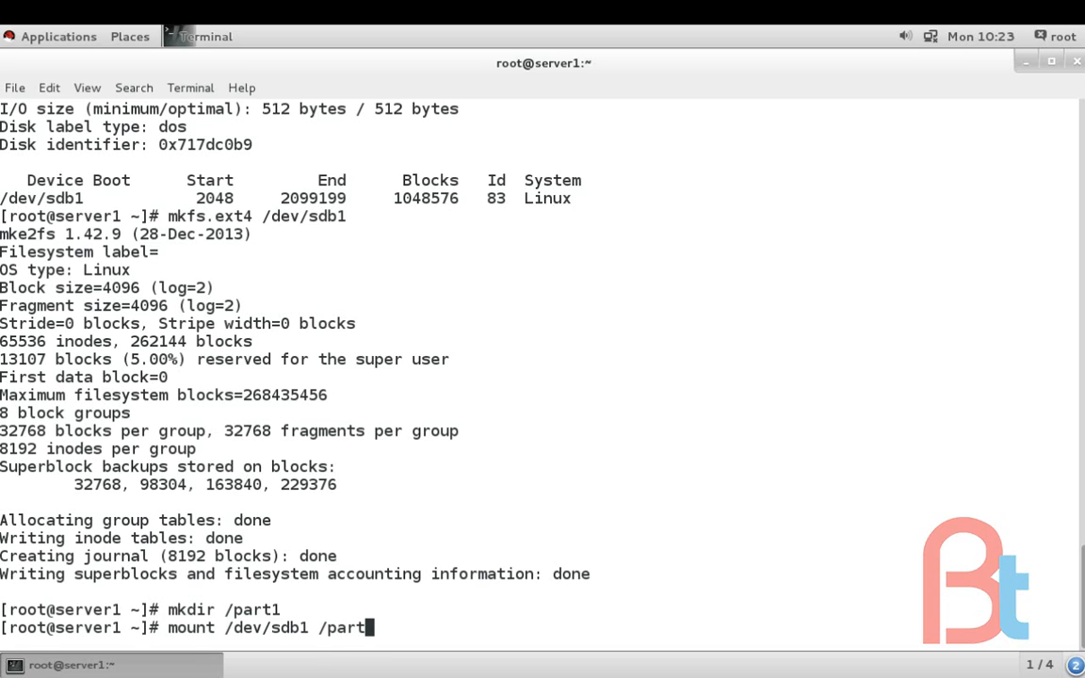
pyautogui.press('Return')
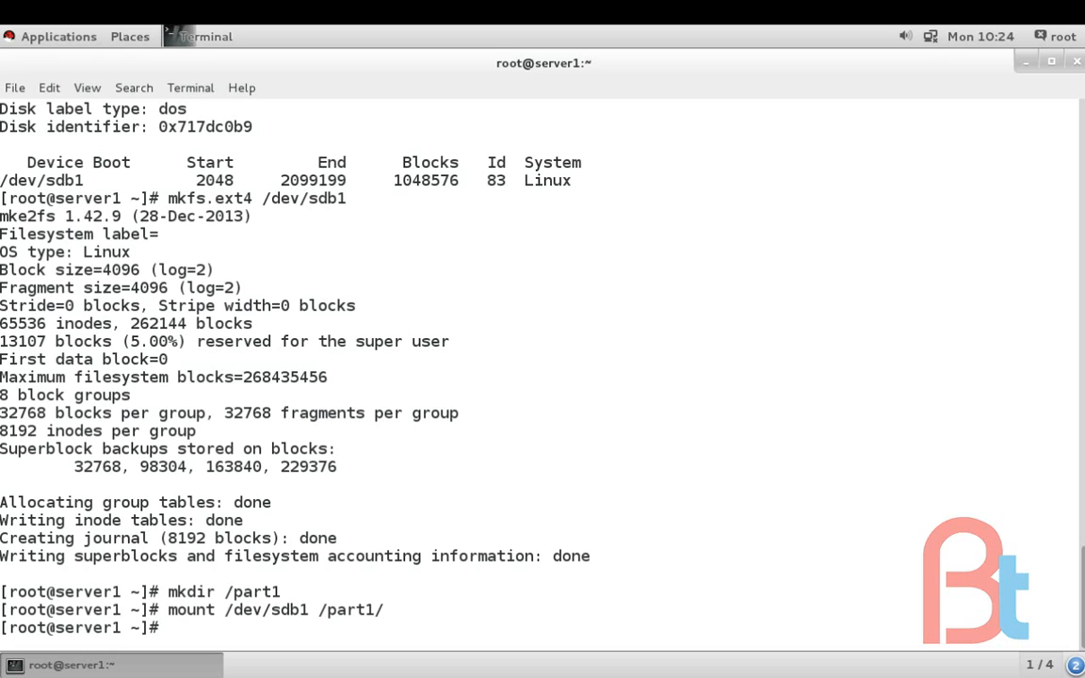
# List mounts with df -hT, showing /dev/sdb1 as a 976M ext4 filesystem
pyautogui.write('df')
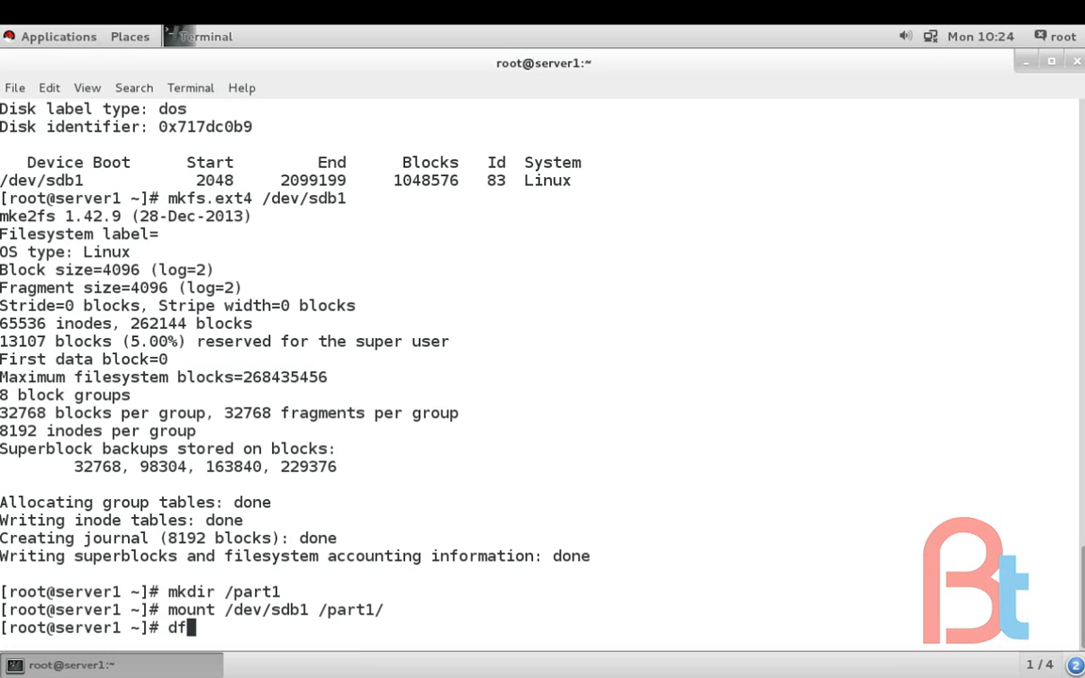
pyautogui.write('-hT')
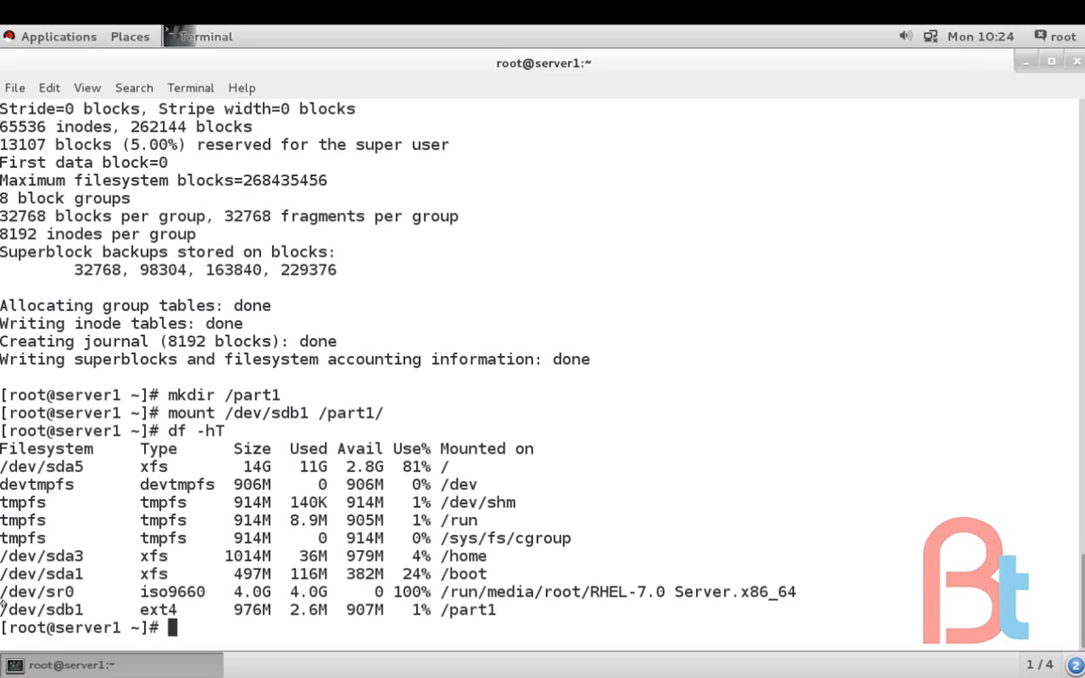
pyautogui.doubleClick(41, 611)
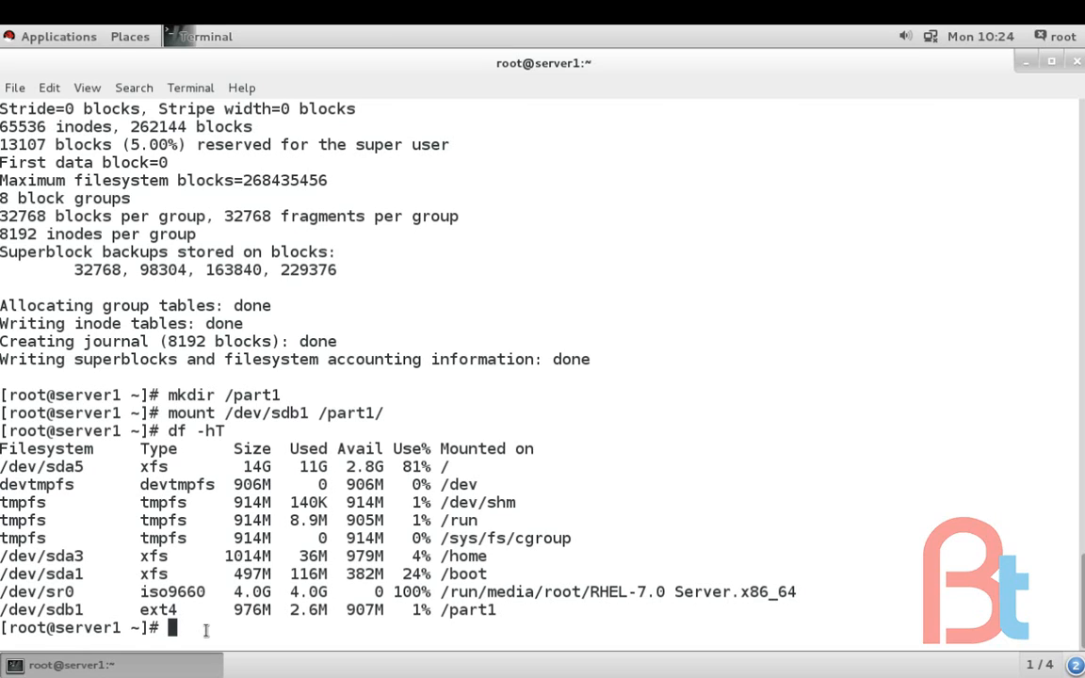
# Change into /part1 and create folder1 and folder2 there
pyautogui.write('cd')
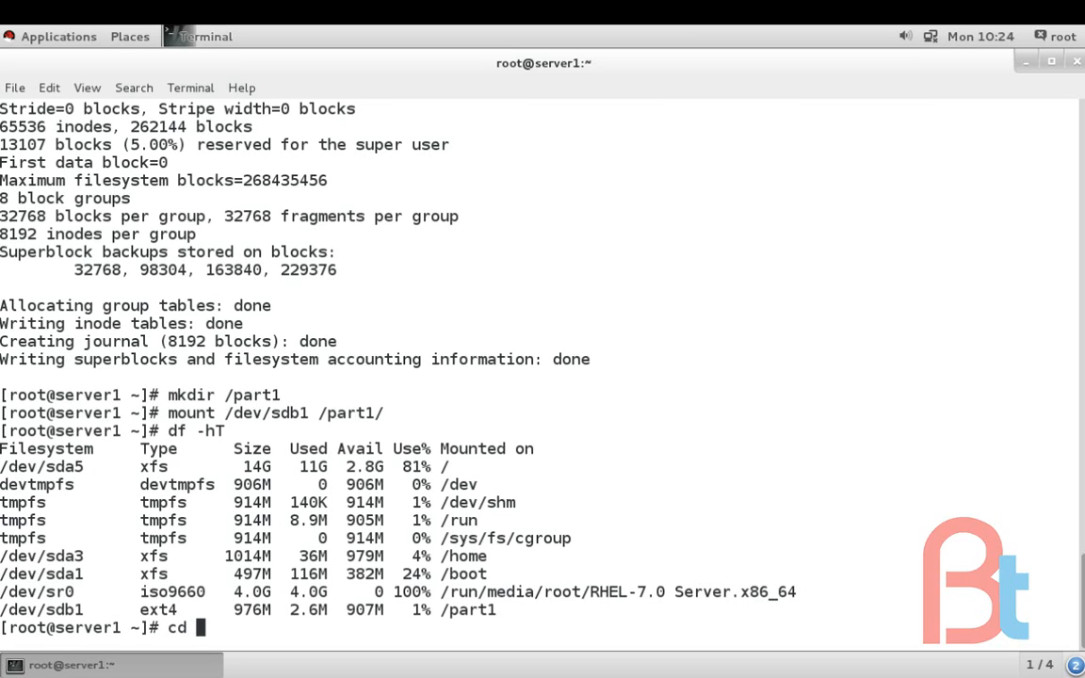
pyautogui.write('/pa')
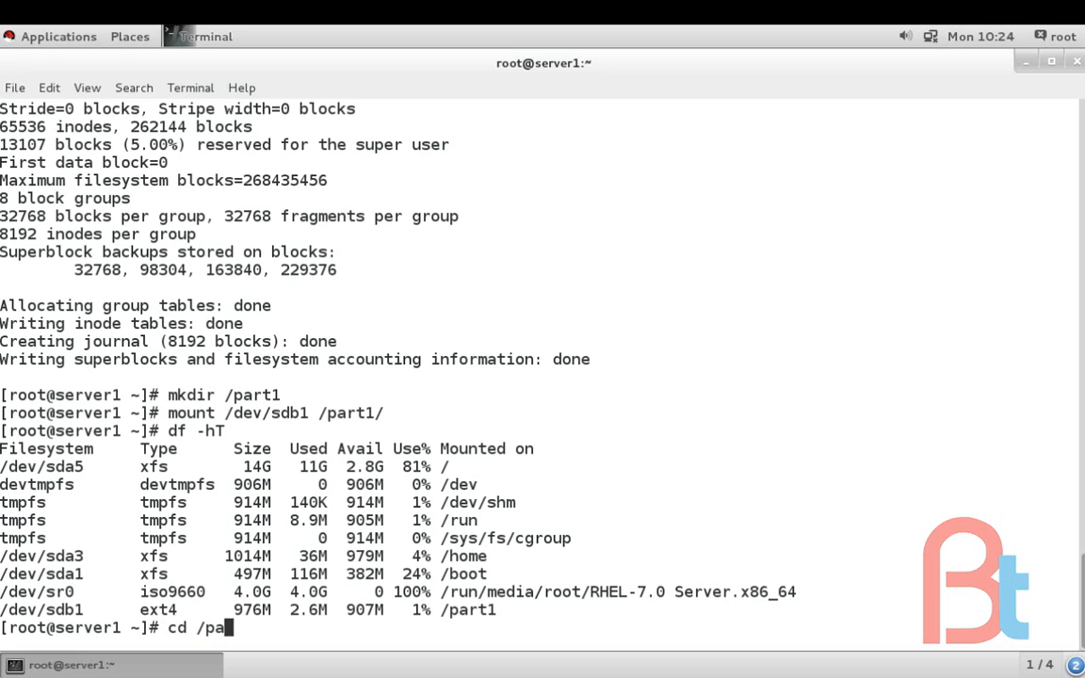
pyautogui.press('Return')
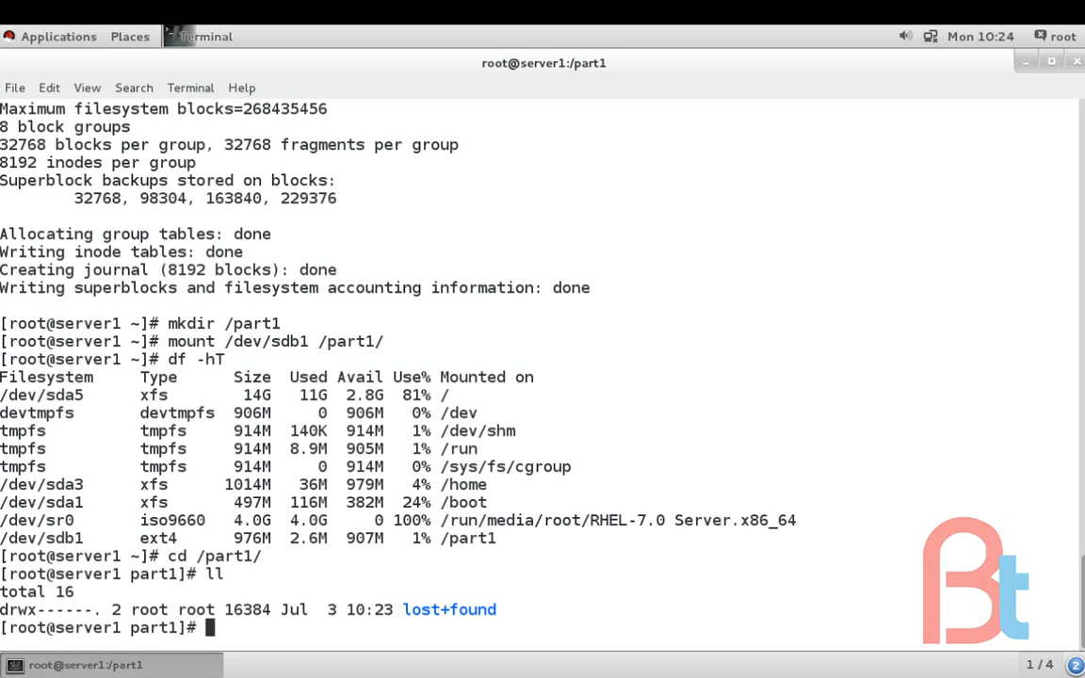
pyautogui.write('mk')
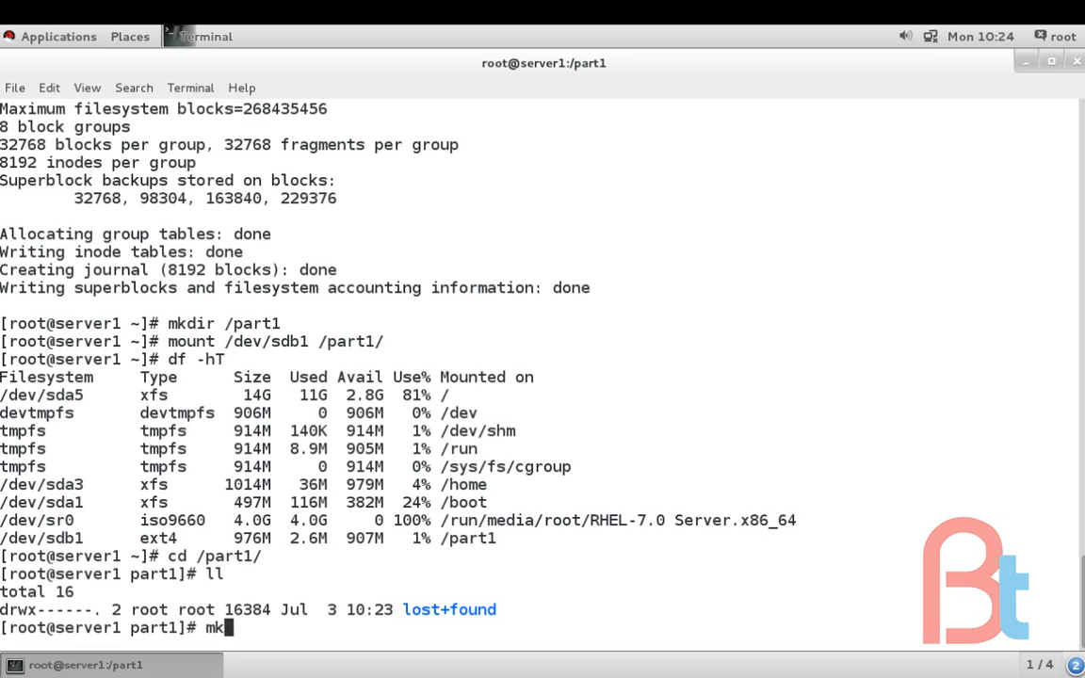
pyautogui.write('dir')
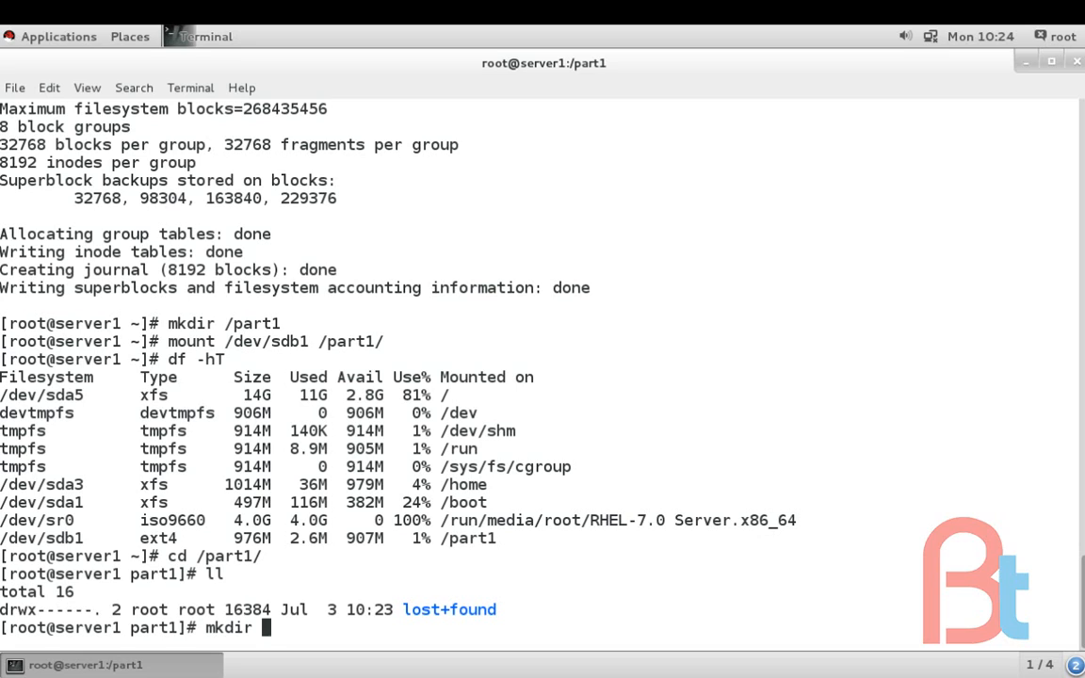
pyautogui.write('folder1')
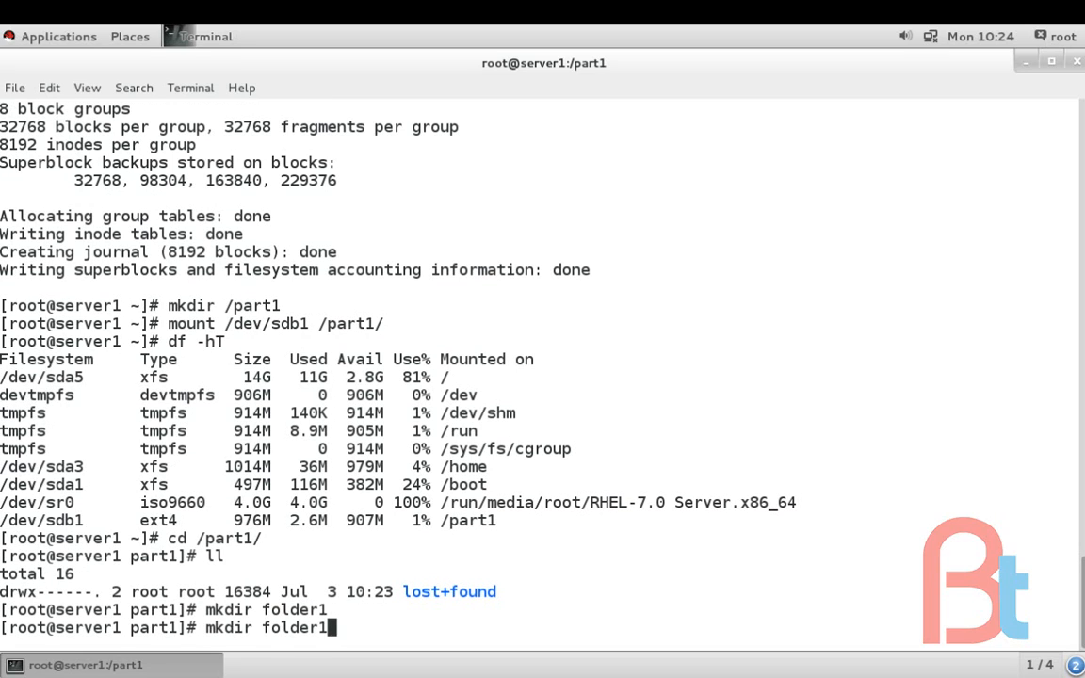
pyautogui.press('Return')
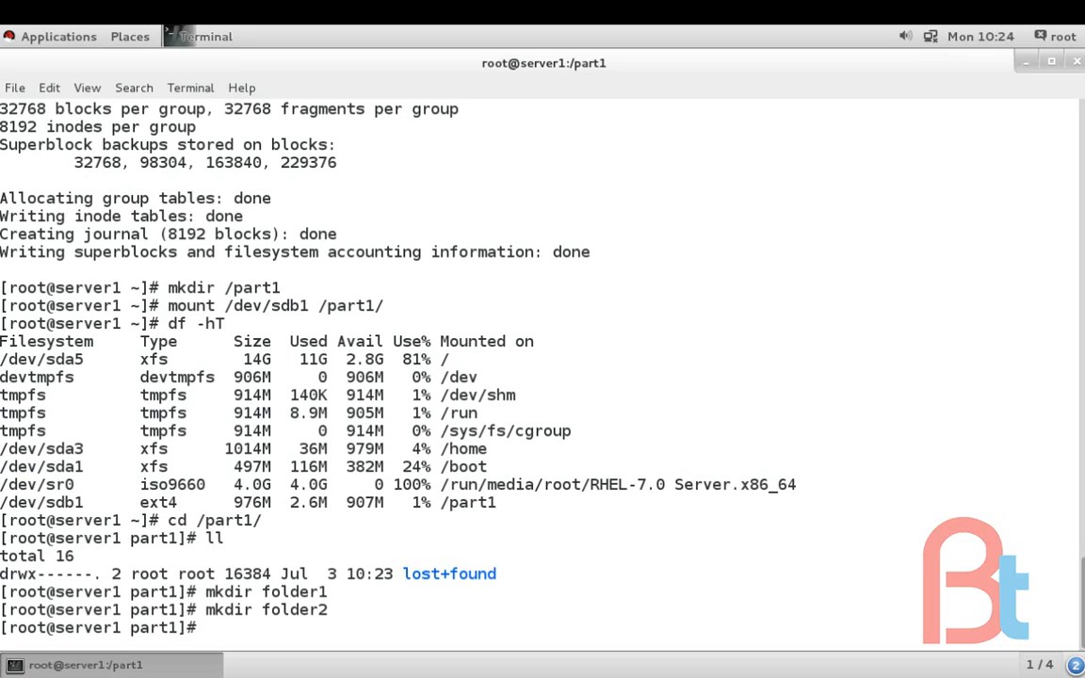
# Create empty files file1 and file2 with touch and list /part1 to confirm
pyautogui.write('touch')
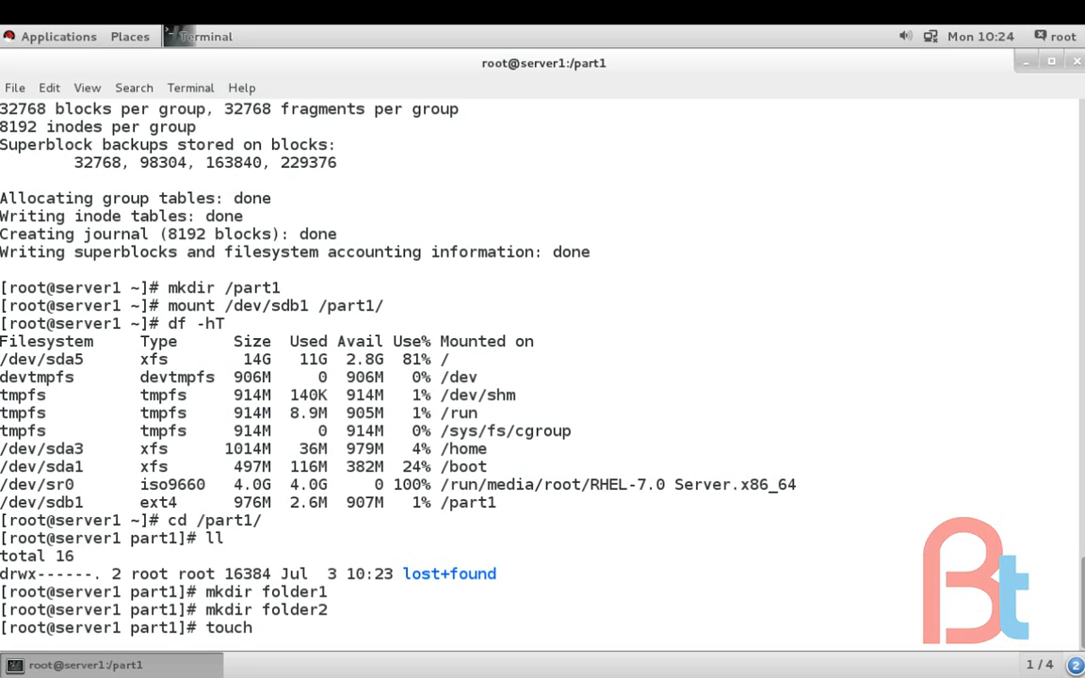
pyautogui.press('Return')
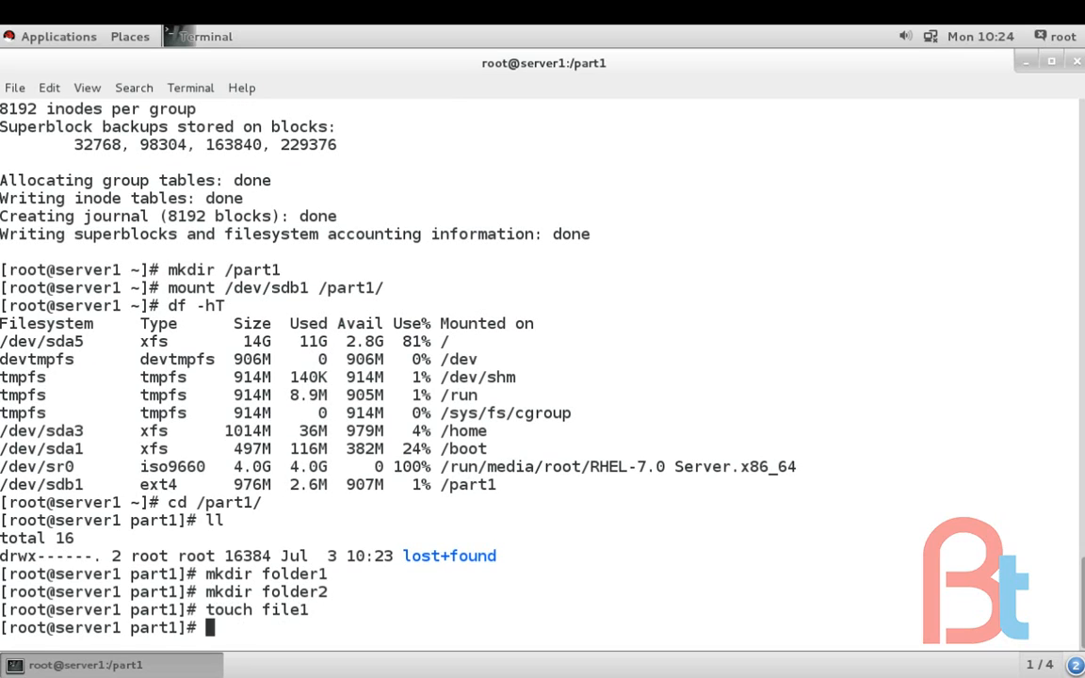
pyautogui.write('touv')
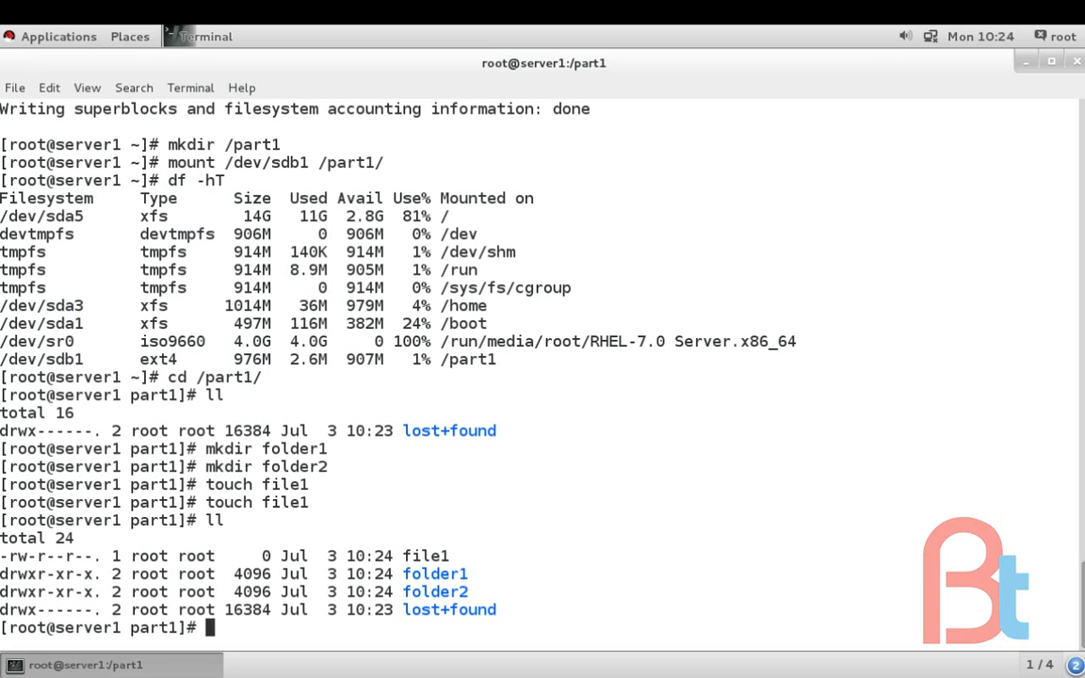
pyautogui.write('touch file1')
pyautogui.write('ll')
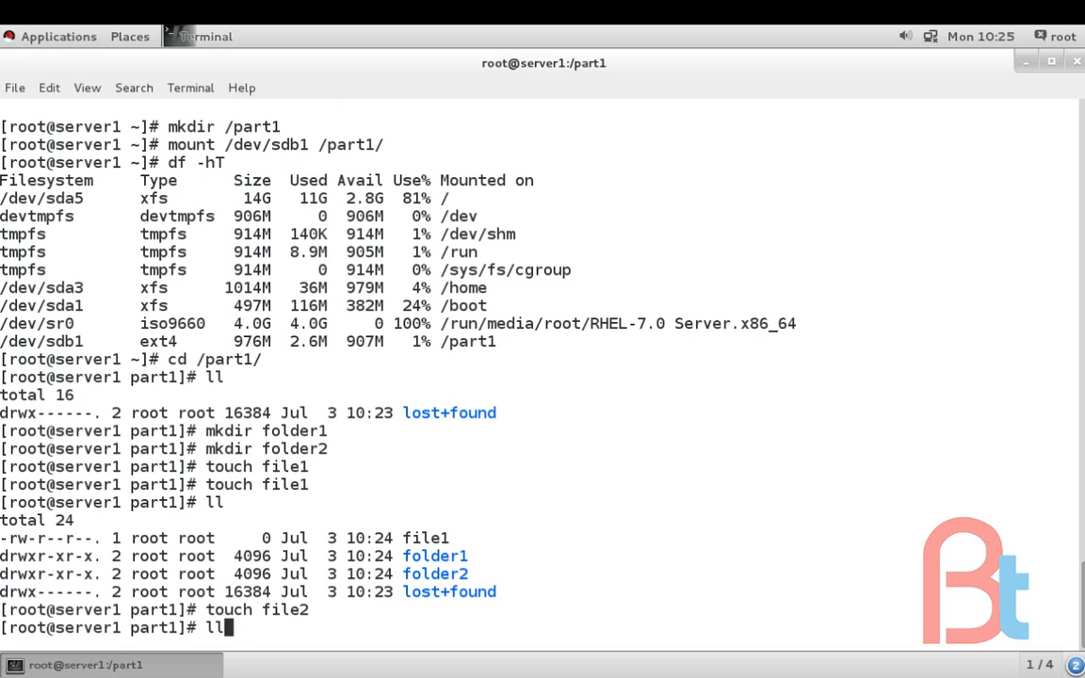
pyautogui.press('Return')
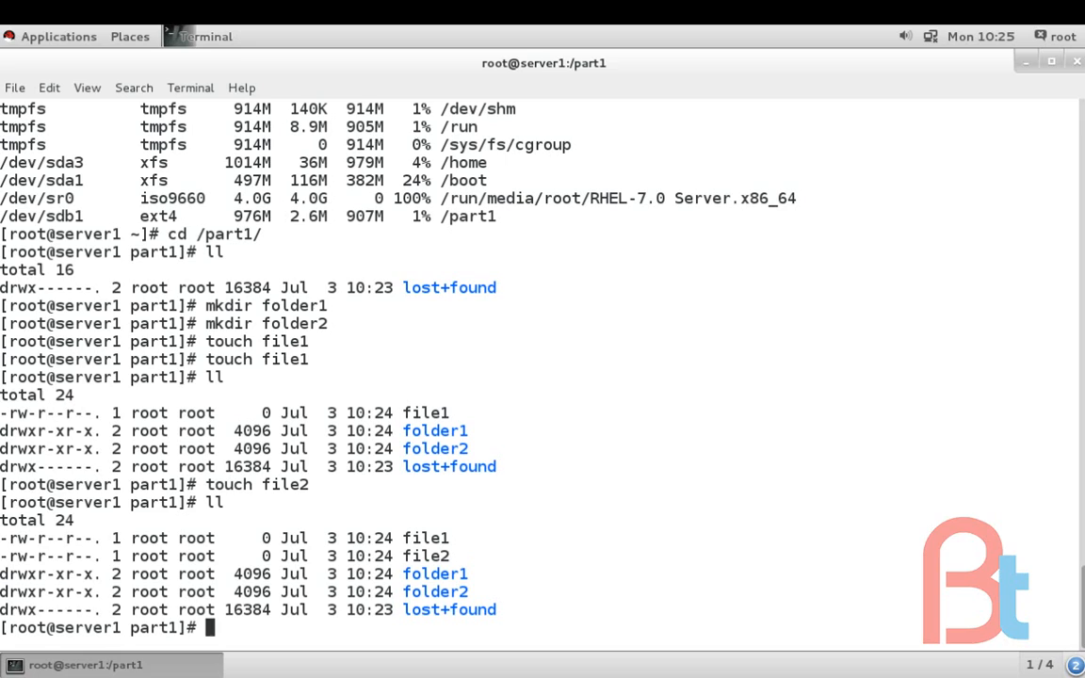
# Return to root's home directory with a bare cd
pyautogui.write('cd')
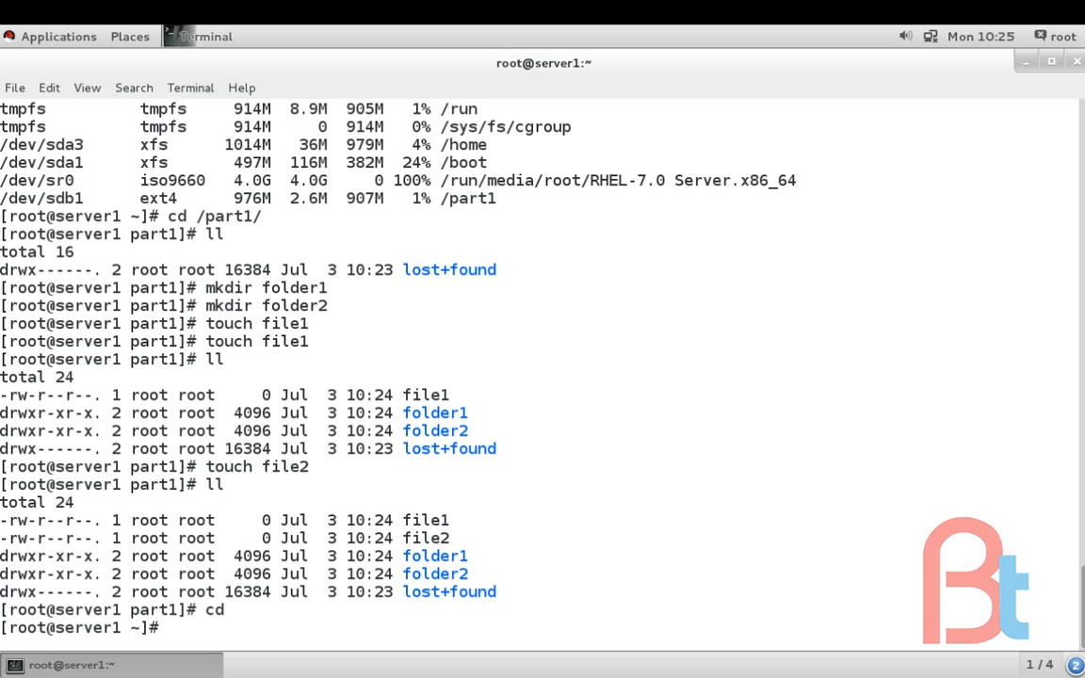
pyautogui.write('ca')
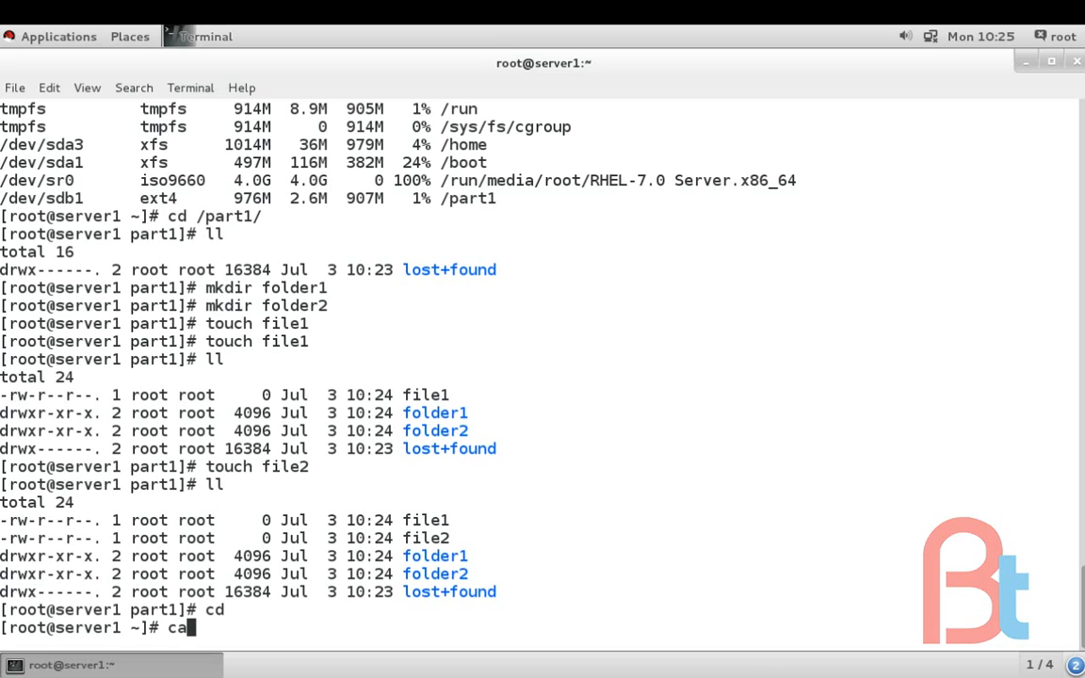
# Display /etc/fstab with cat, showing the existing UUID mount entries
pyautogui.write('t')
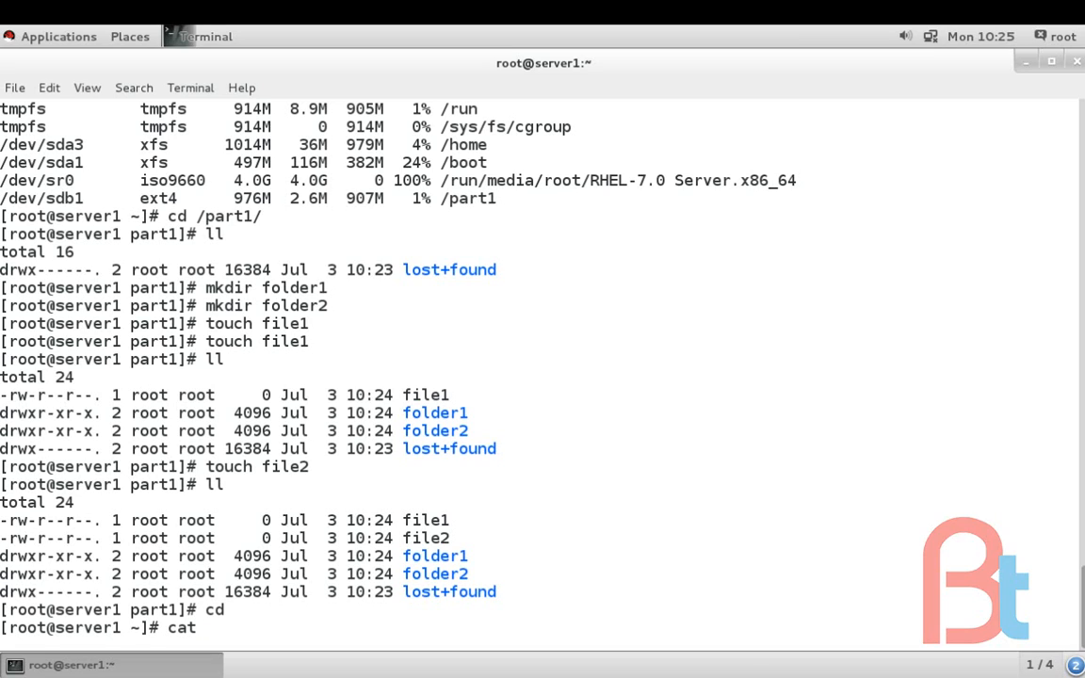
pyautogui.write('/etc/fs')
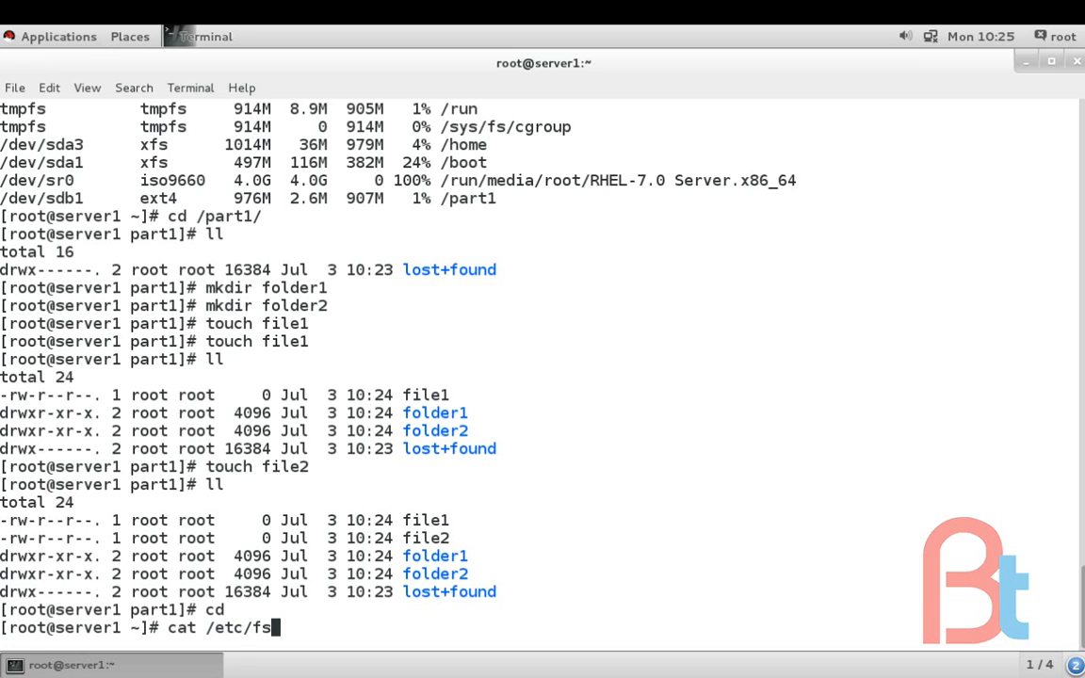
pyautogui.press('Return')
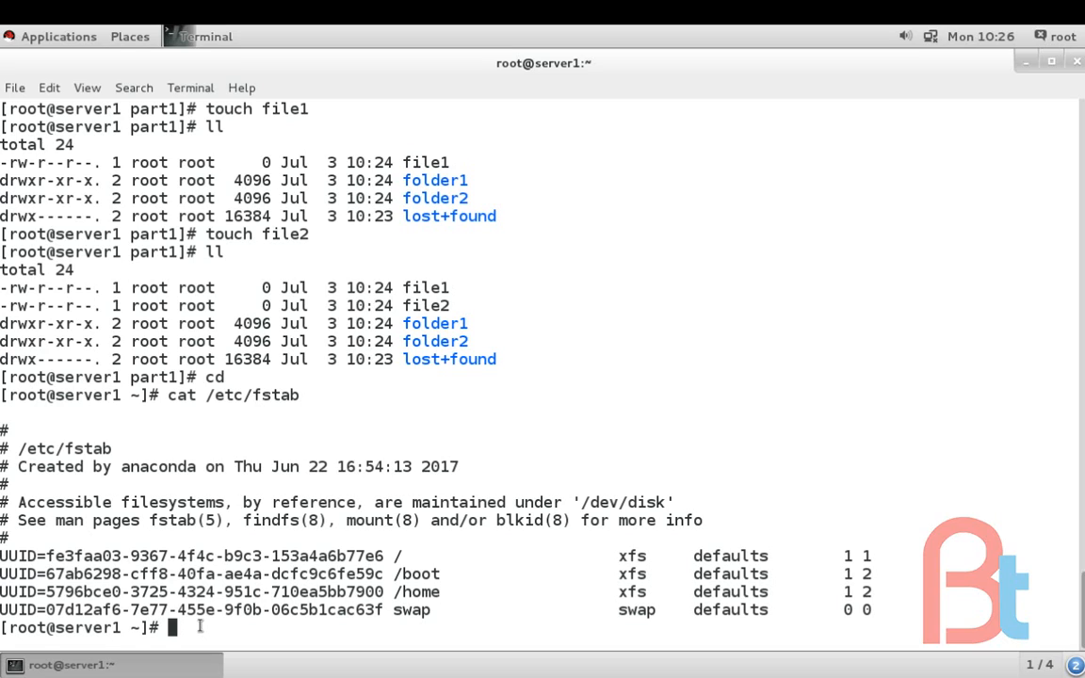
# Run blkid /dev/sdb1 to show its ext4 UUID 1474d5f3-048e-44fe-82b2-6cf4596fbb73
pyautogui.write('bl')
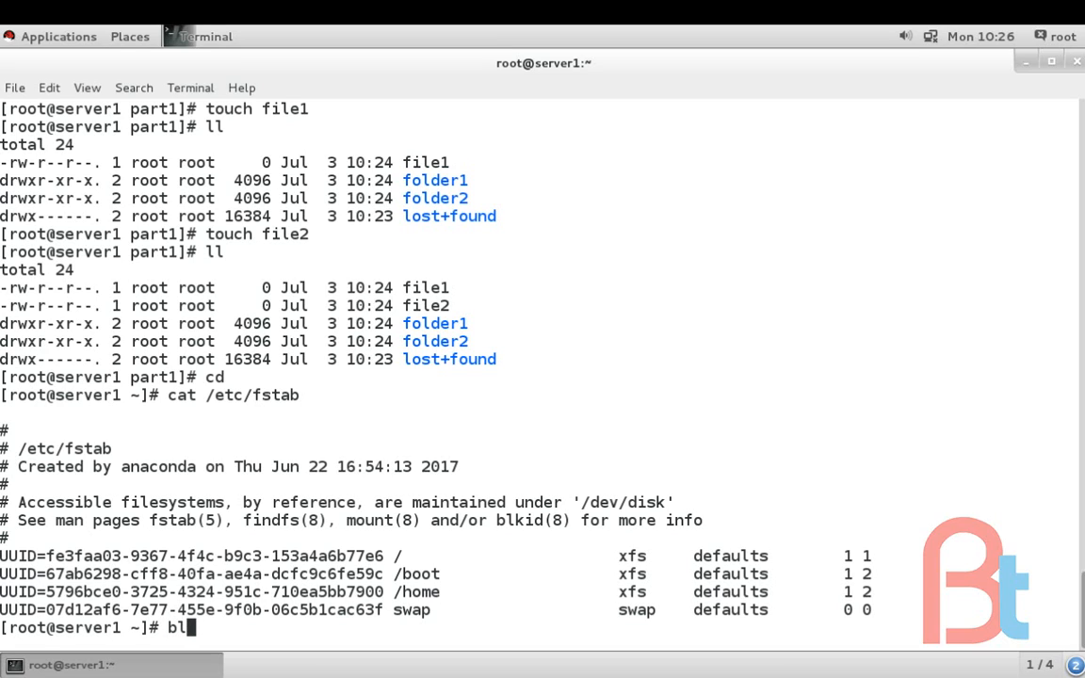
pyautogui.write('k')
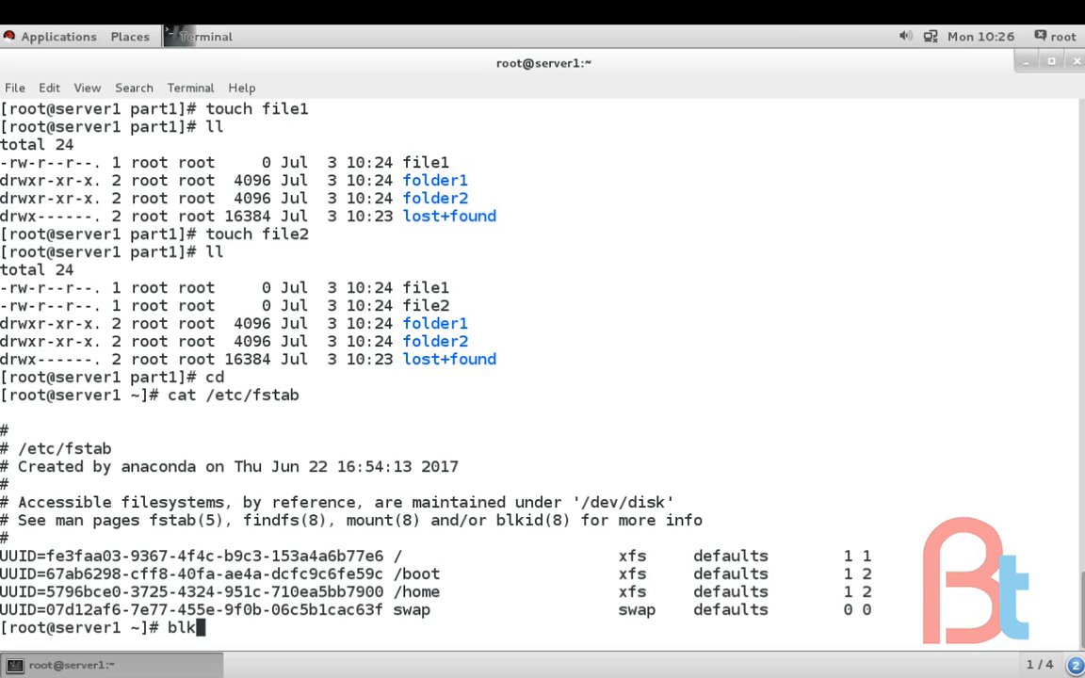
pyautogui.write('id /d')
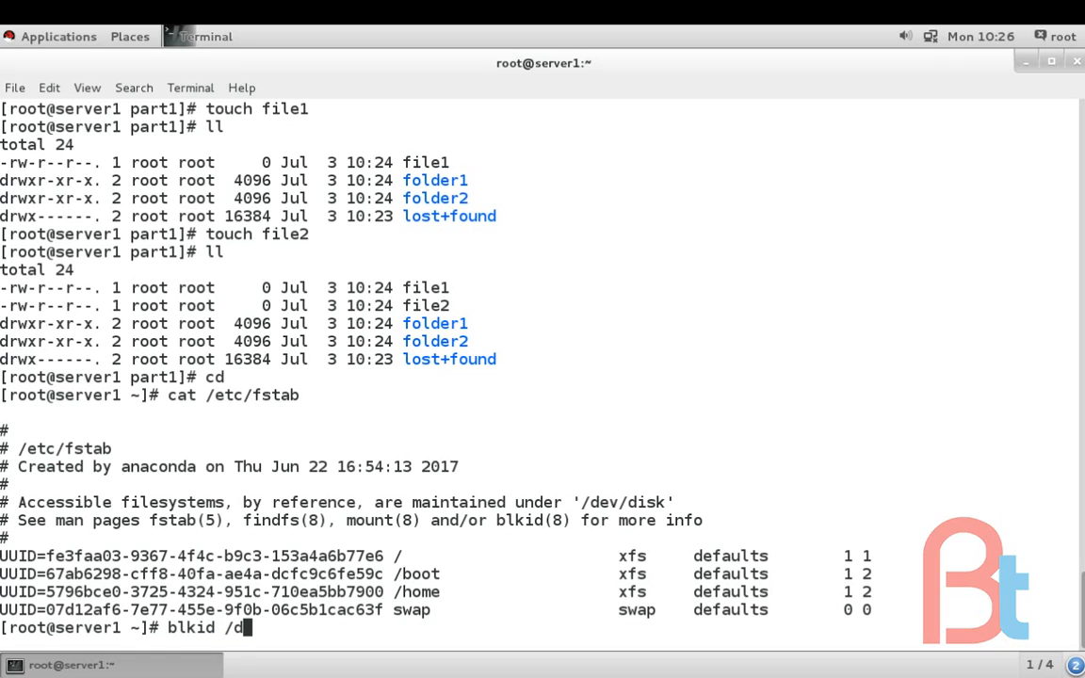
pyautogui.write('ev/sd')
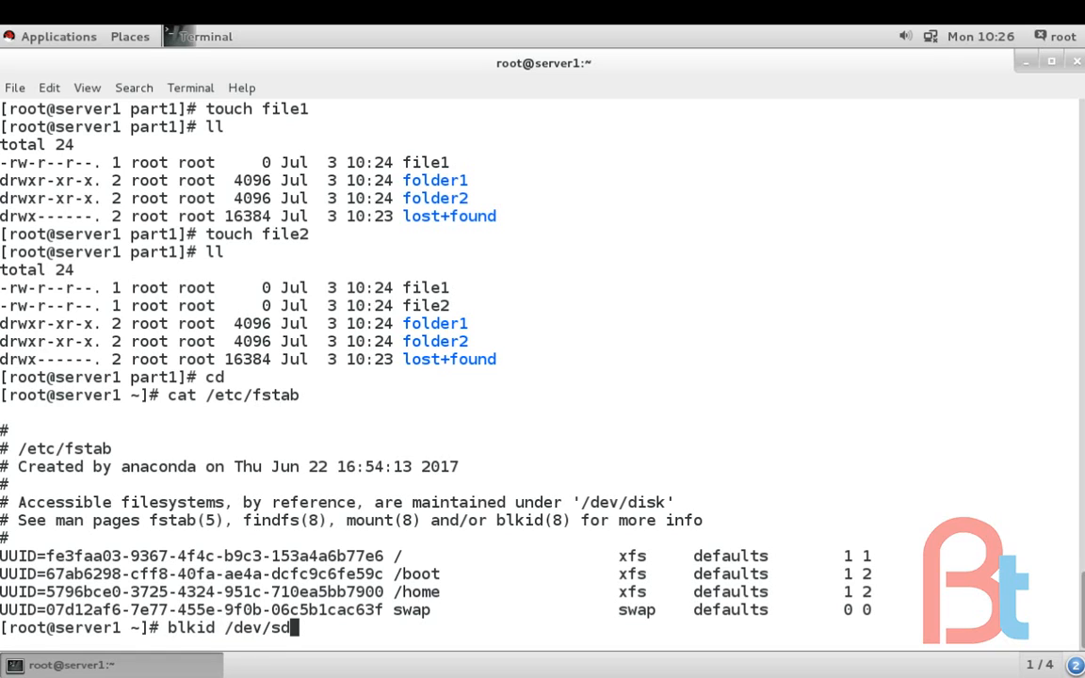
pyautogui.press('Return')
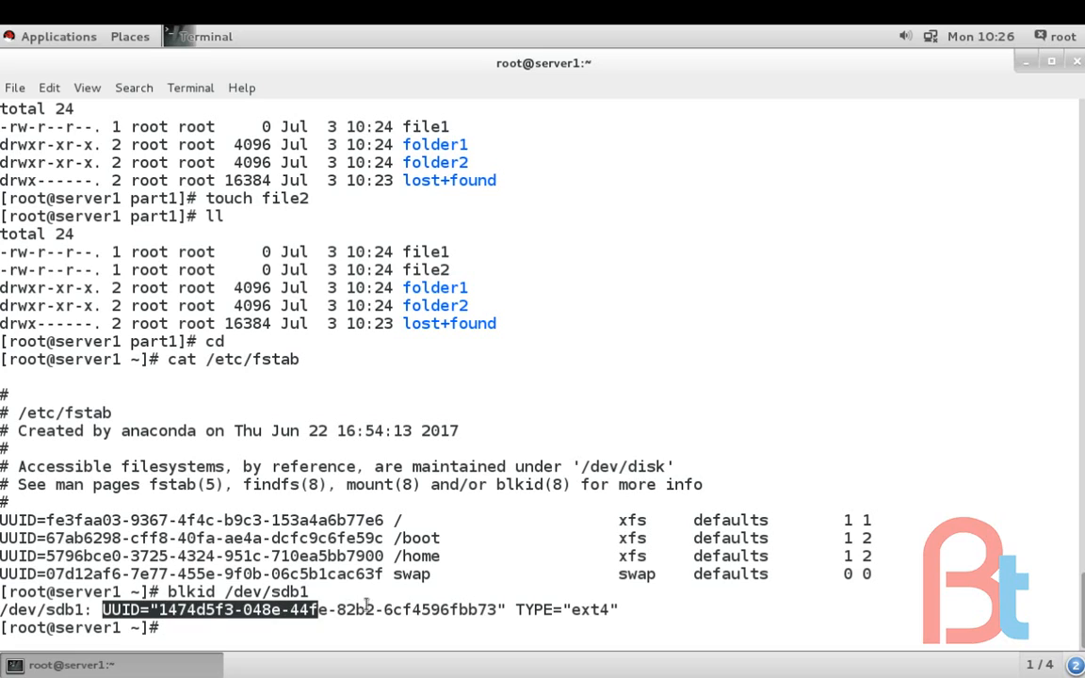
# Copy the UUID of /dev/sdb1 from the blkid output for reuse
pyautogui.rightClick(488, 611)
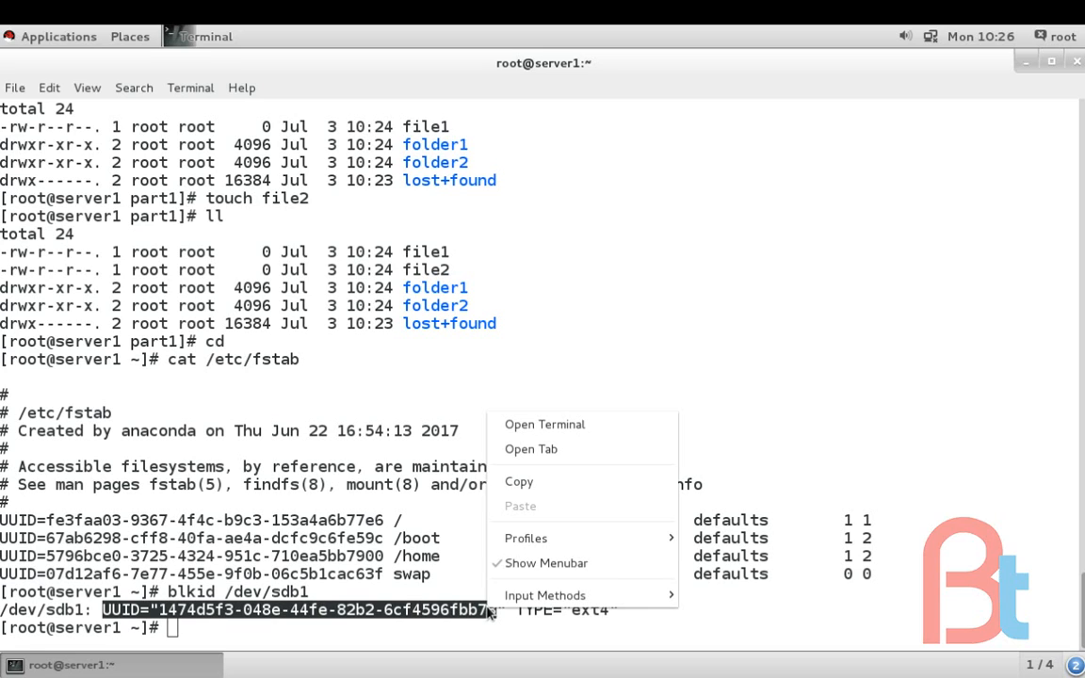
pyautogui.click(241, 631)
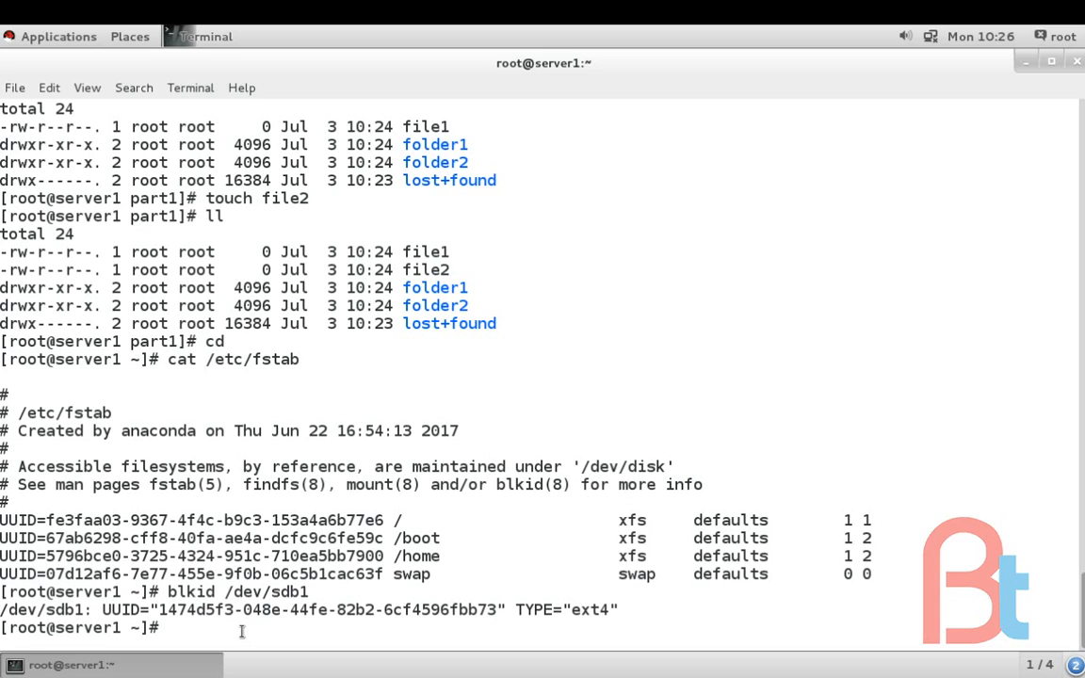
pyautogui.write('vi')
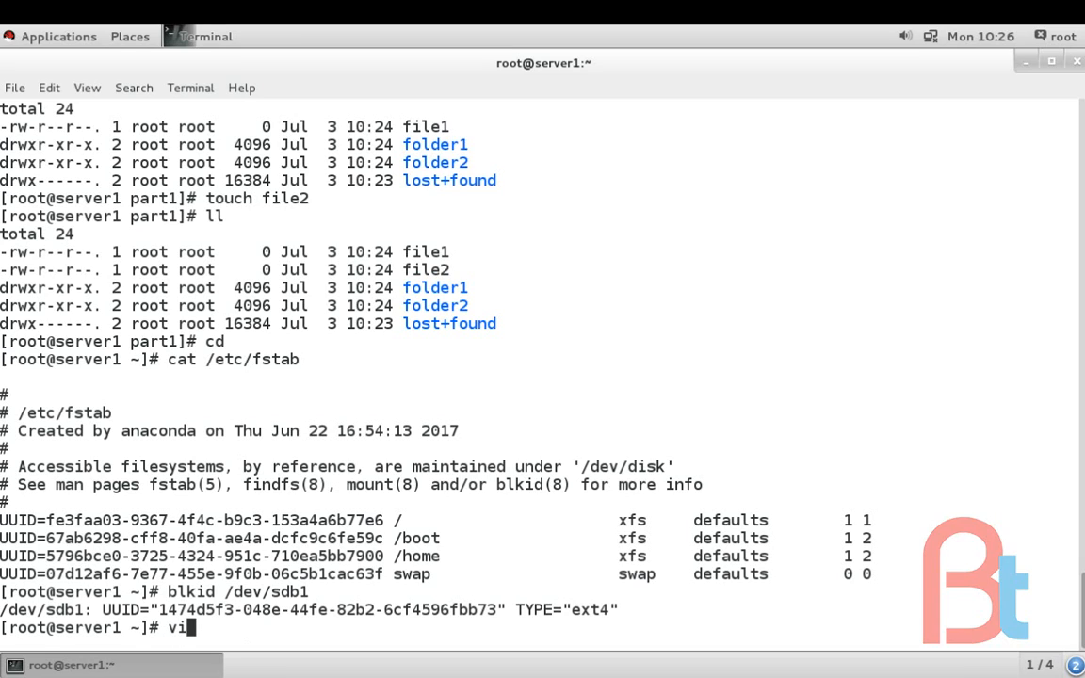
# Edit /etc/fstab in vim and paste the copied UUID onto a new line
pyautogui.write('m /')
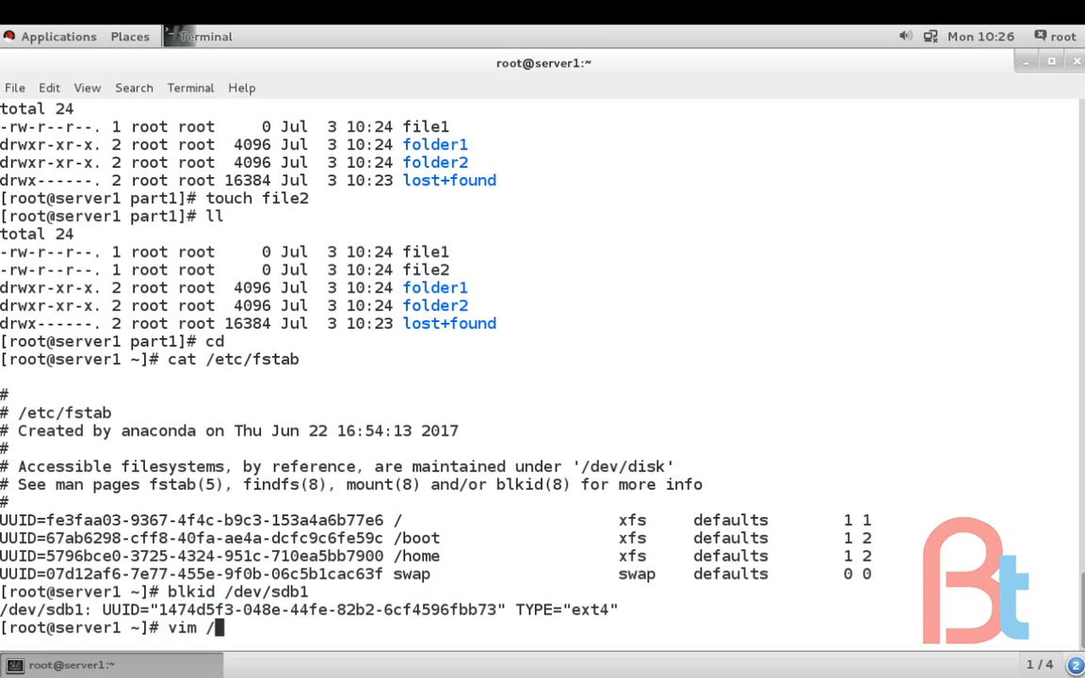
pyautogui.write('etc/fstab')
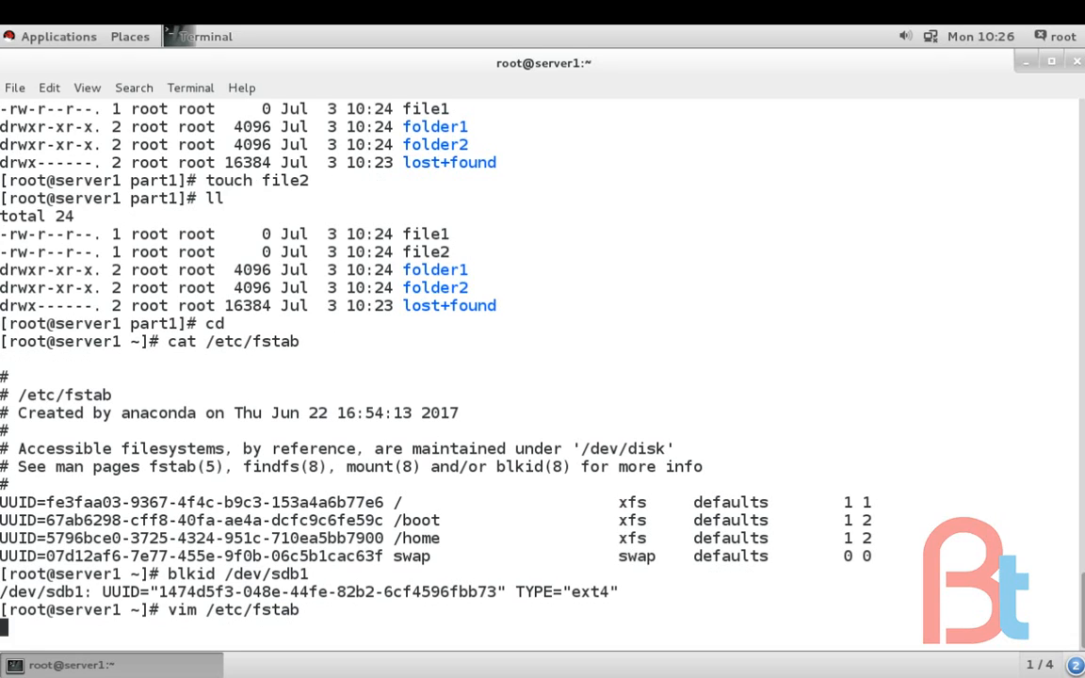
pyautogui.press('Return')
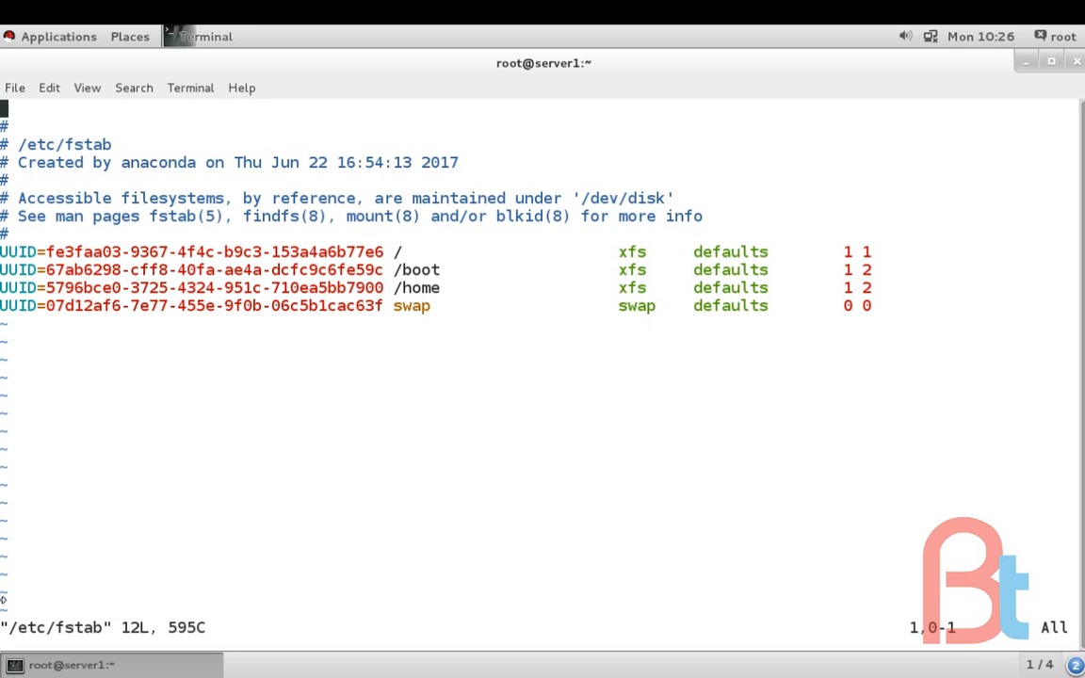
pyautogui.press('i')
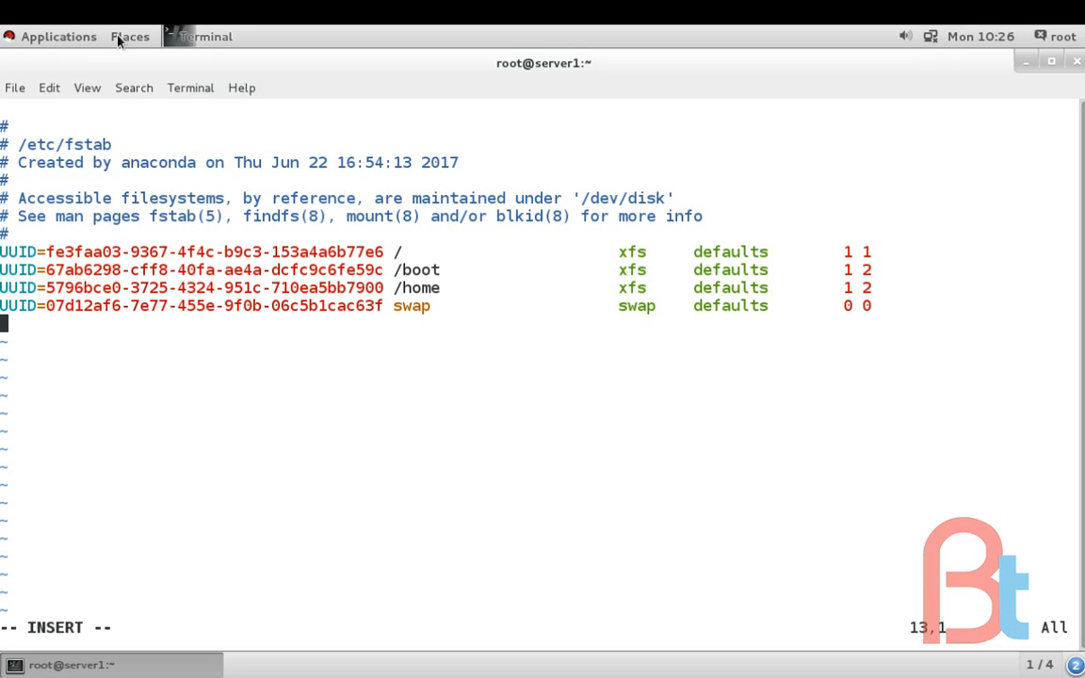
pyautogui.click(49, 88)
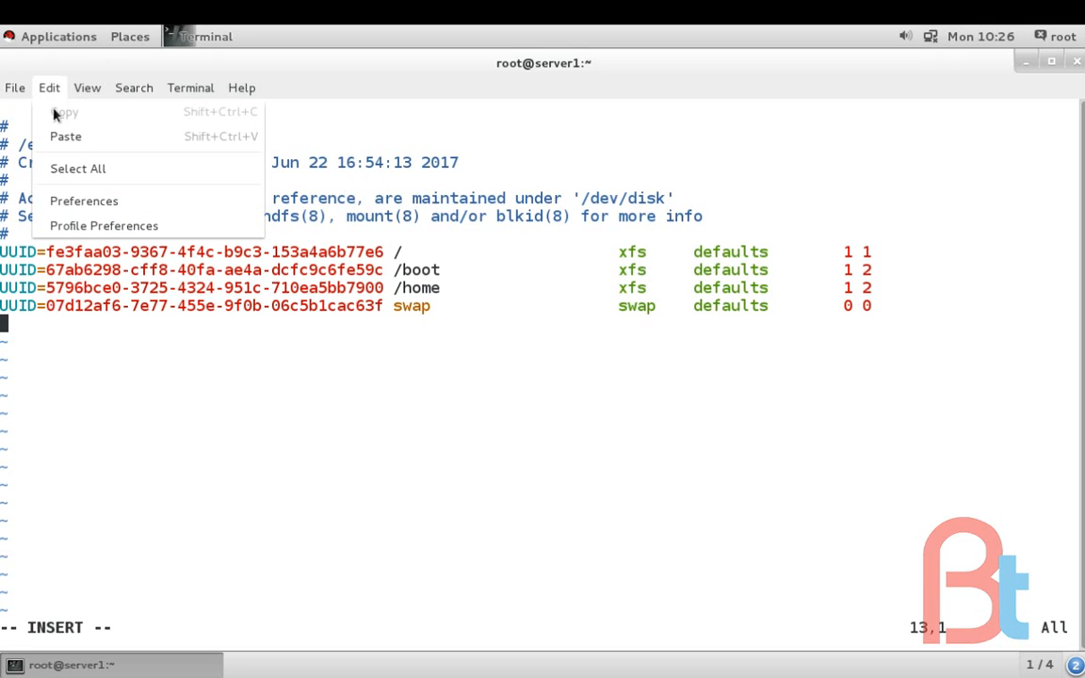
pyautogui.click(64, 136)
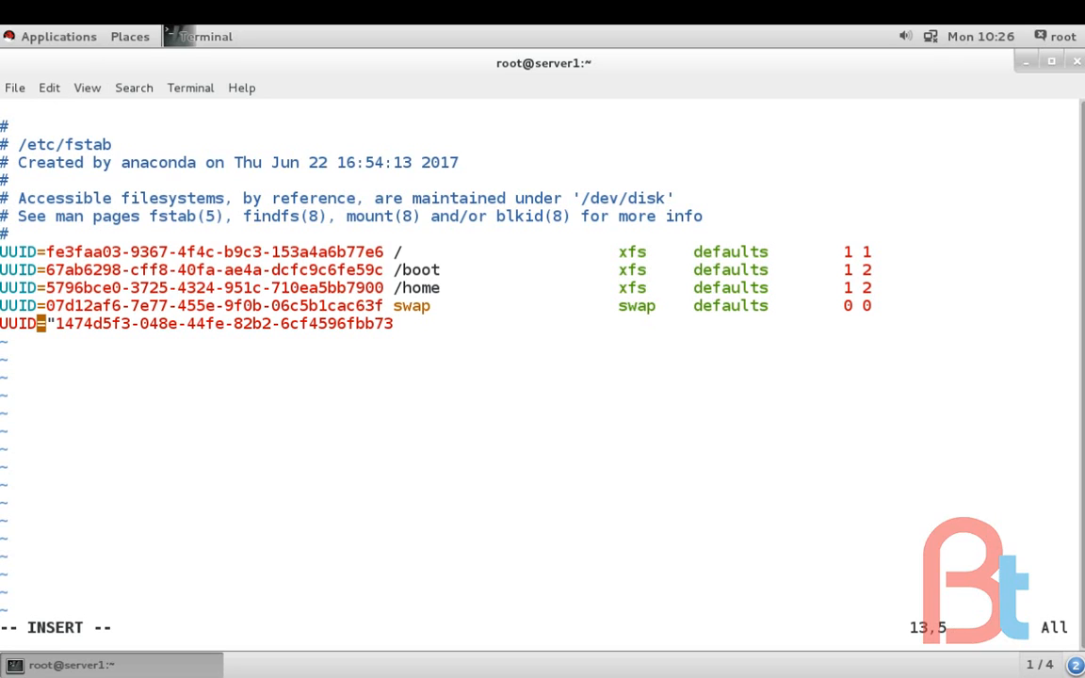
pyautogui.press('Right')
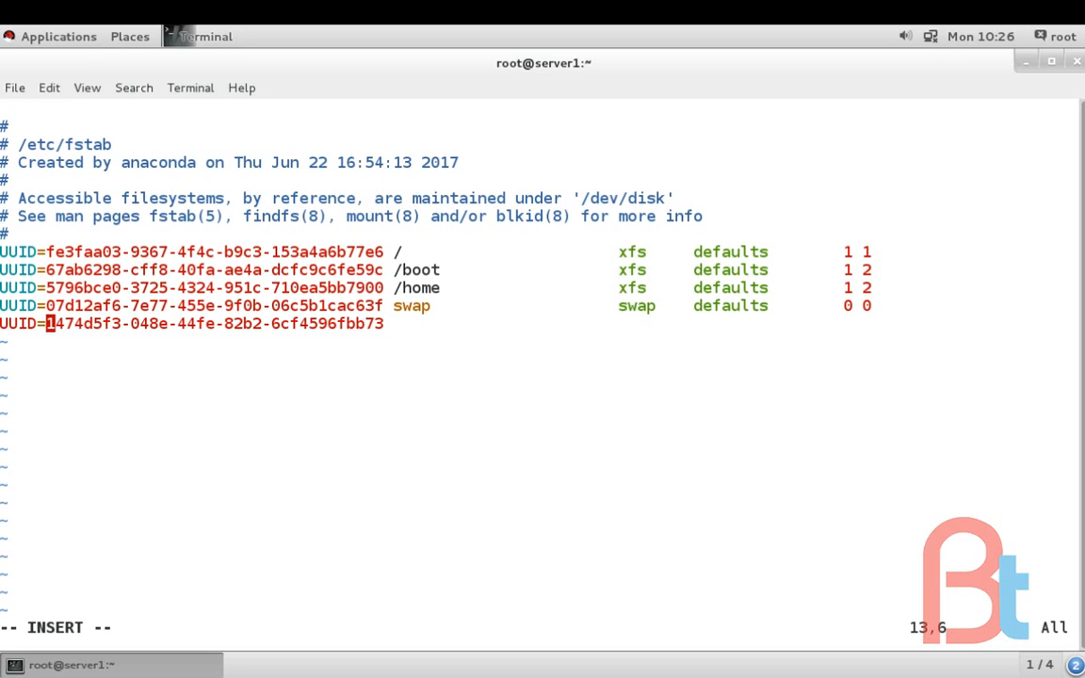
pyautogui.press('End')
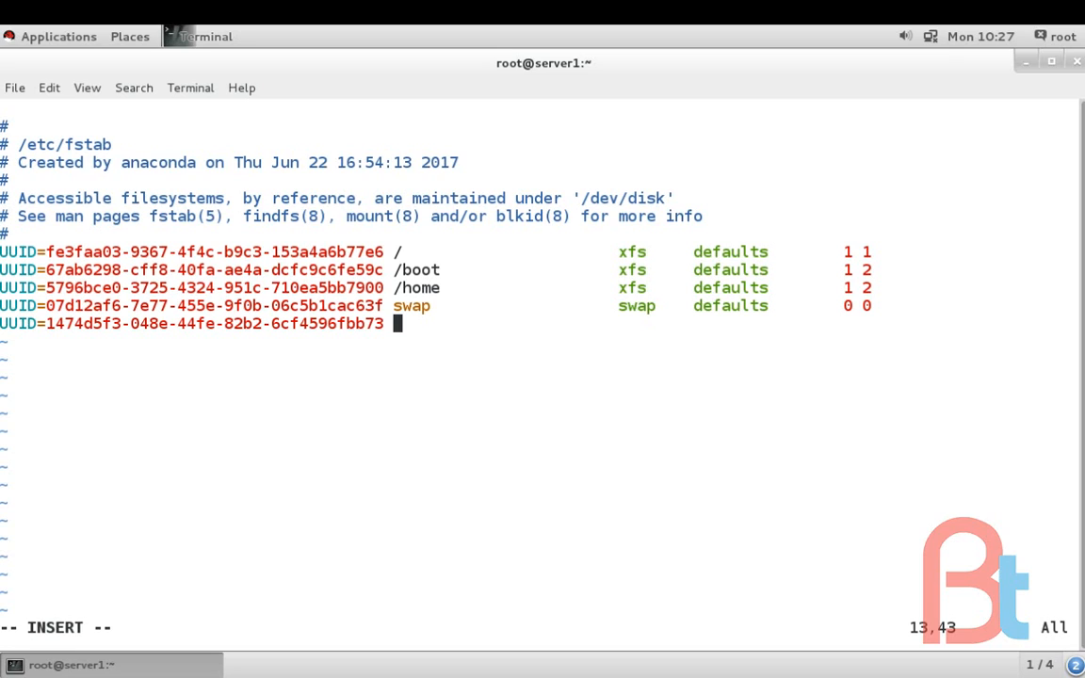
# Complete the fstab line with /part1, ext4, defaults, 0 0
pyautogui.write('/part')
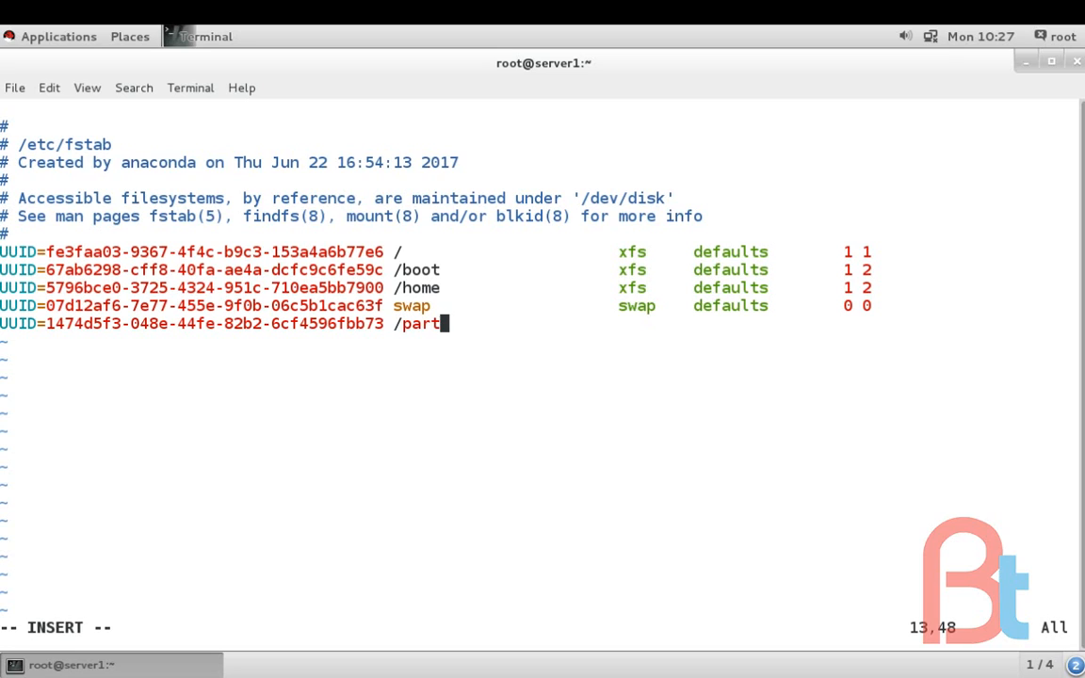
pyautogui.write('1')
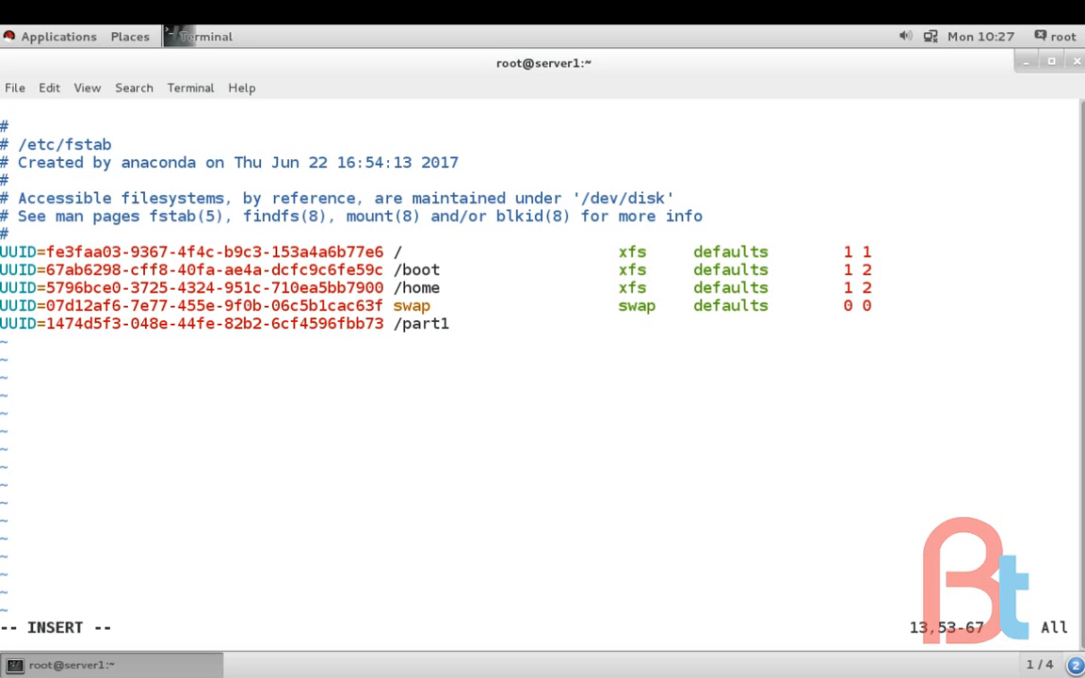
pyautogui.write('ext')
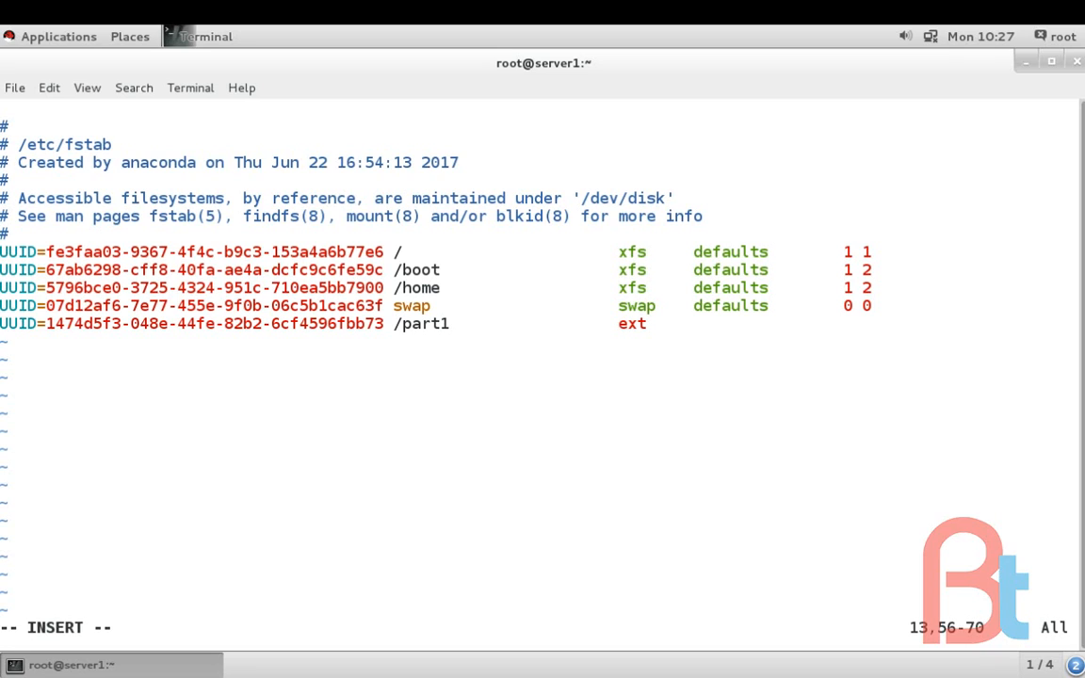
pyautogui.write('4')
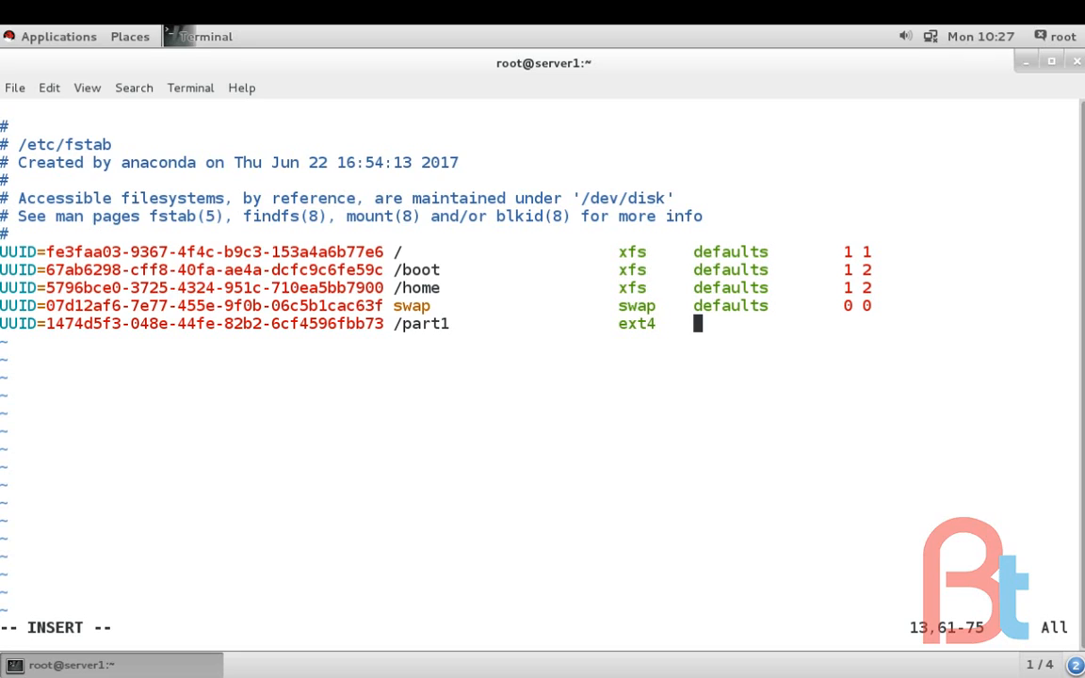
pyautogui.write('defaul')
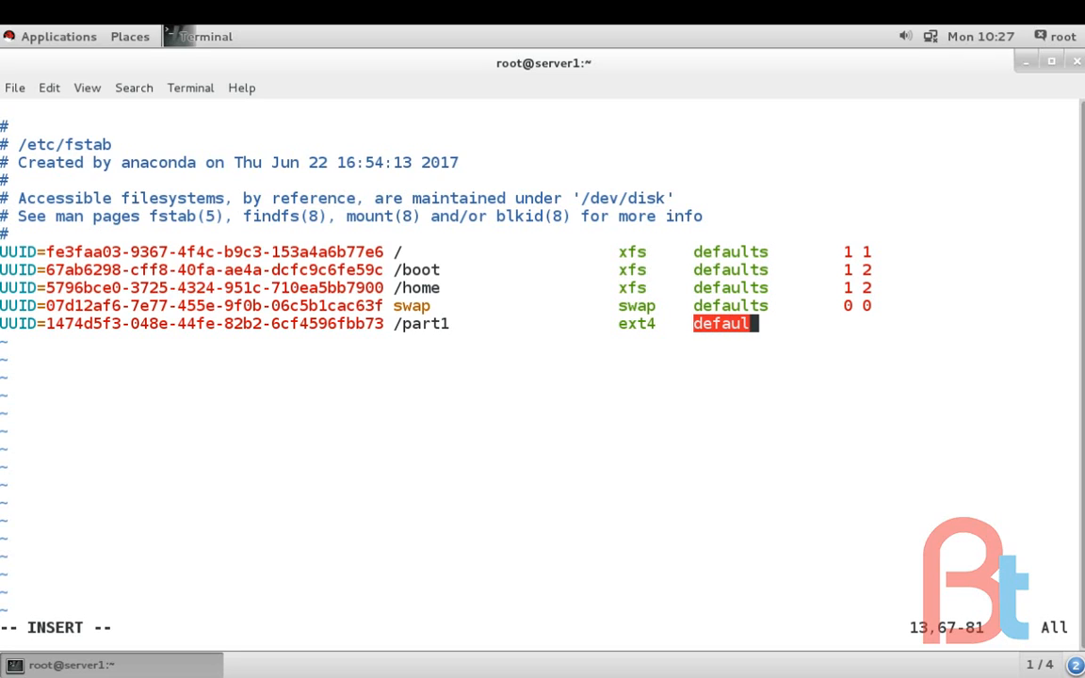
pyautogui.write('ts')
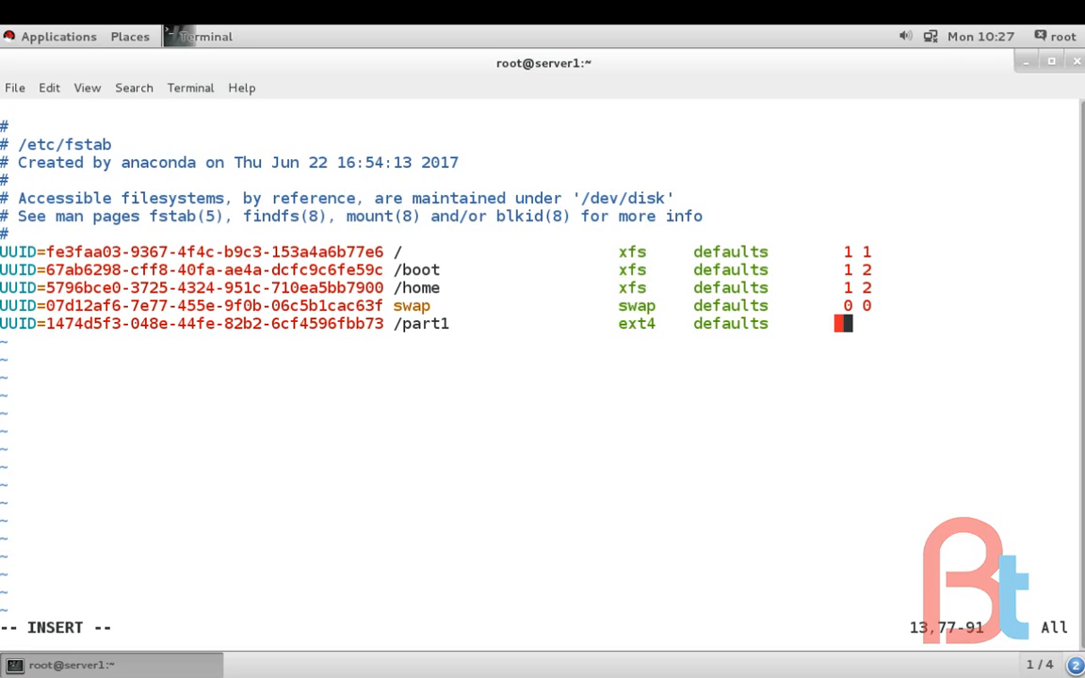
pyautogui.write('0')
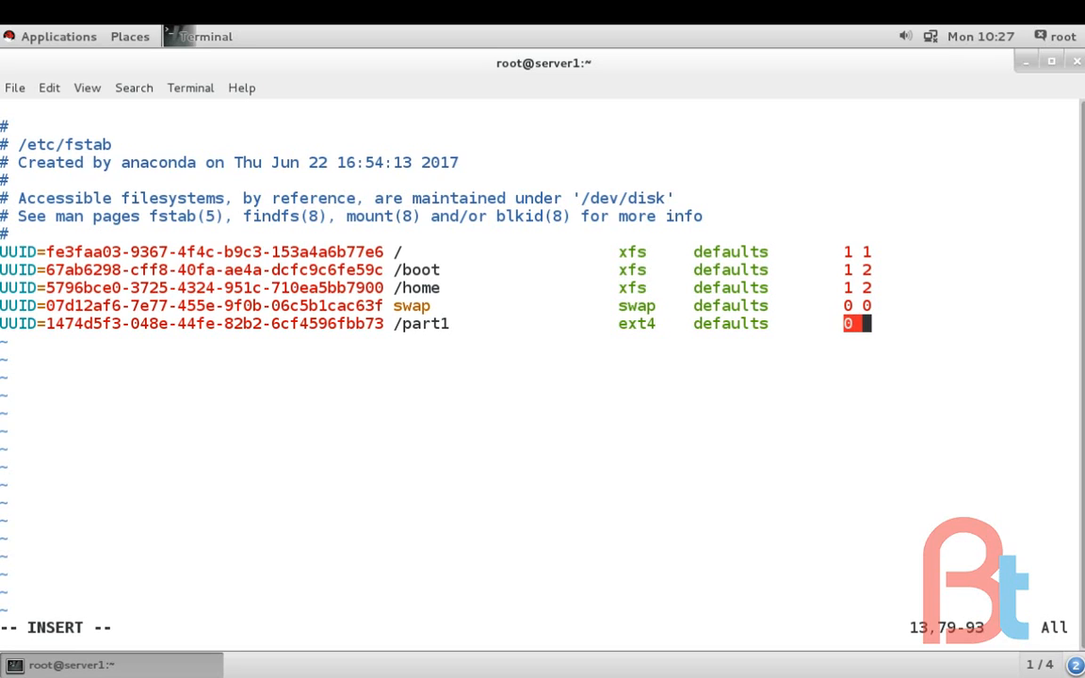
pyautogui.write('0')
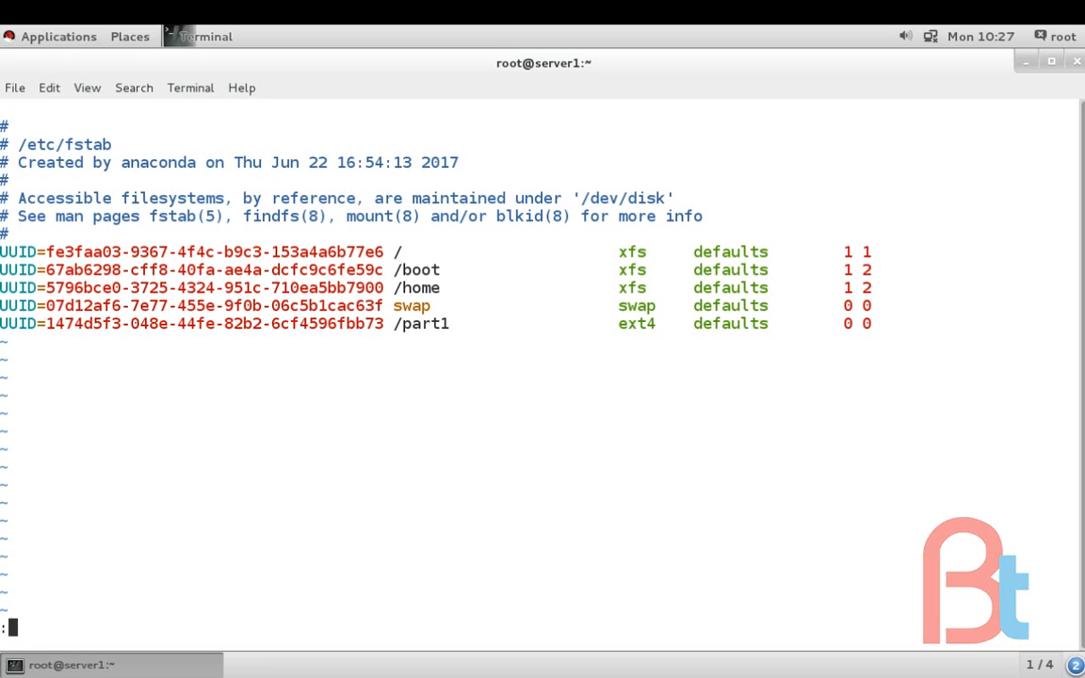
# Write /etc/fstab and quit vim with :wq
pyautogui.write('wq')
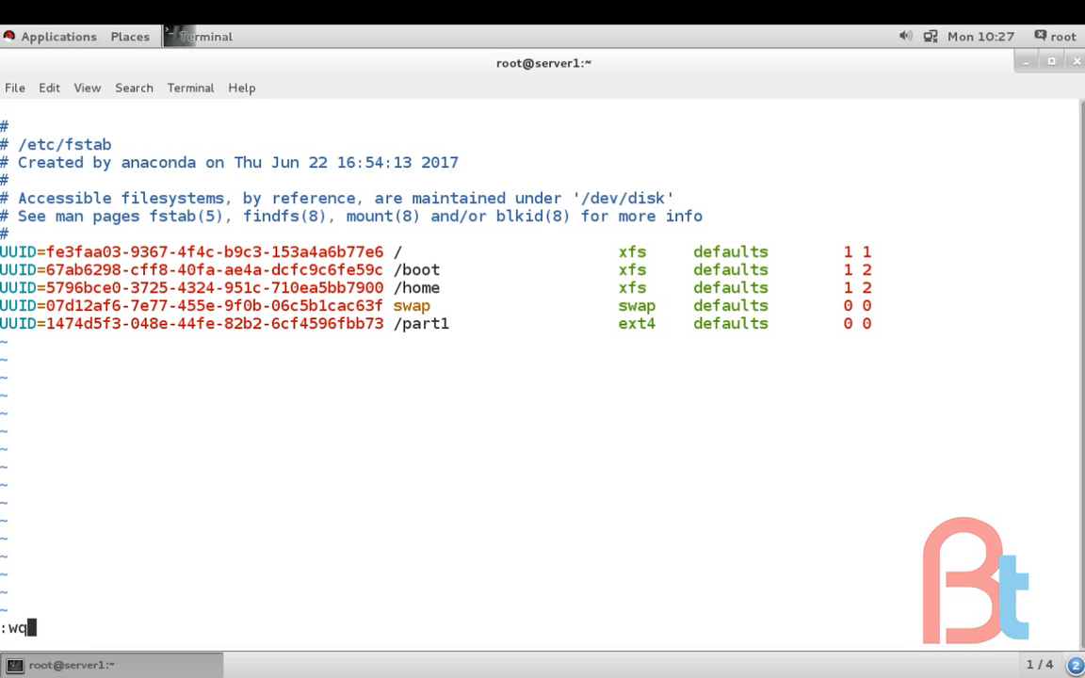
pyautogui.press('Return')
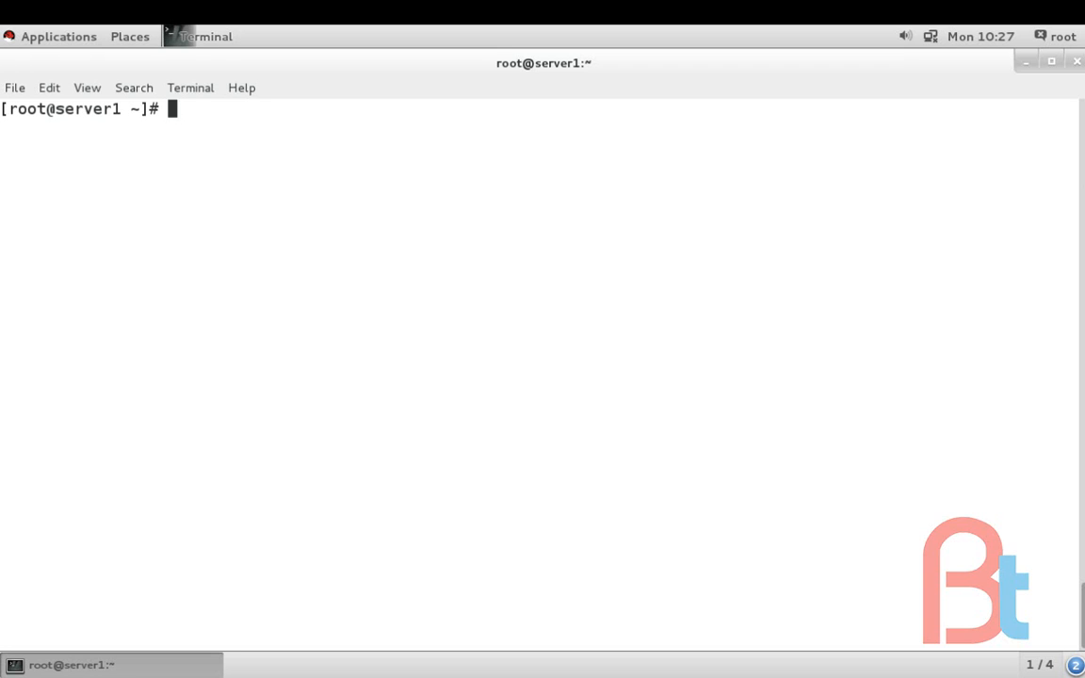
pyautogui.write('umount')
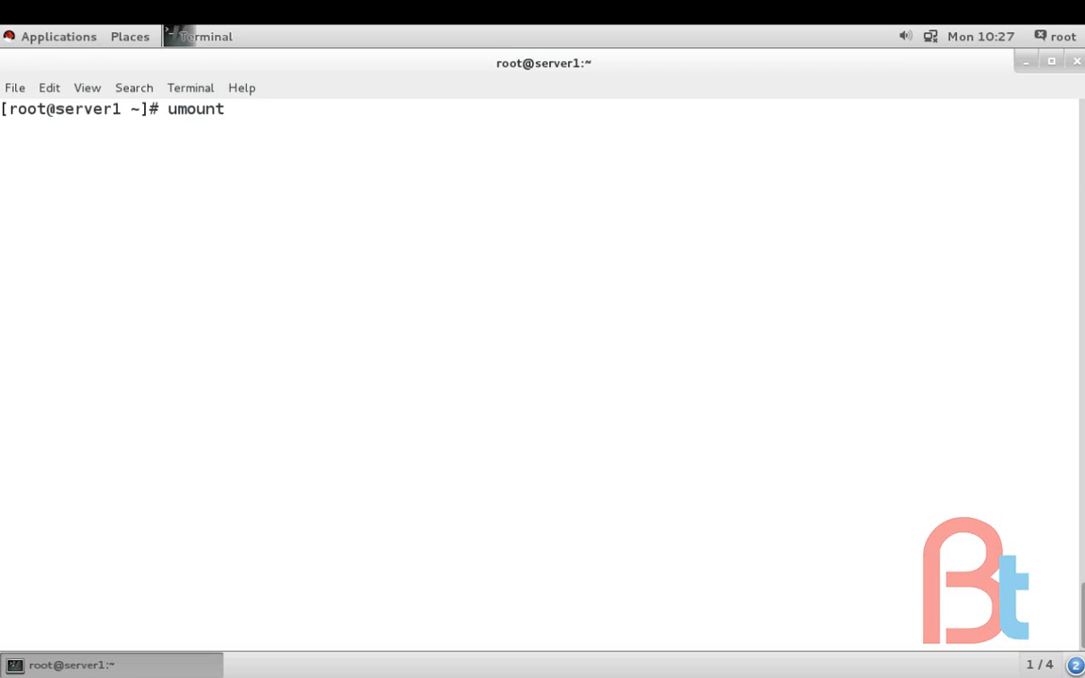
# Unmount /dev/sdb1 and confirm with df -hT that /part1 is no longer mounted
pyautogui.write('/')
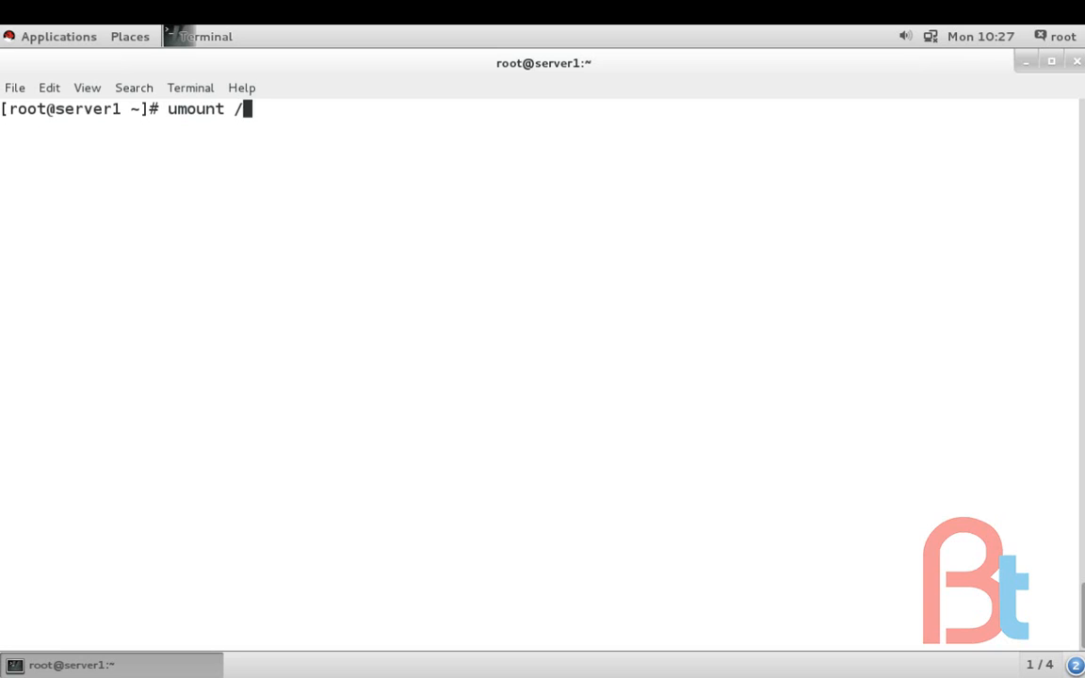
pyautogui.write('dev/sdv')
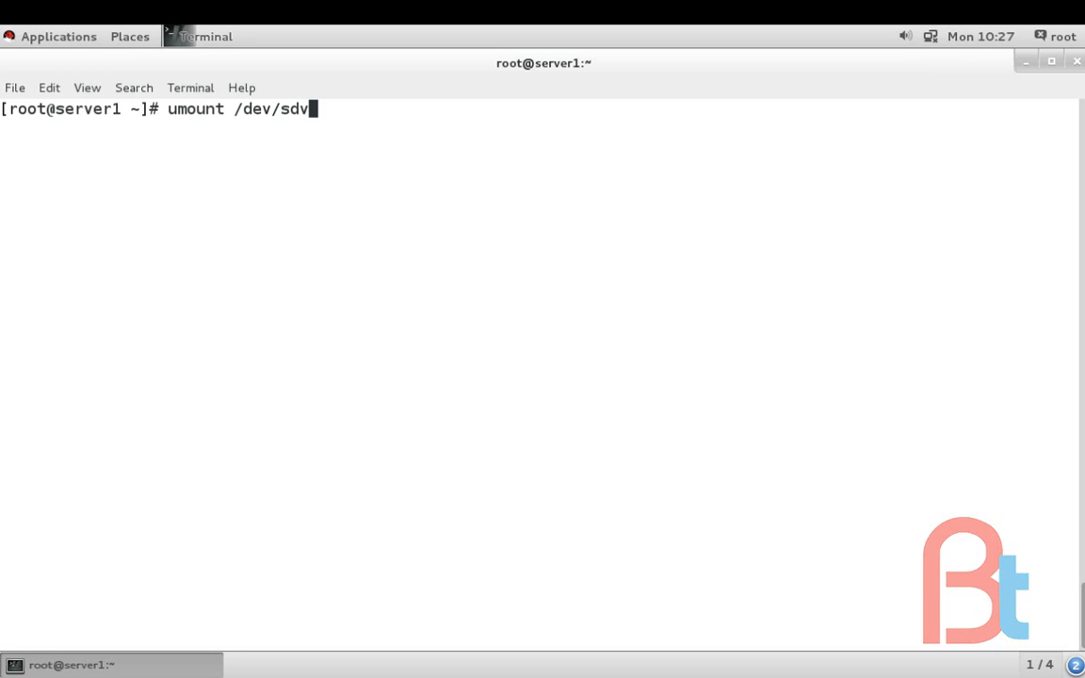
pyautogui.write('b1')
pyautogui.press('Return')
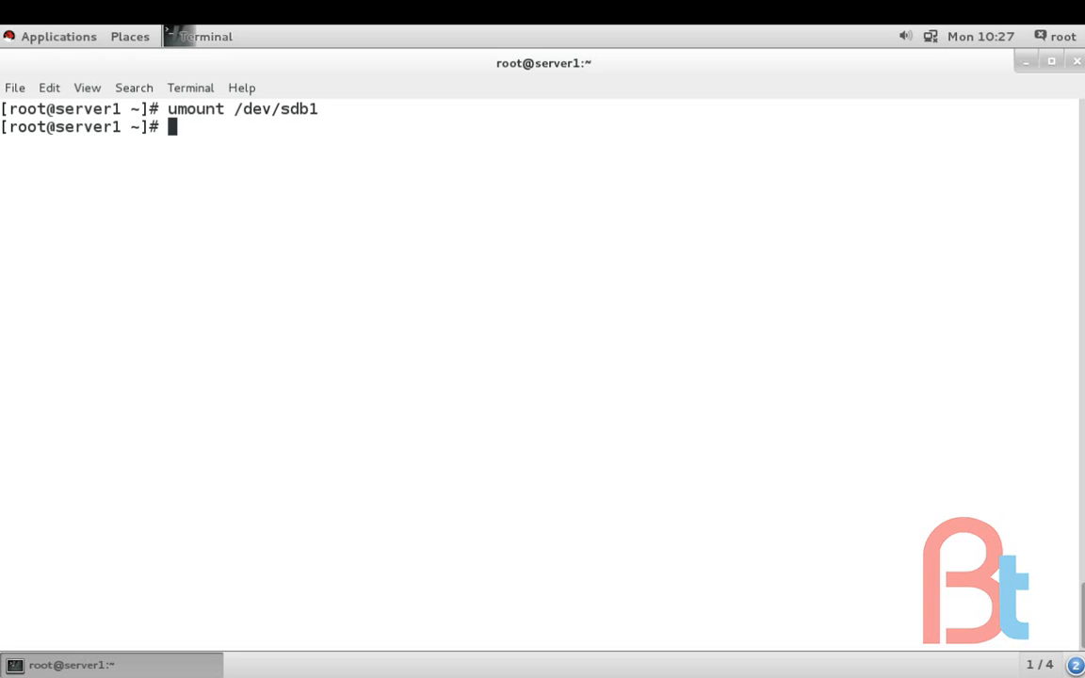
pyautogui.write('df -hT')
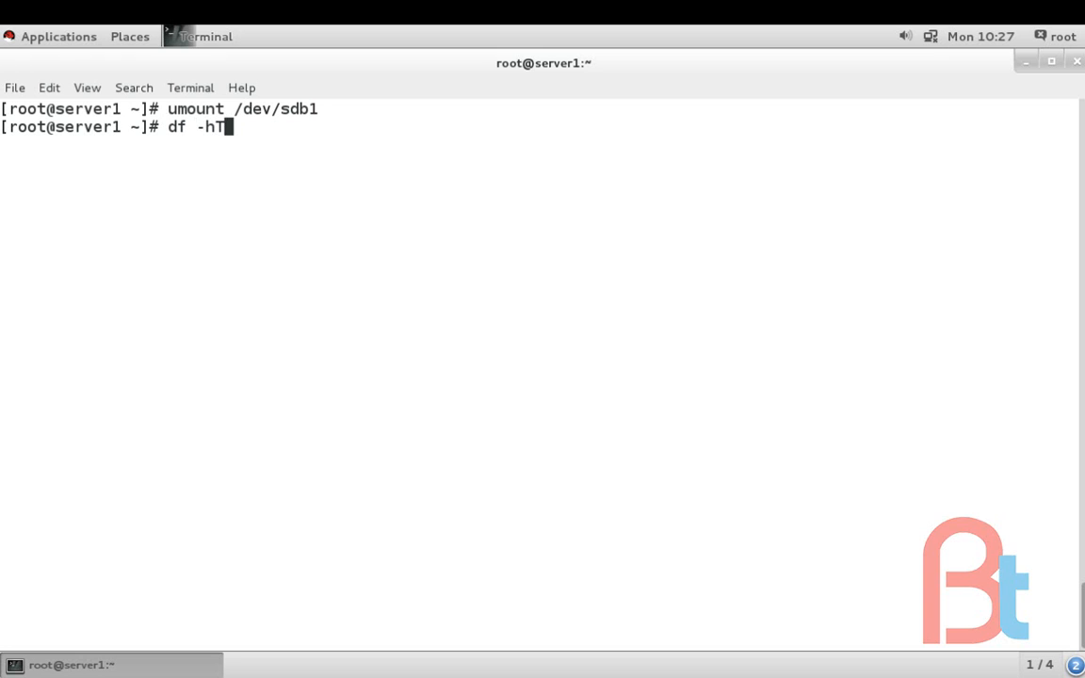
pyautogui.press('Return')
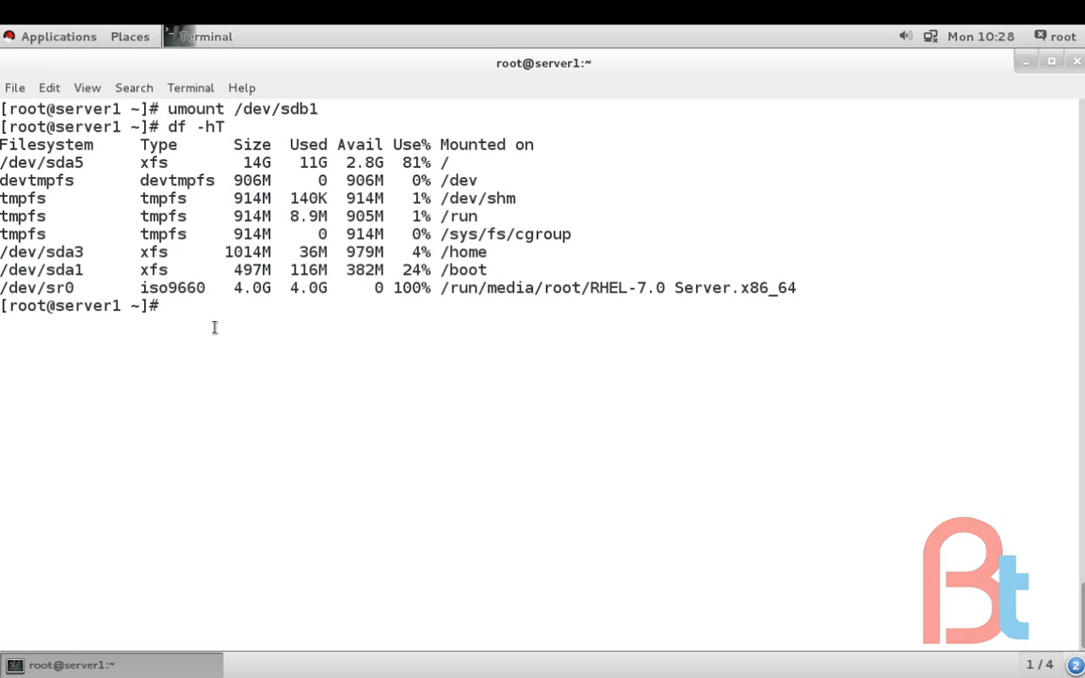
# Run the incomplete 'mount -o', which just shows mount's usage help
pyautogui.write('m')
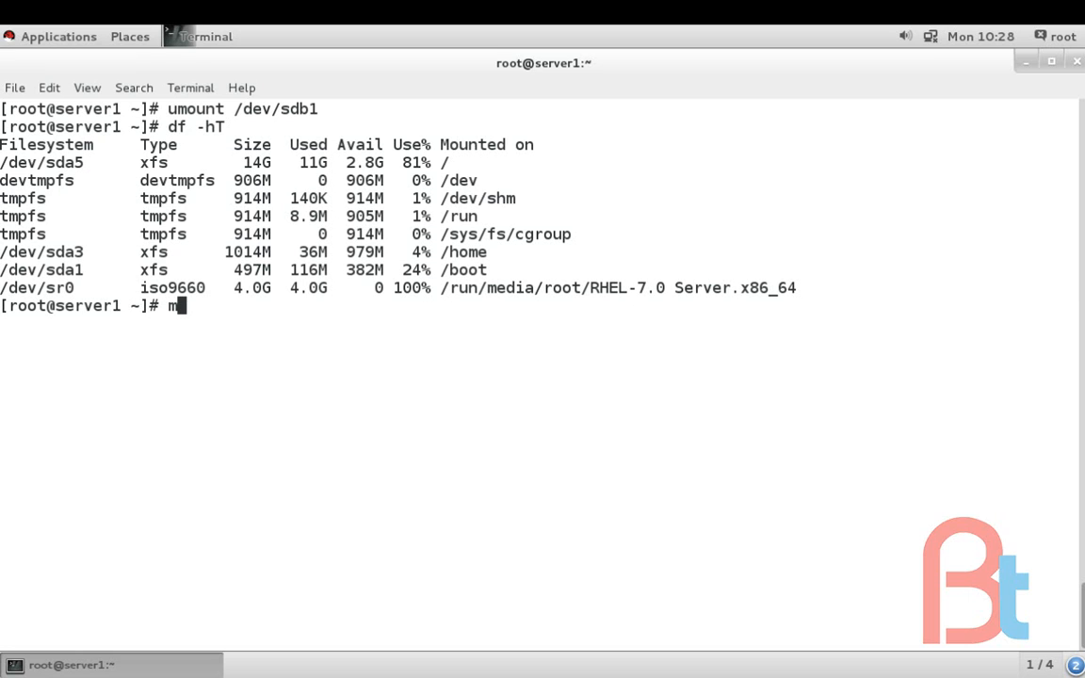
pyautogui.write('ount -')
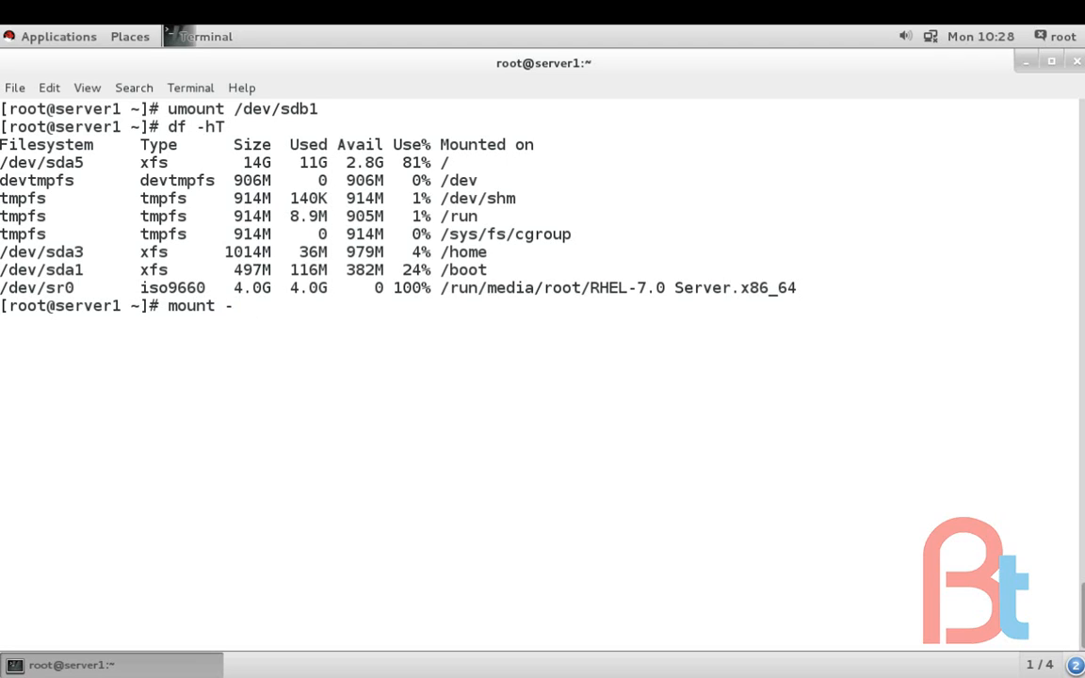
pyautogui.write('o')
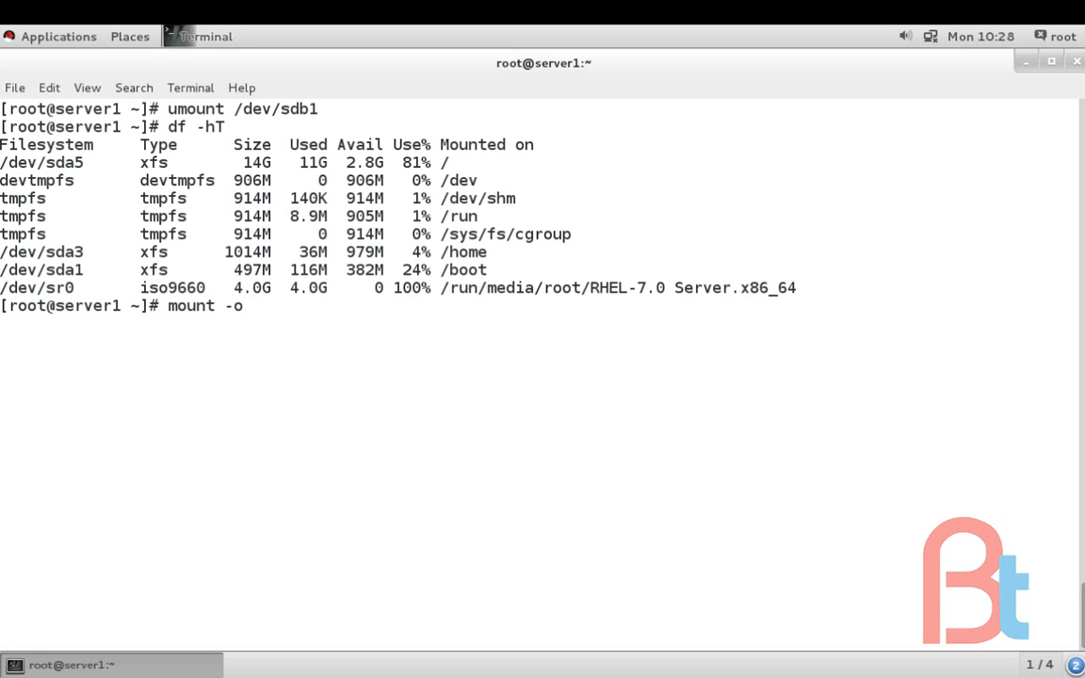
pyautogui.press('Return')
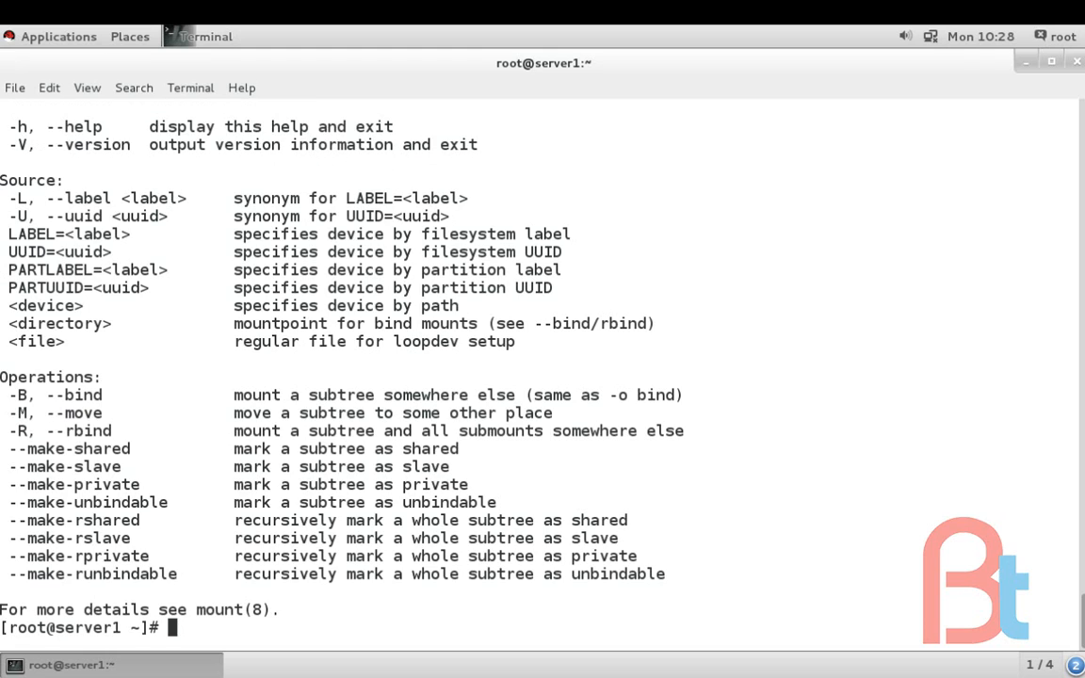
# Mount all filesystems from /etc/fstab with 'mount -a', returning cleanly to the root prompt
pyautogui.write('mount -')
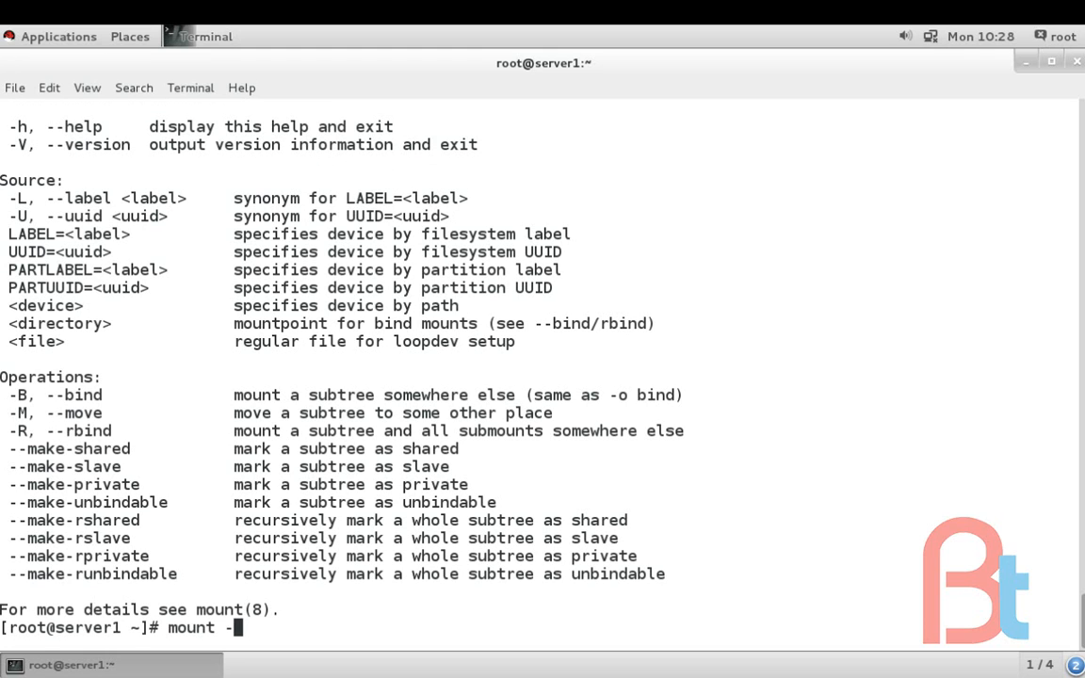
pyautogui.write('a')
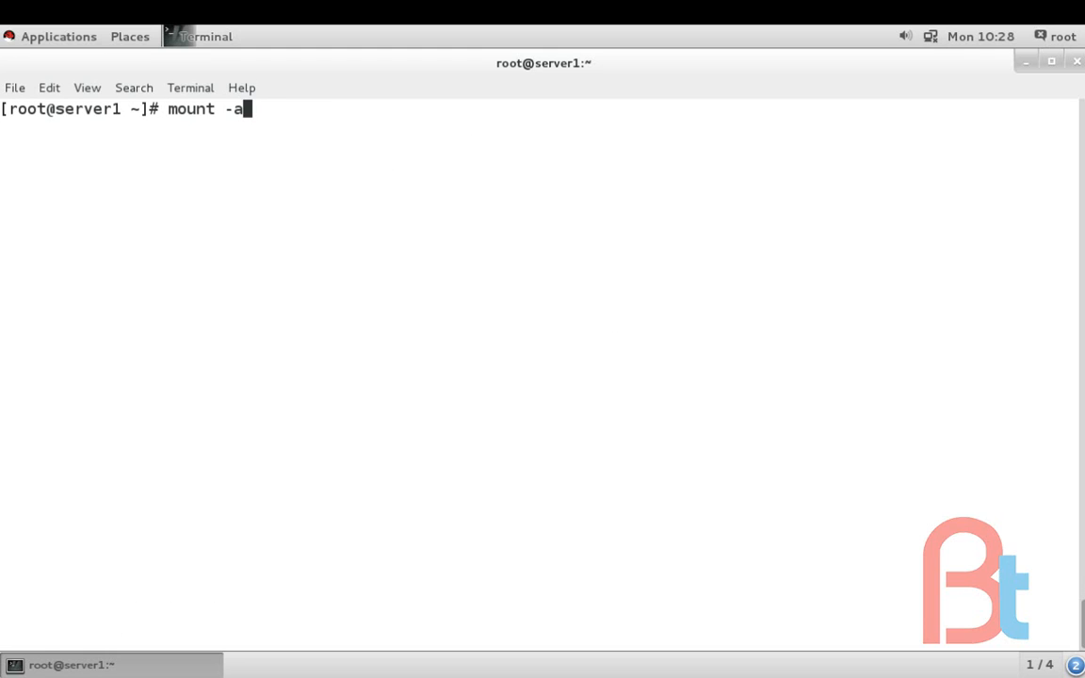
pyautogui.press('Return')
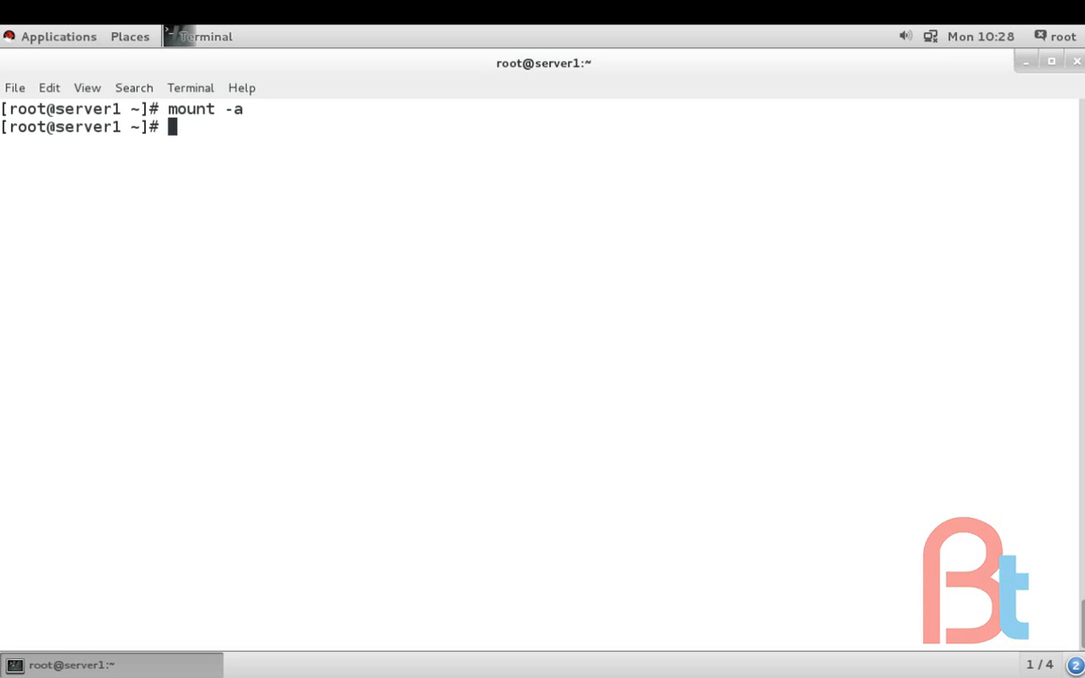
pyautogui.write('mount -a')
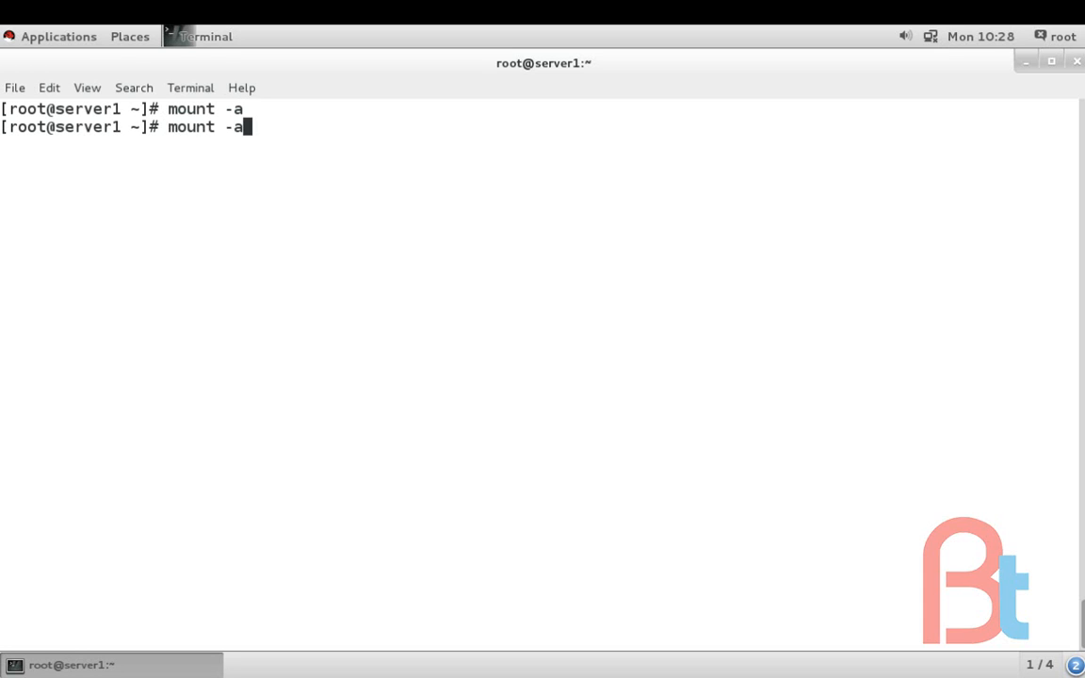